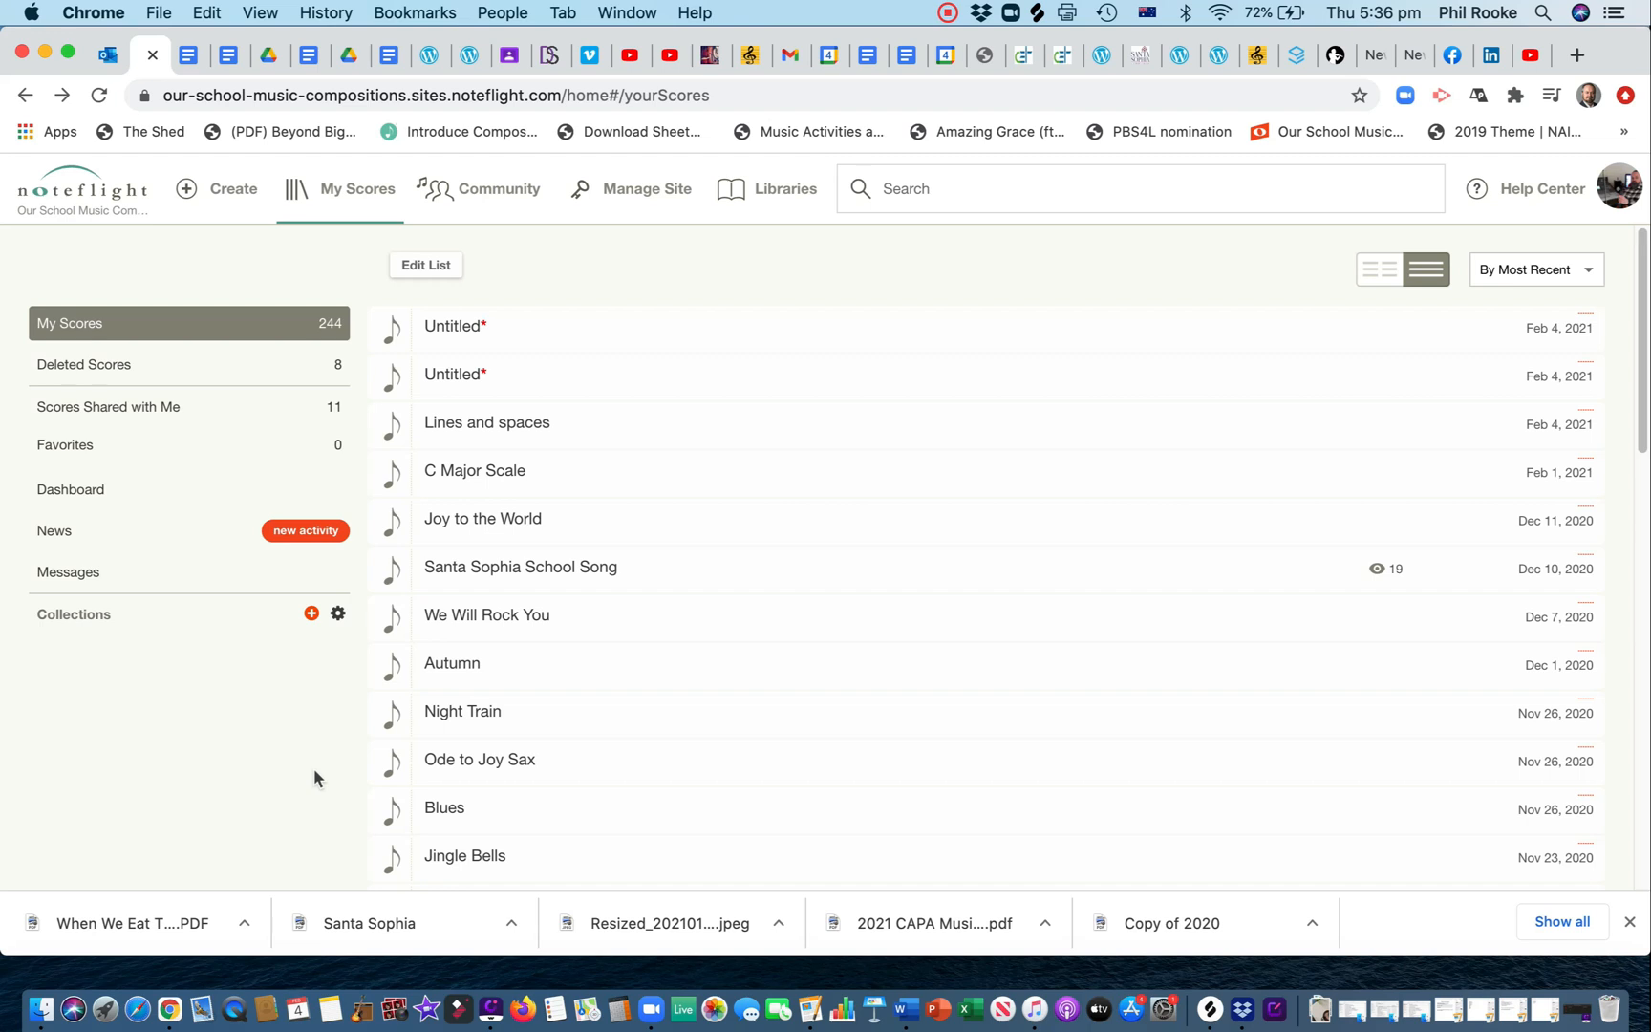
mouse_move(461, 710)
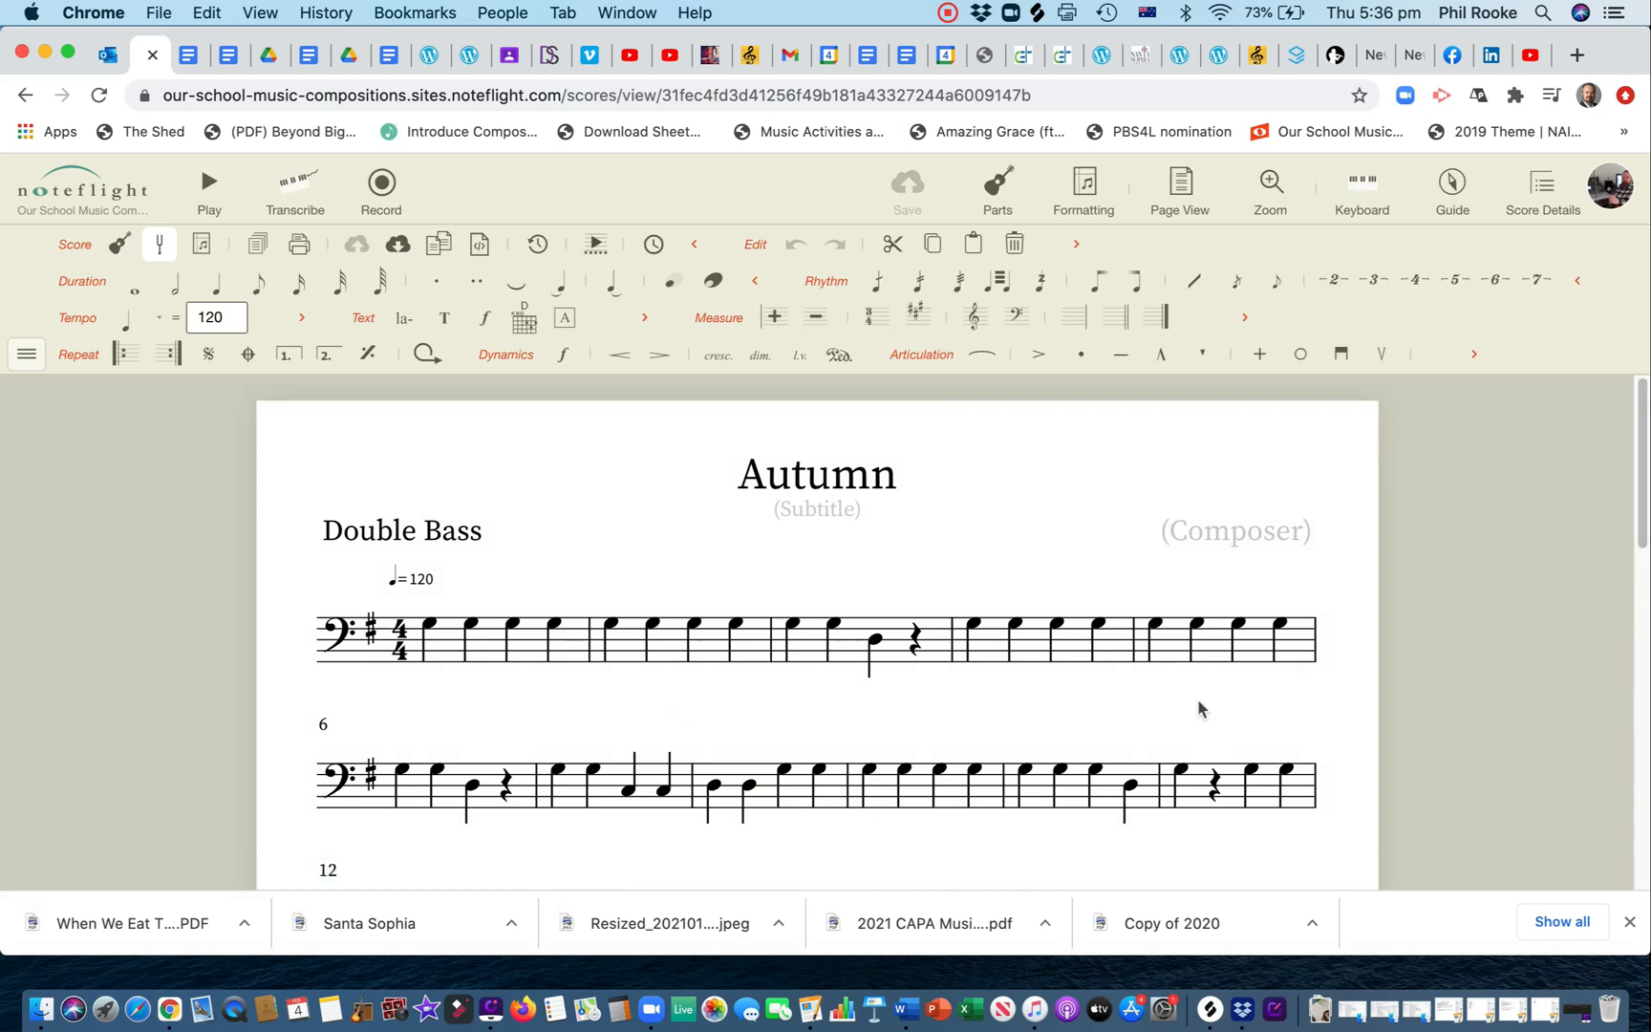
mouse_move(1340, 758)
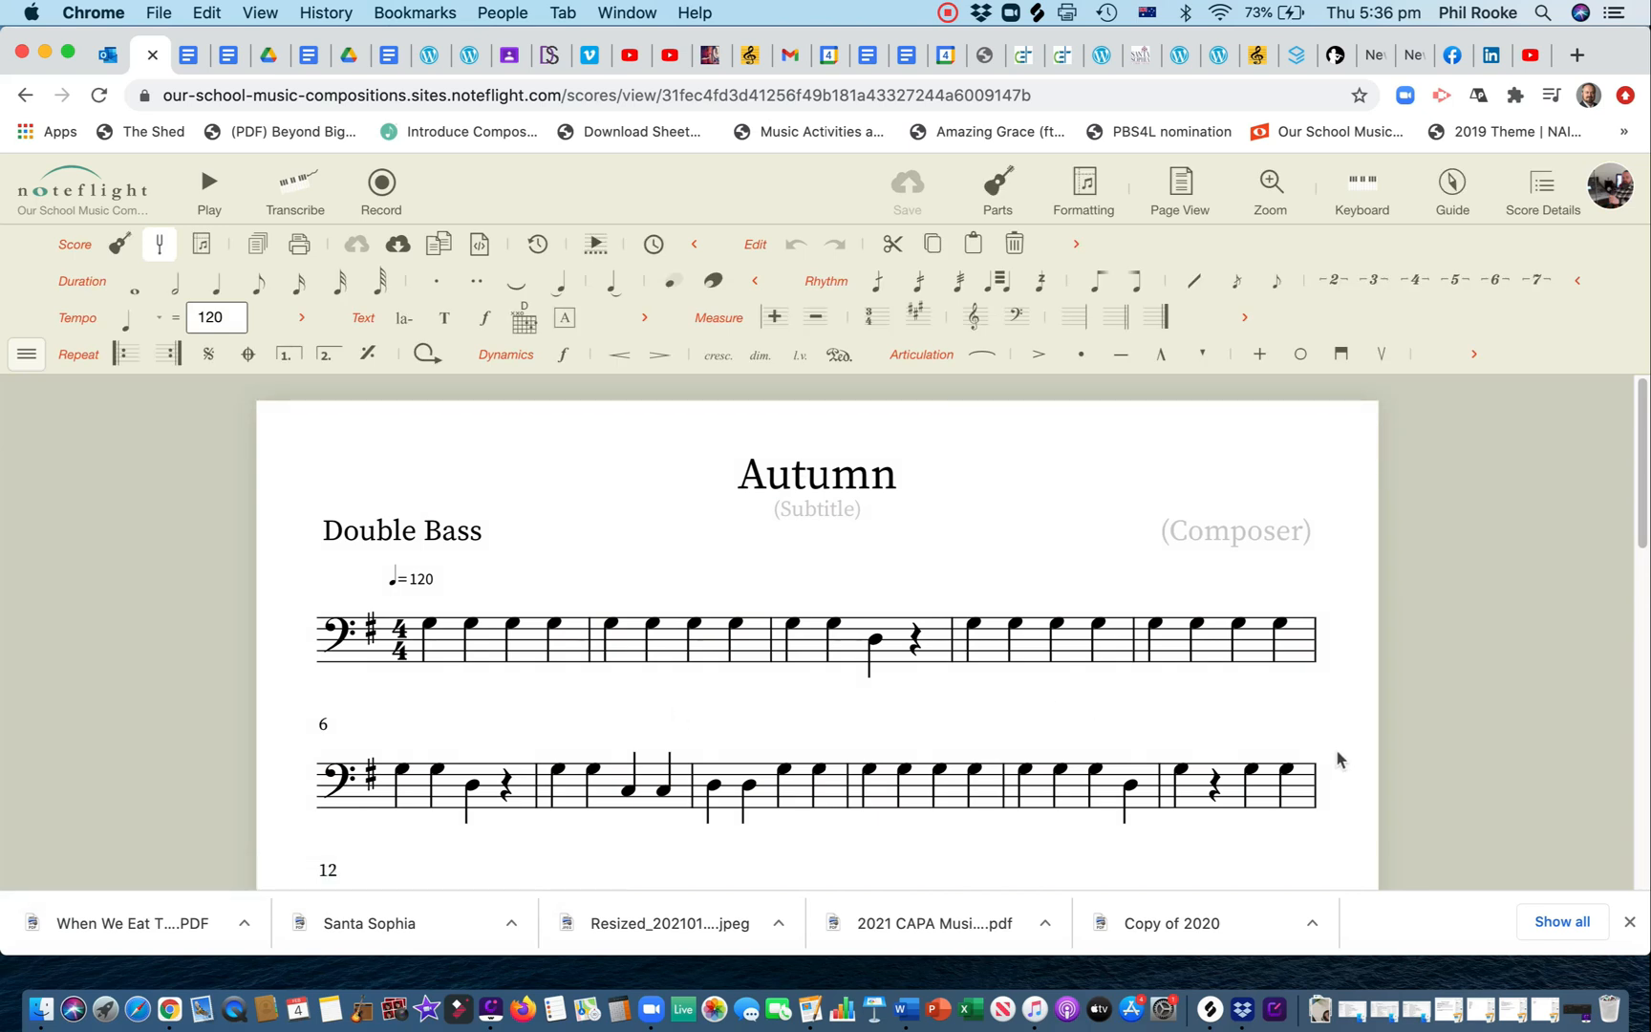
Step: Locate the Autumn score in My Scores and open it in the editor
scroll(down, 3)
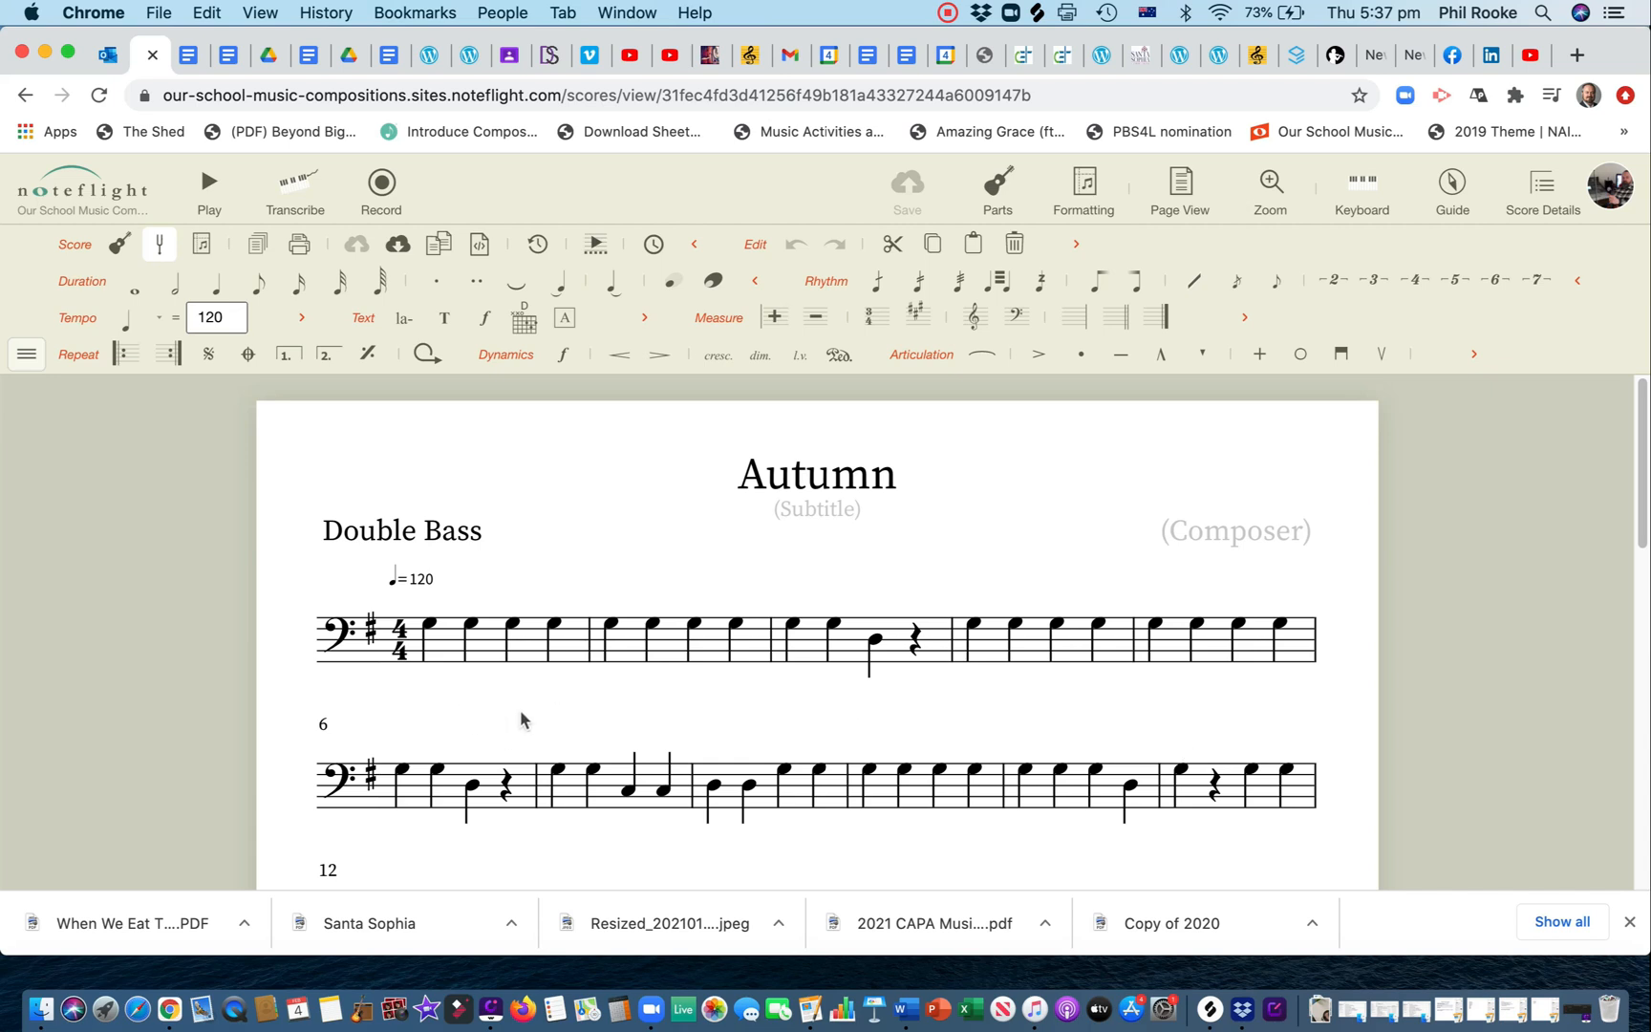
mouse_move(940, 409)
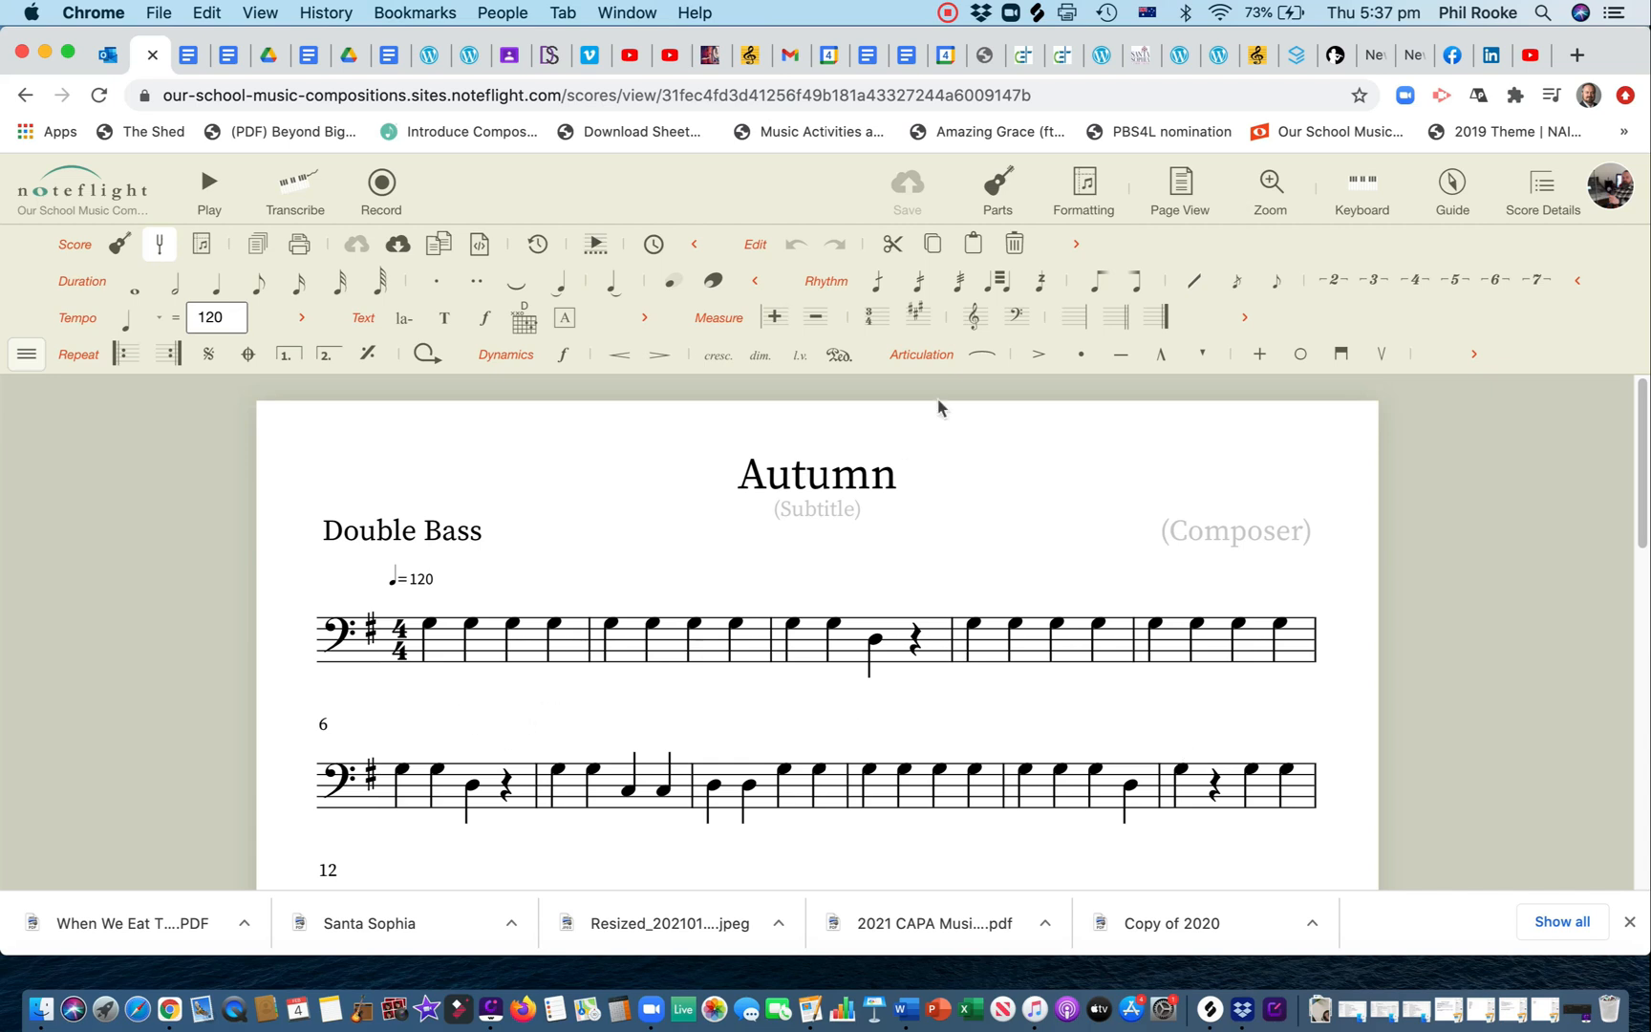
mouse_move(995, 189)
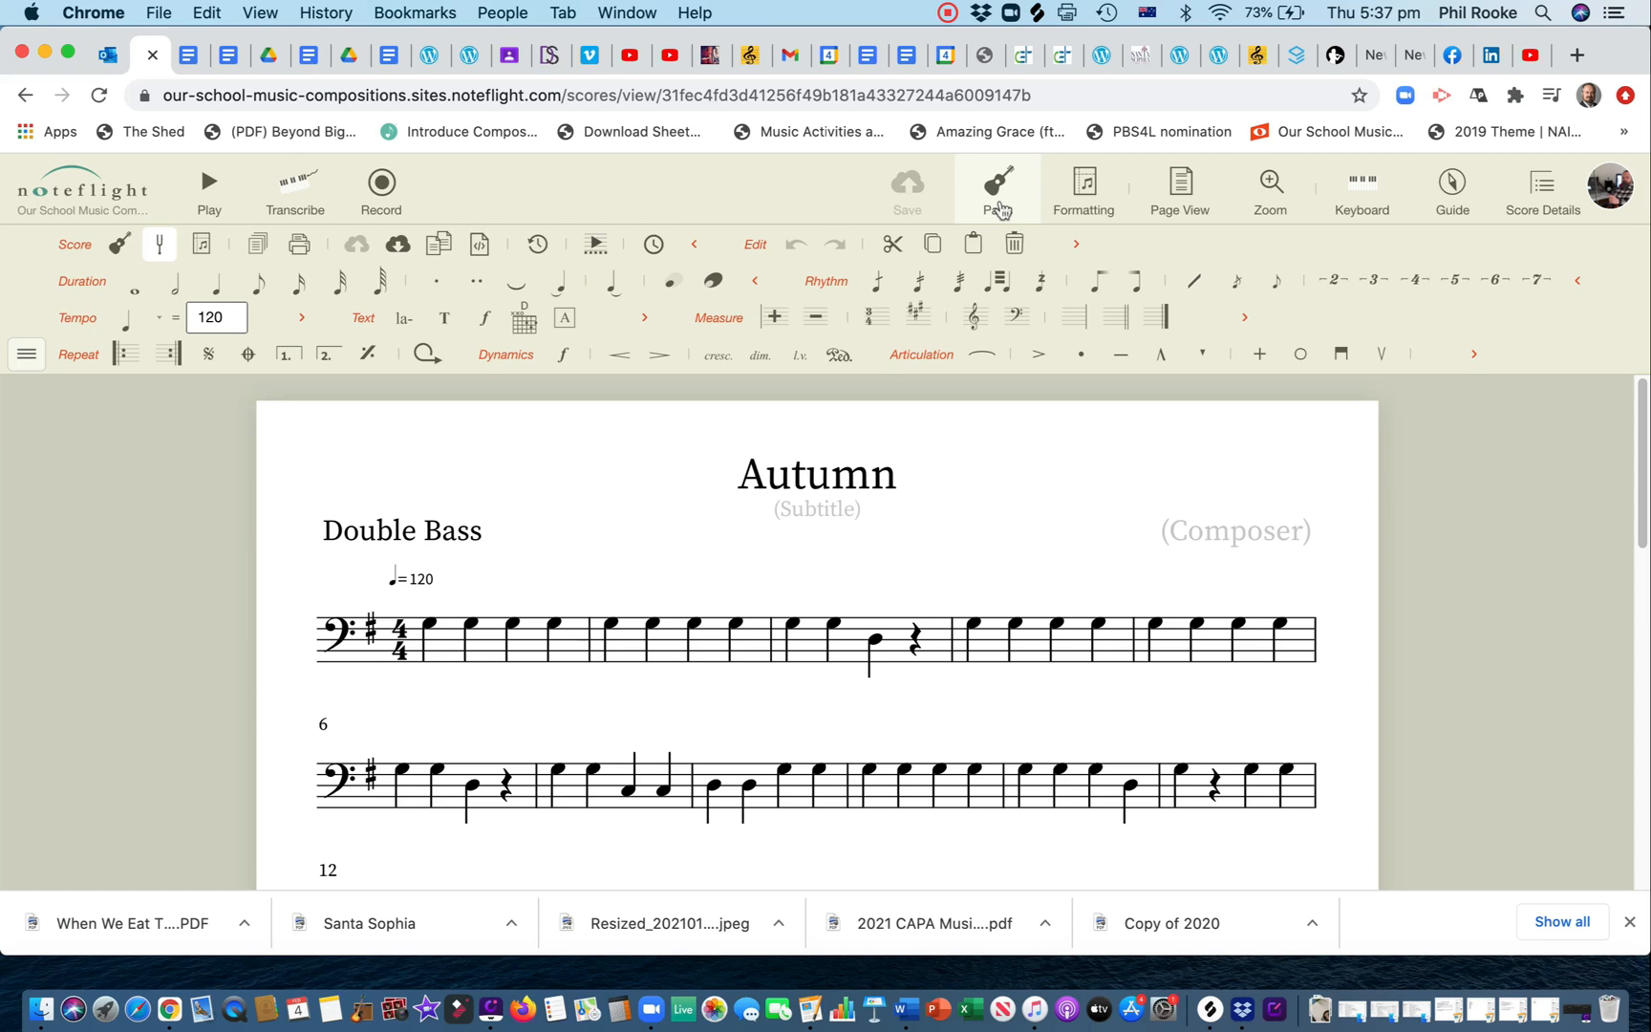
Step: Add a Violin part from the Bowed Strings group to the Autumn score
click(996, 182)
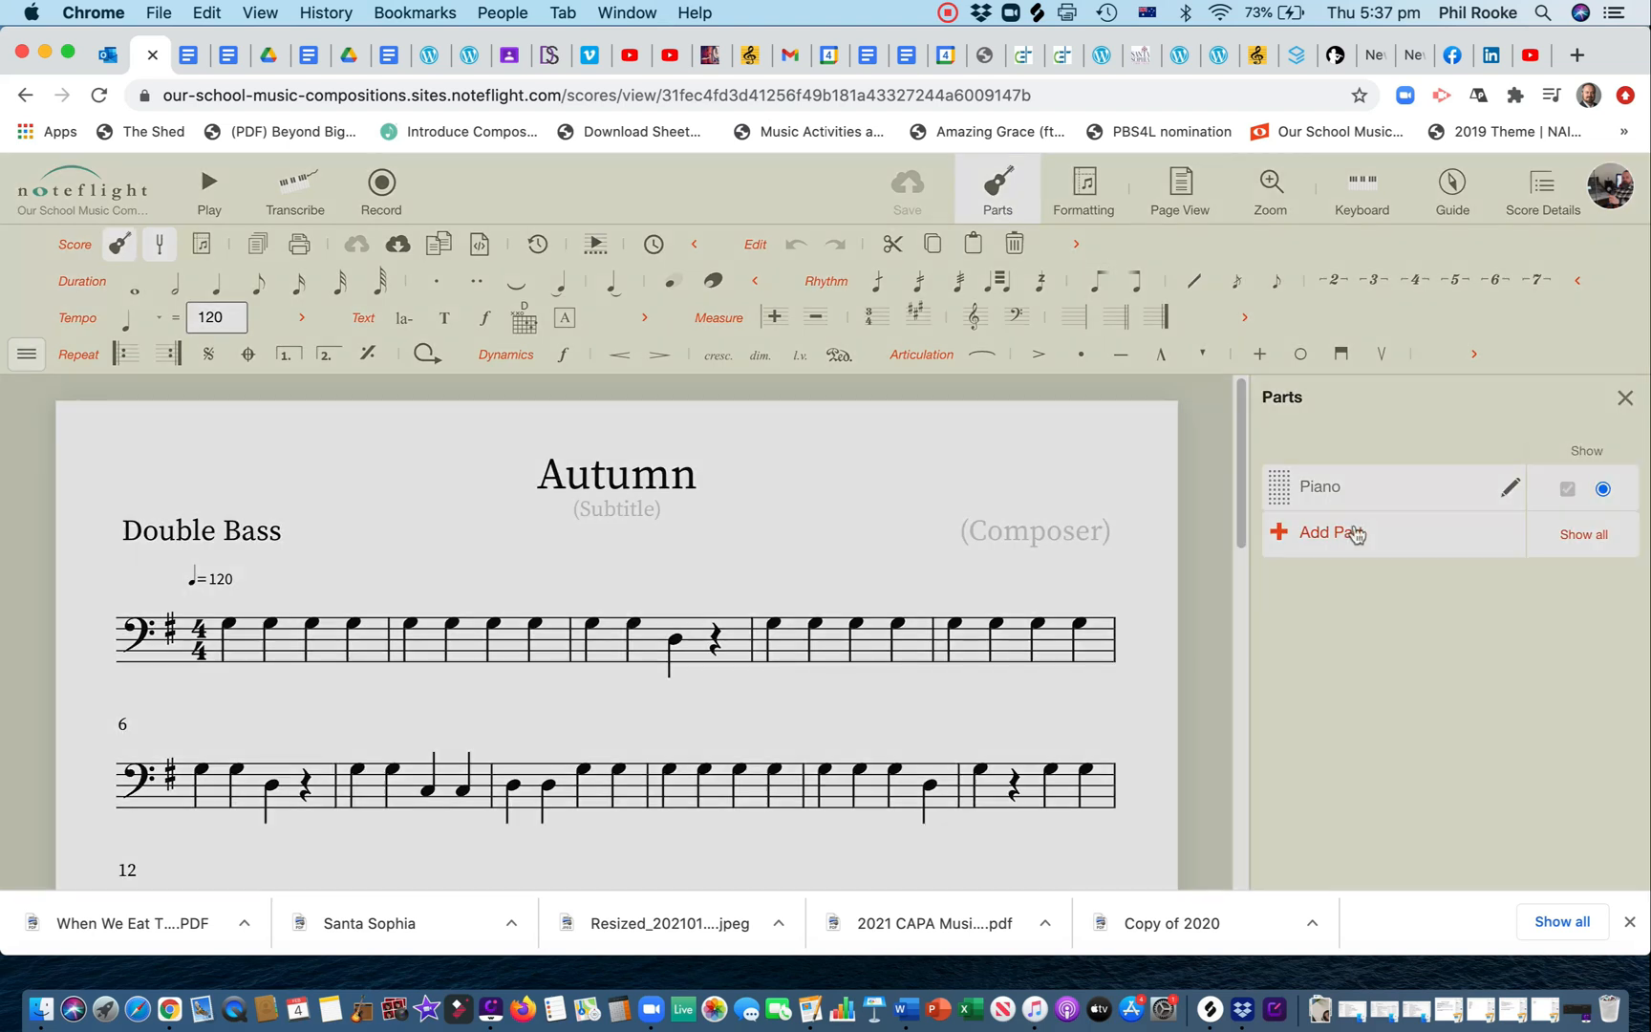
click(1328, 532)
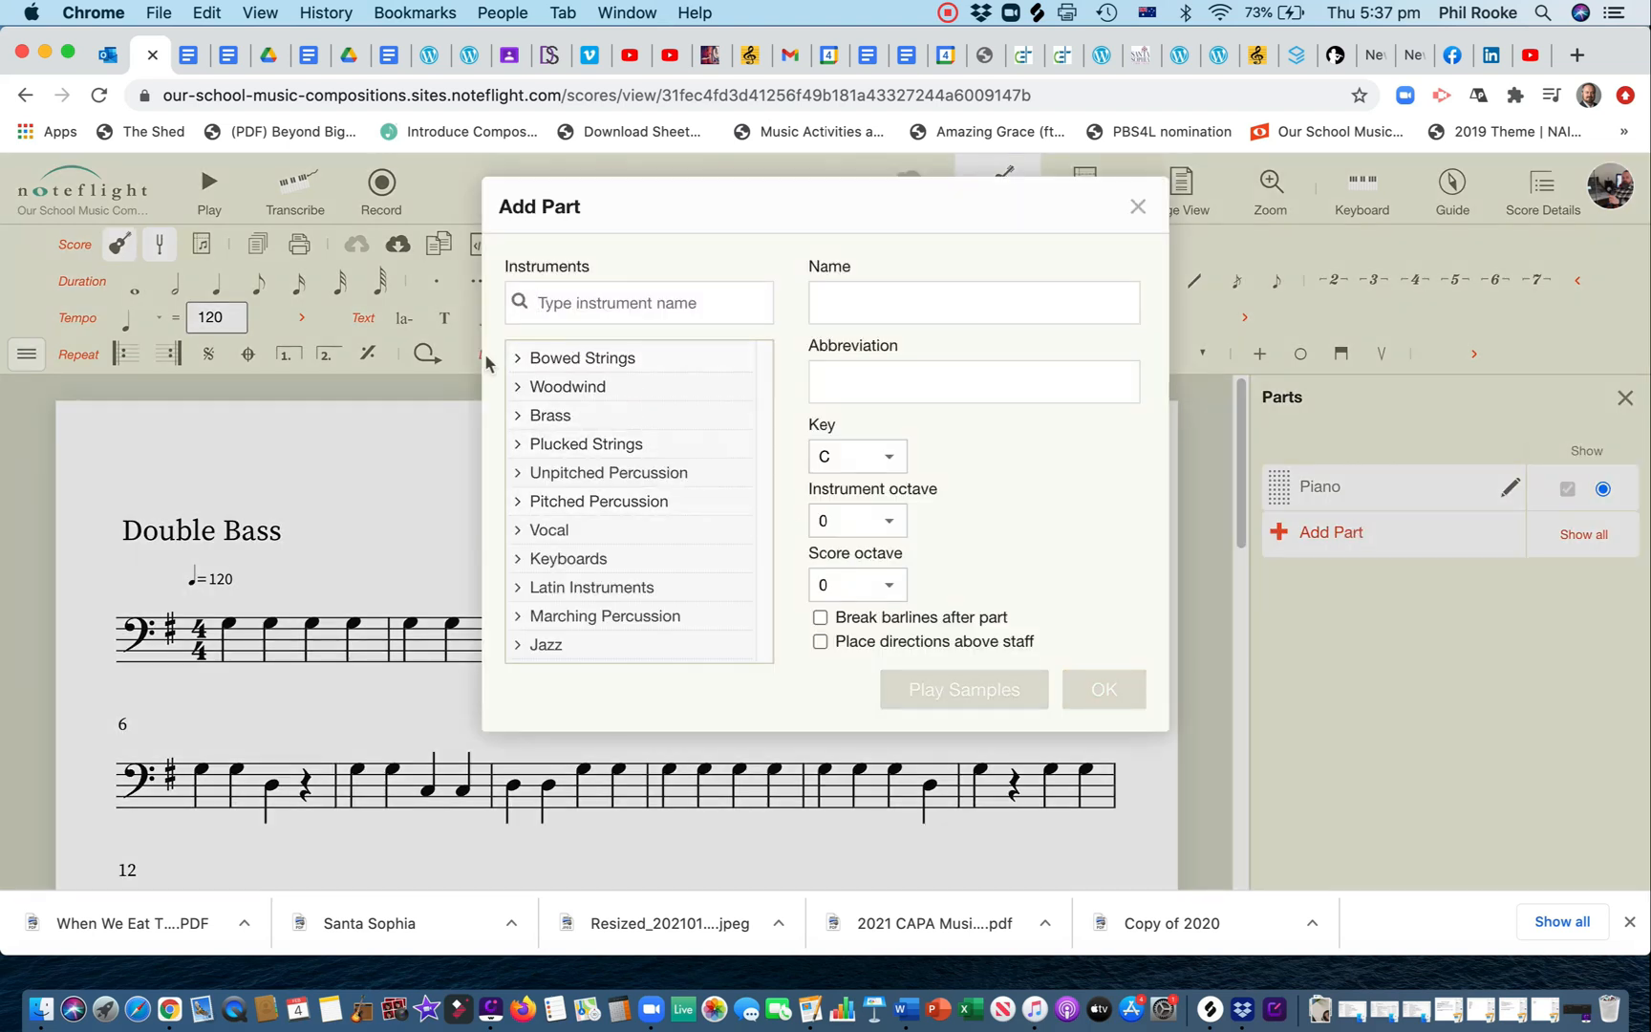
click(583, 357)
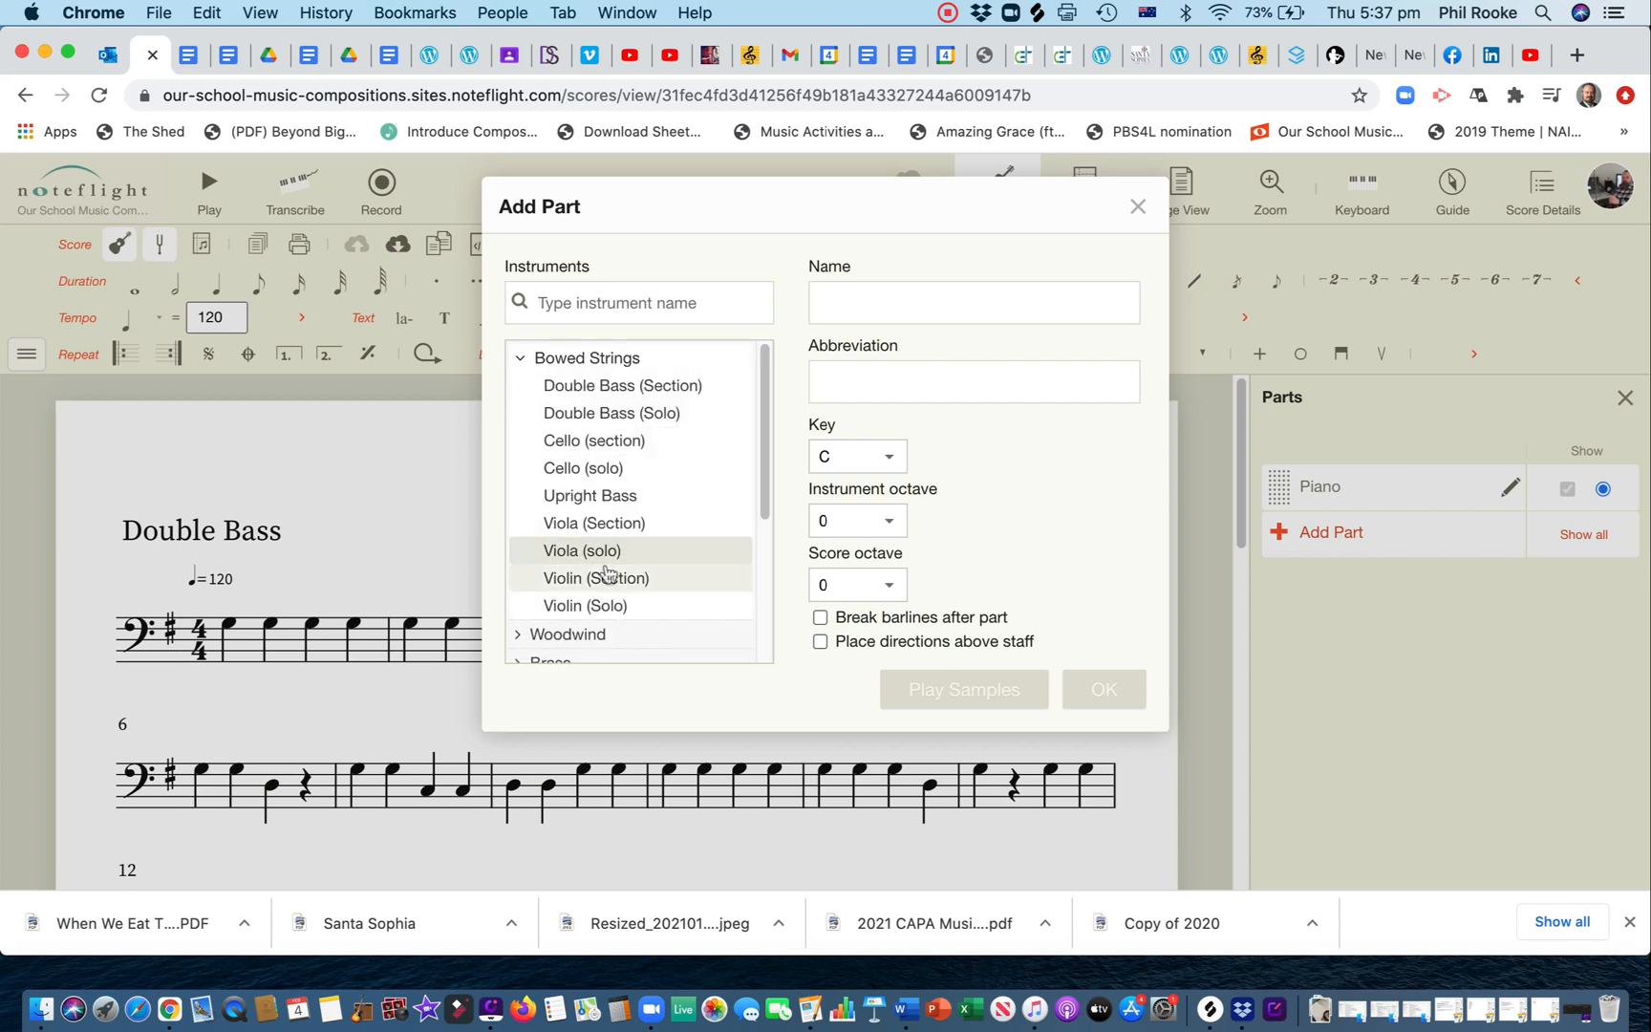
click(1103, 687)
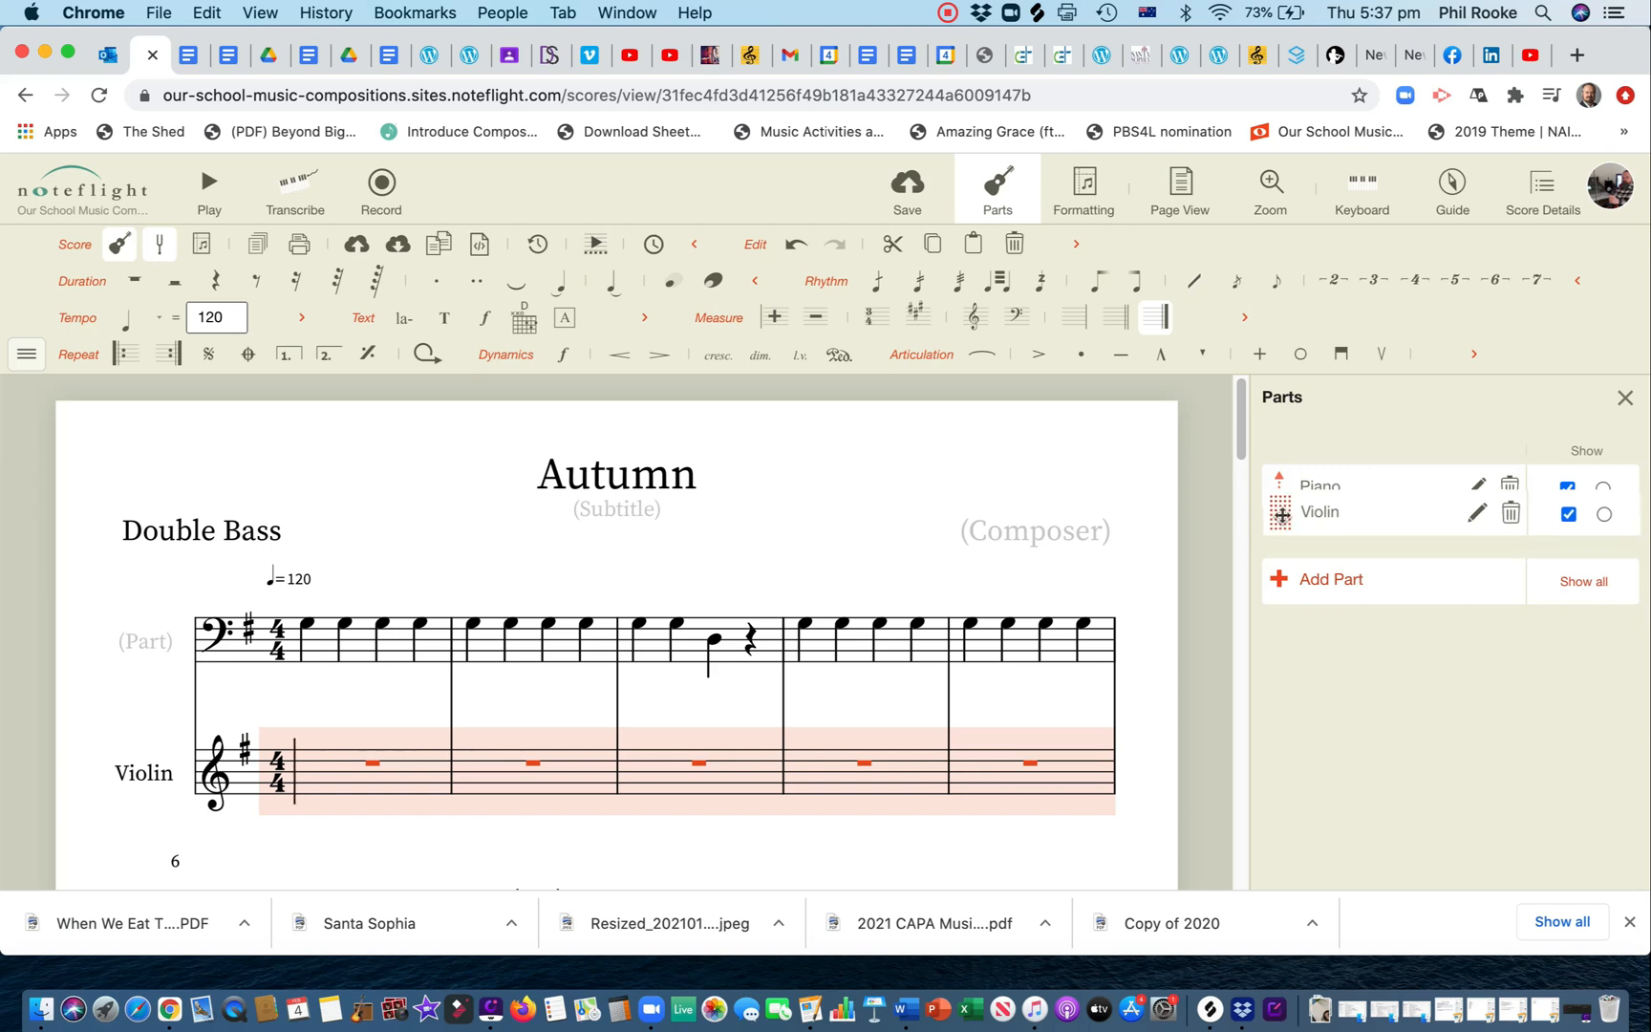
Step: Move Violin above the bass and enter its first-bar eighth-note melody ending on a quarter
drag(1280, 514, 1280, 484)
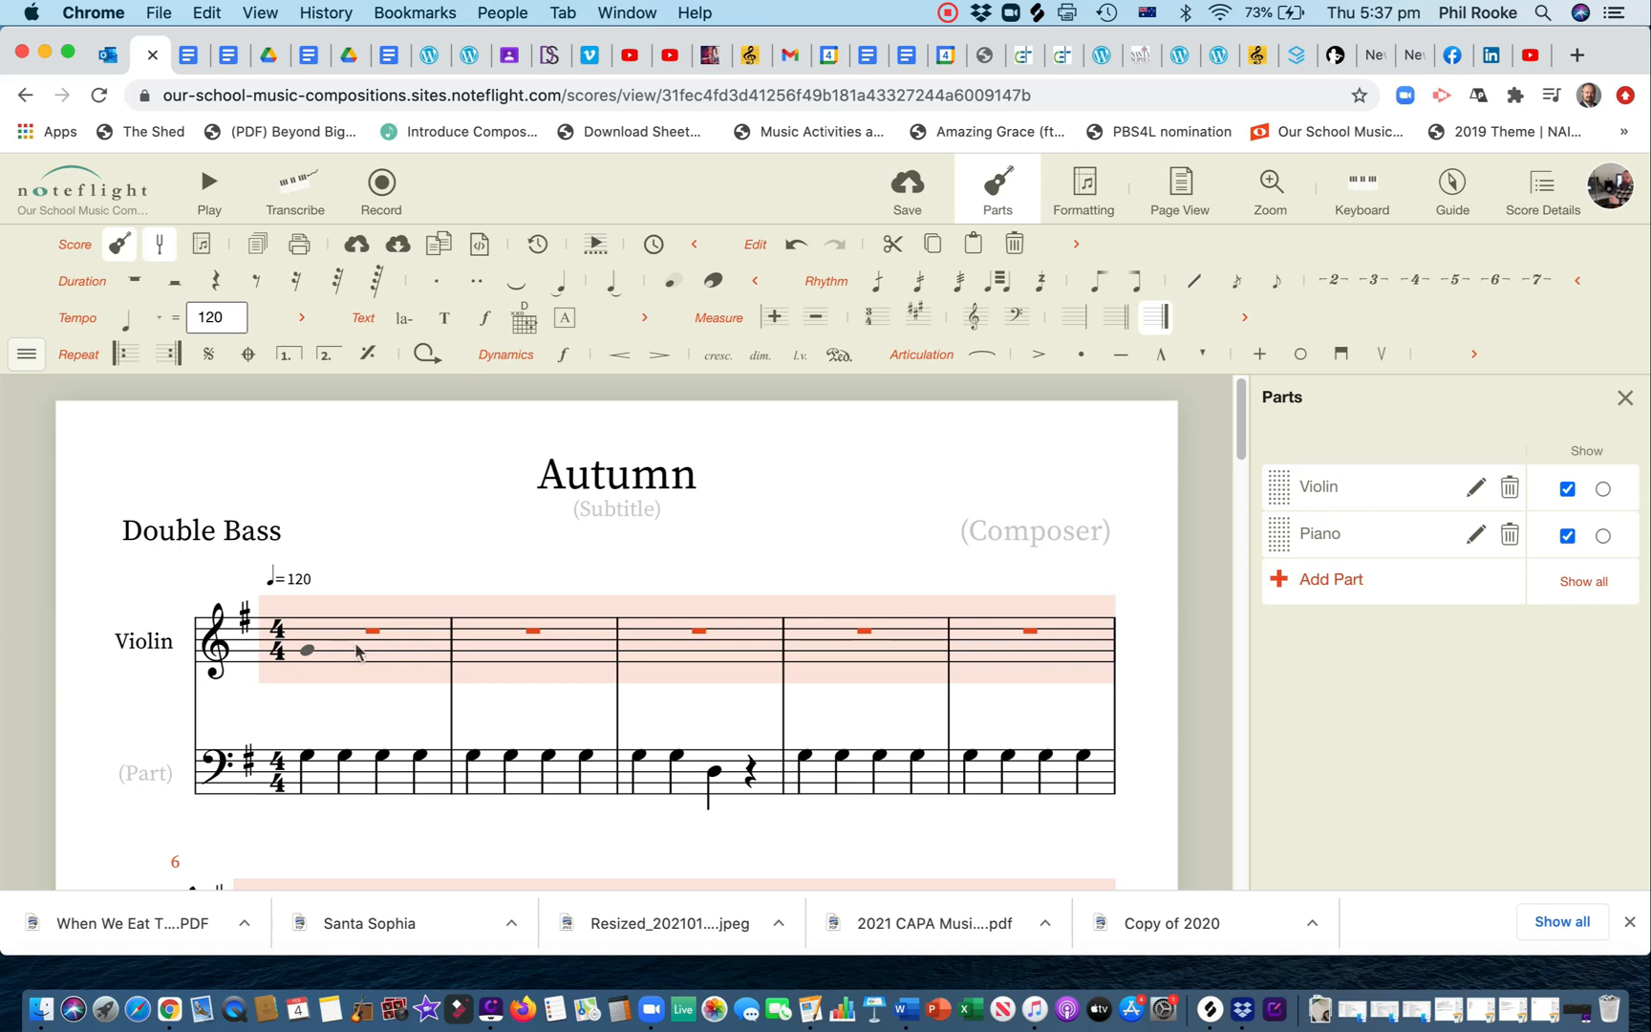
click(214, 281)
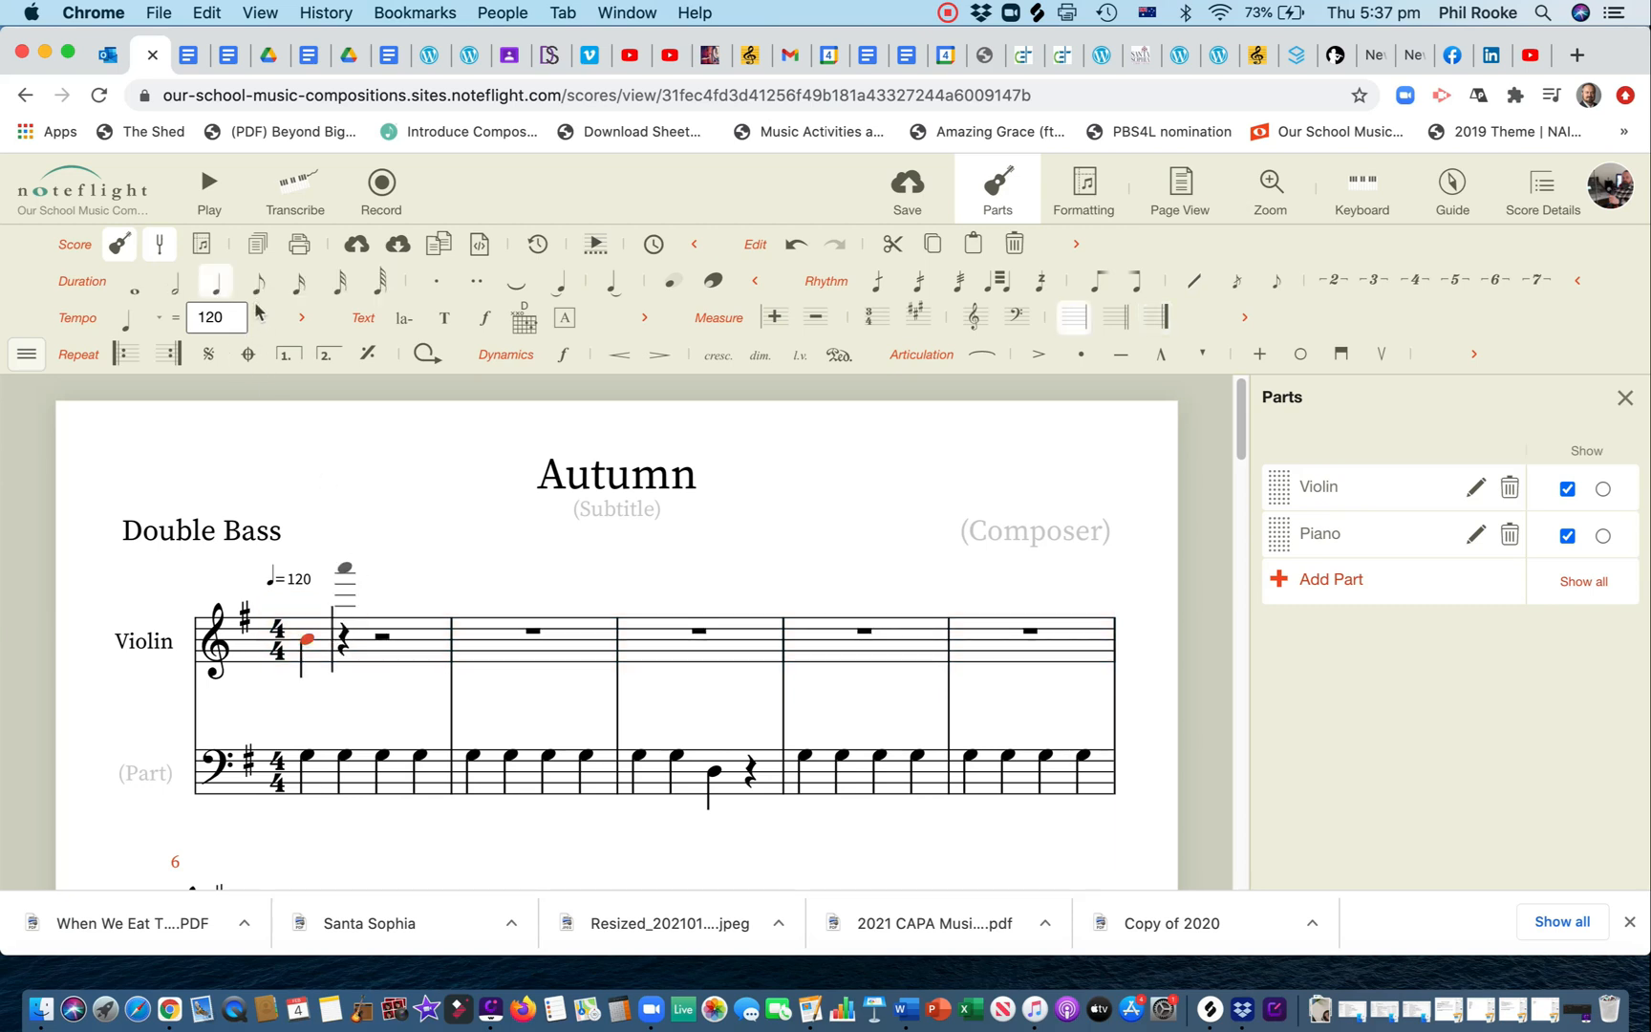
click(256, 280)
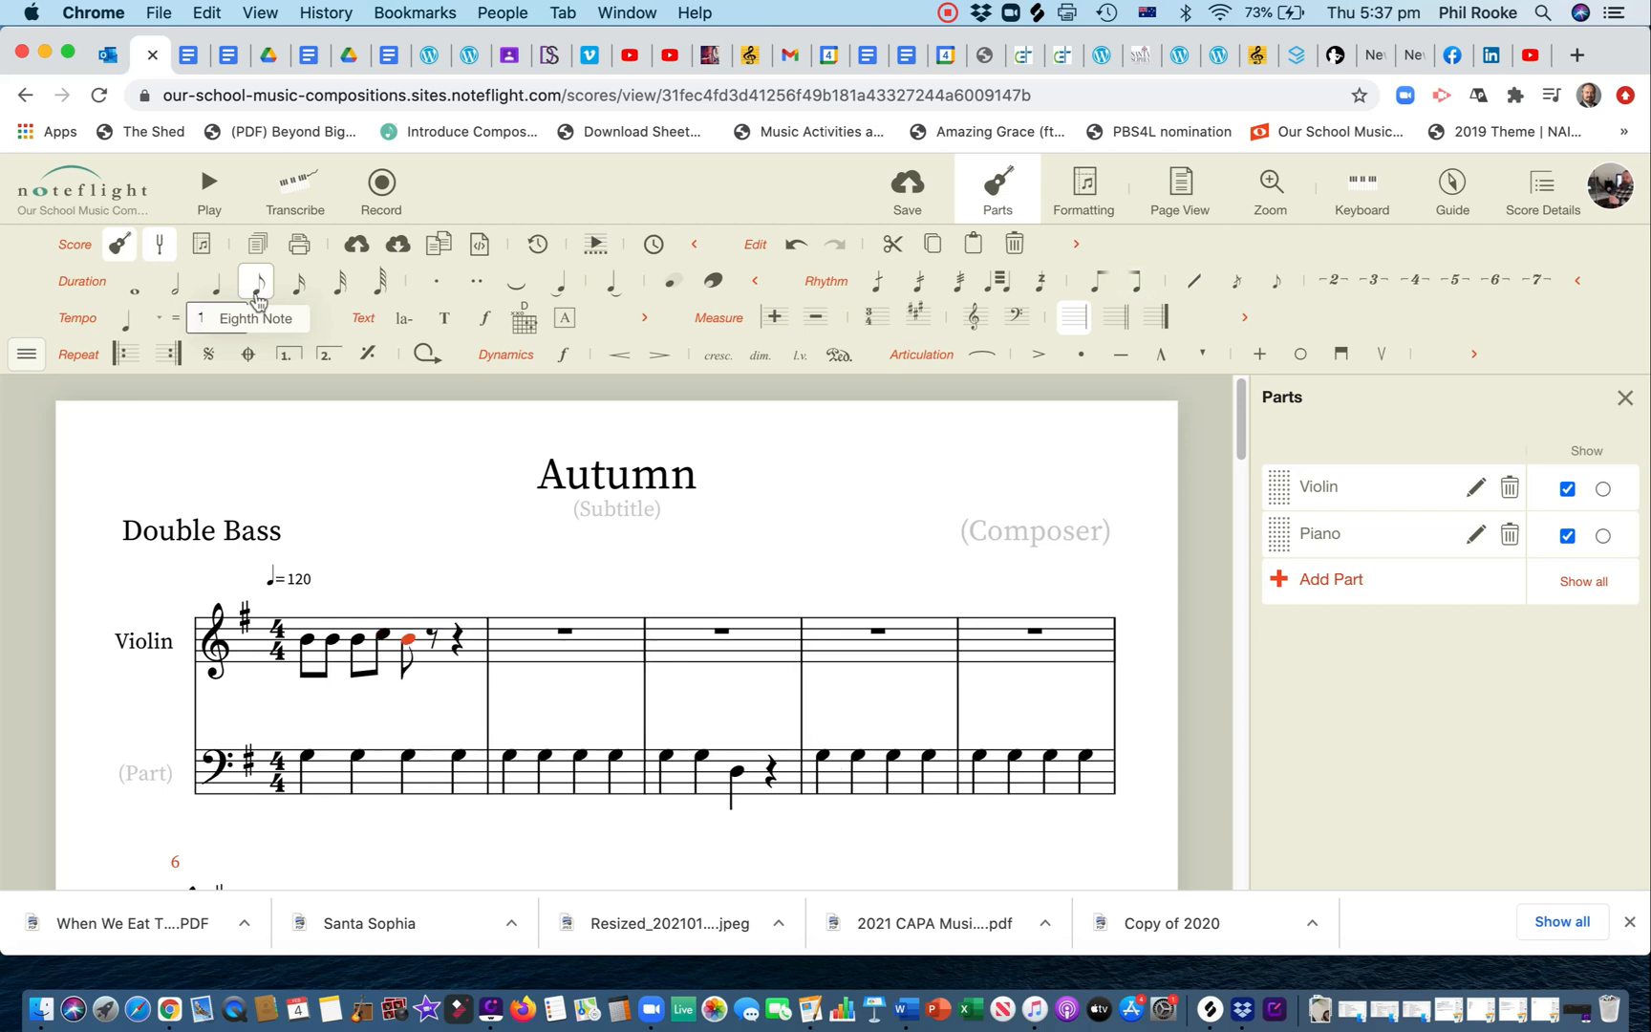
click(214, 281)
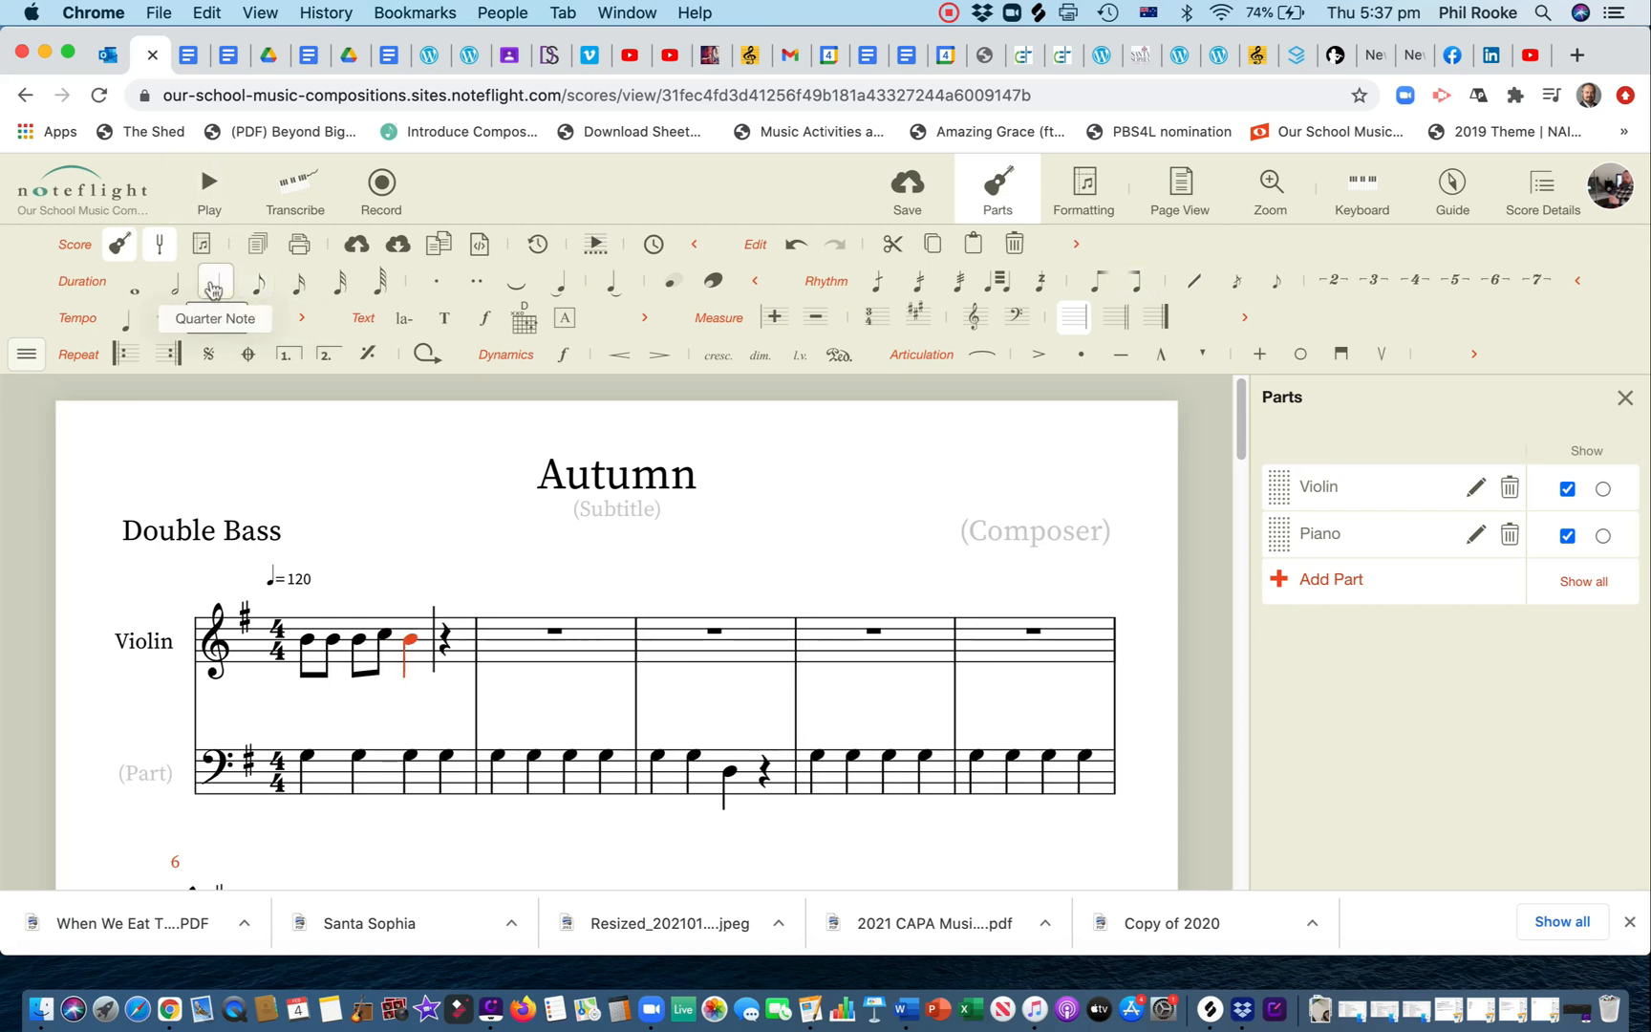
click(214, 285)
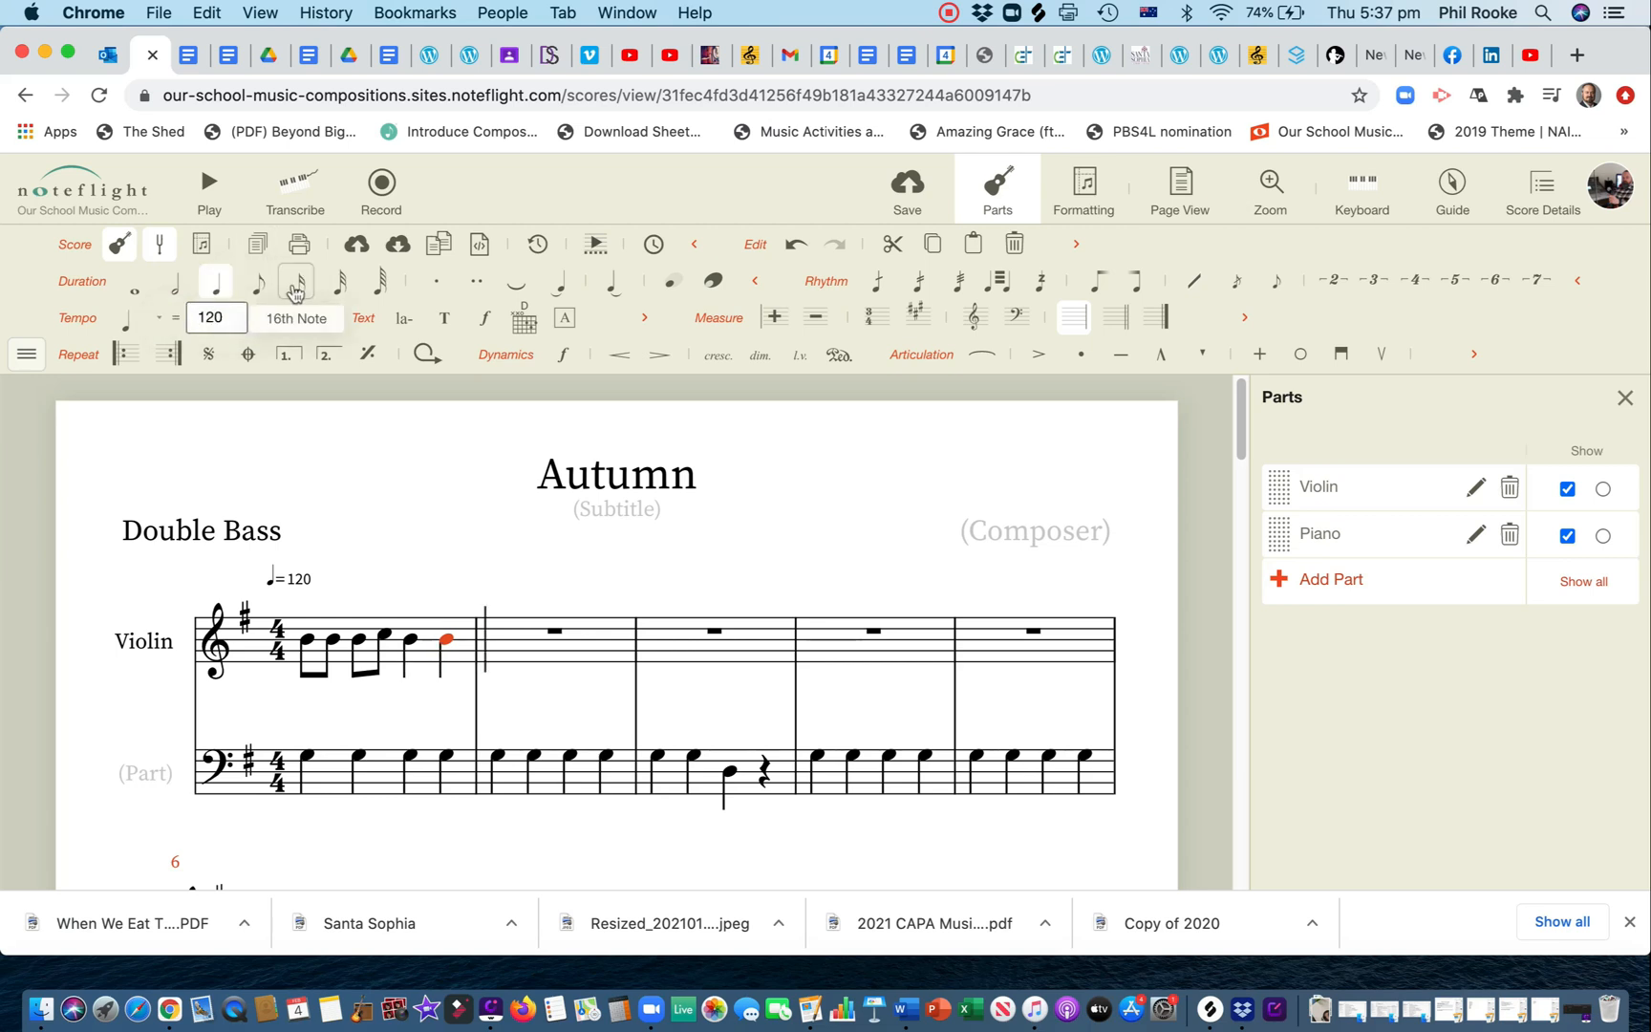
Step: Continue the Violin melody through bar three with eighths and sixteenths, ending on a quarter note
click(258, 283)
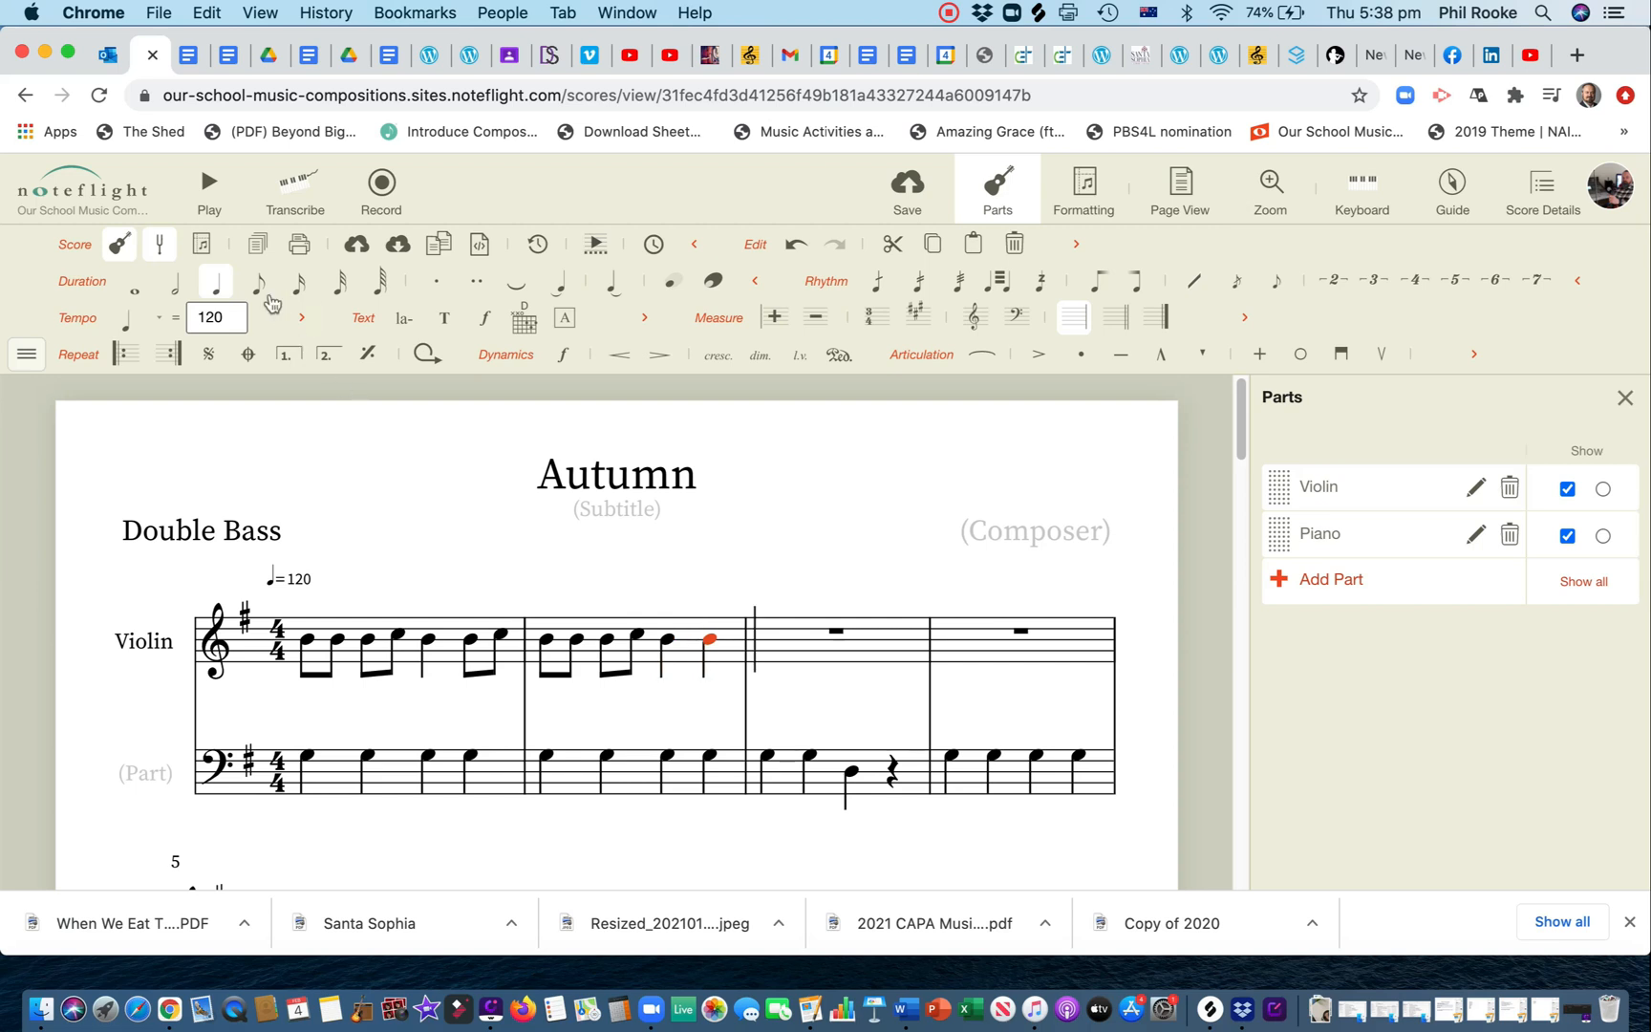
click(256, 281)
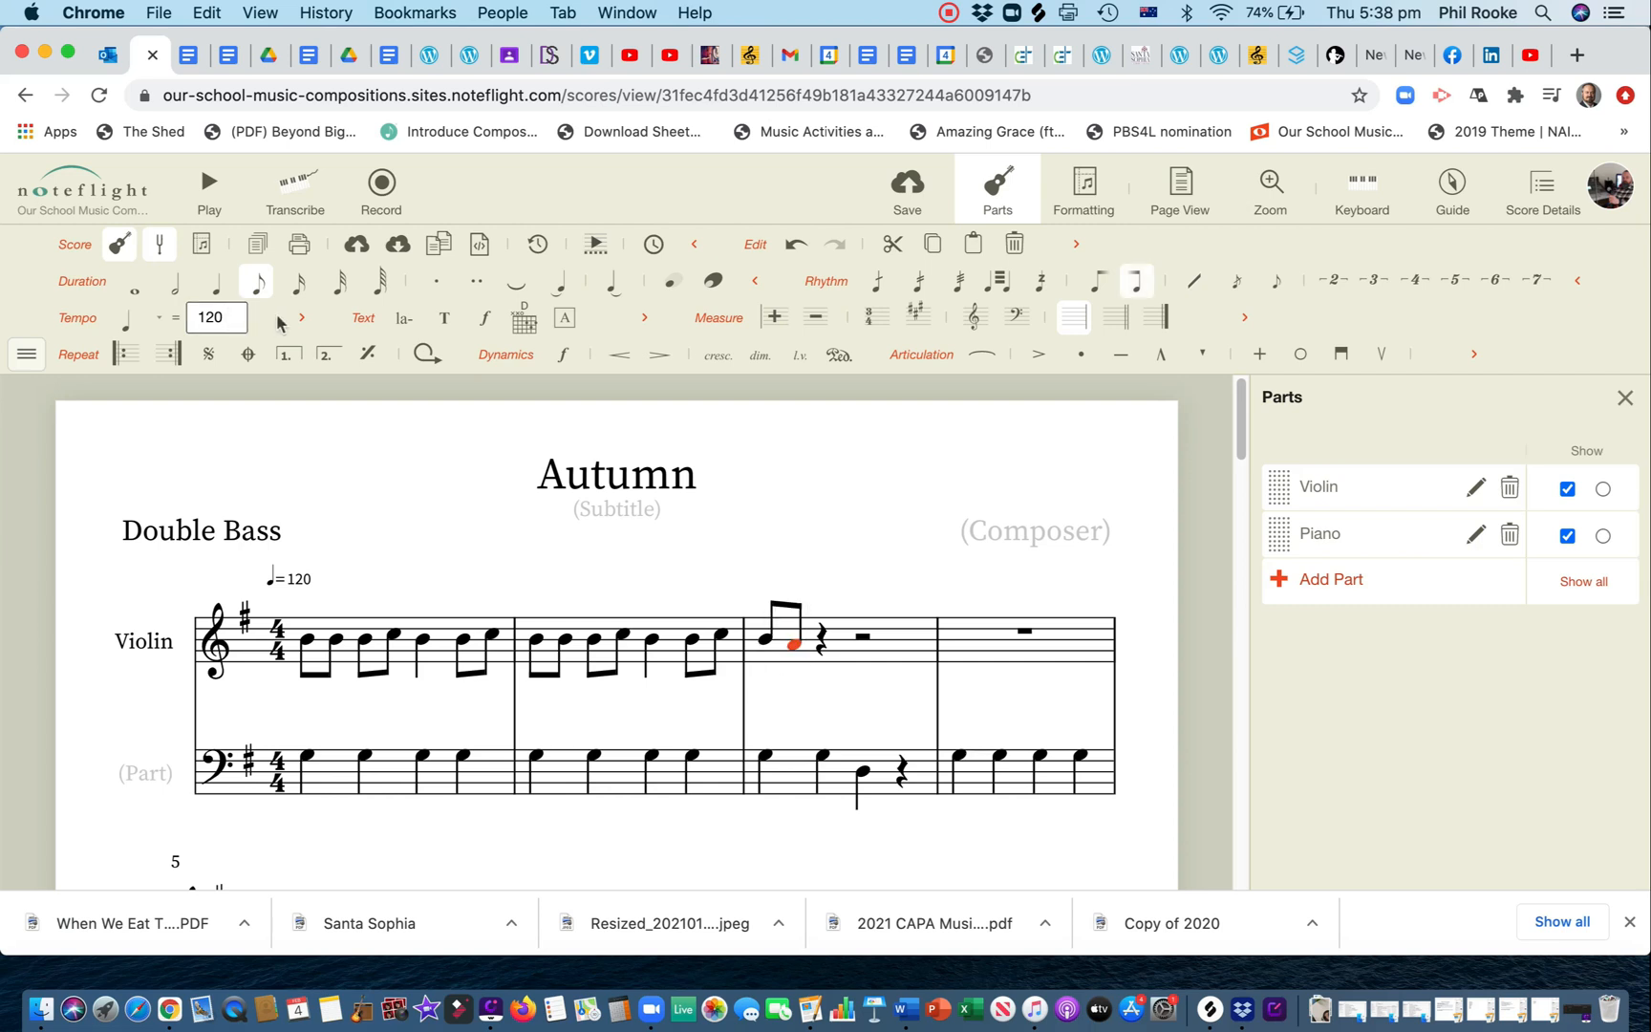
click(296, 281)
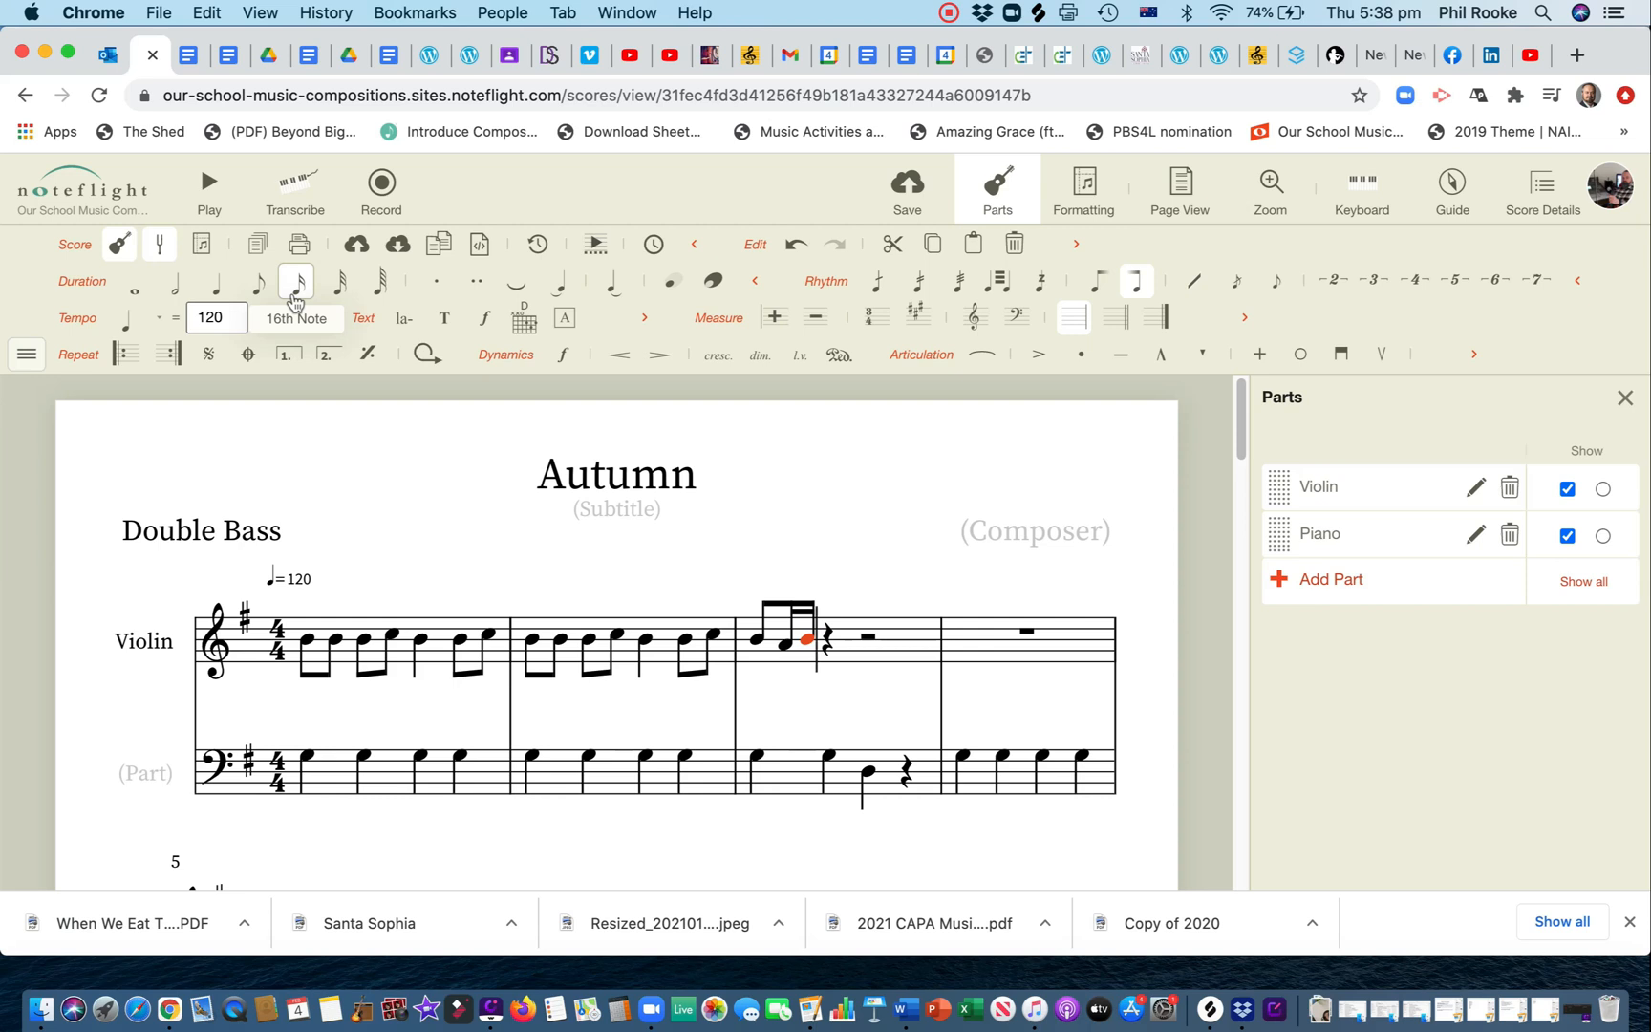
click(254, 281)
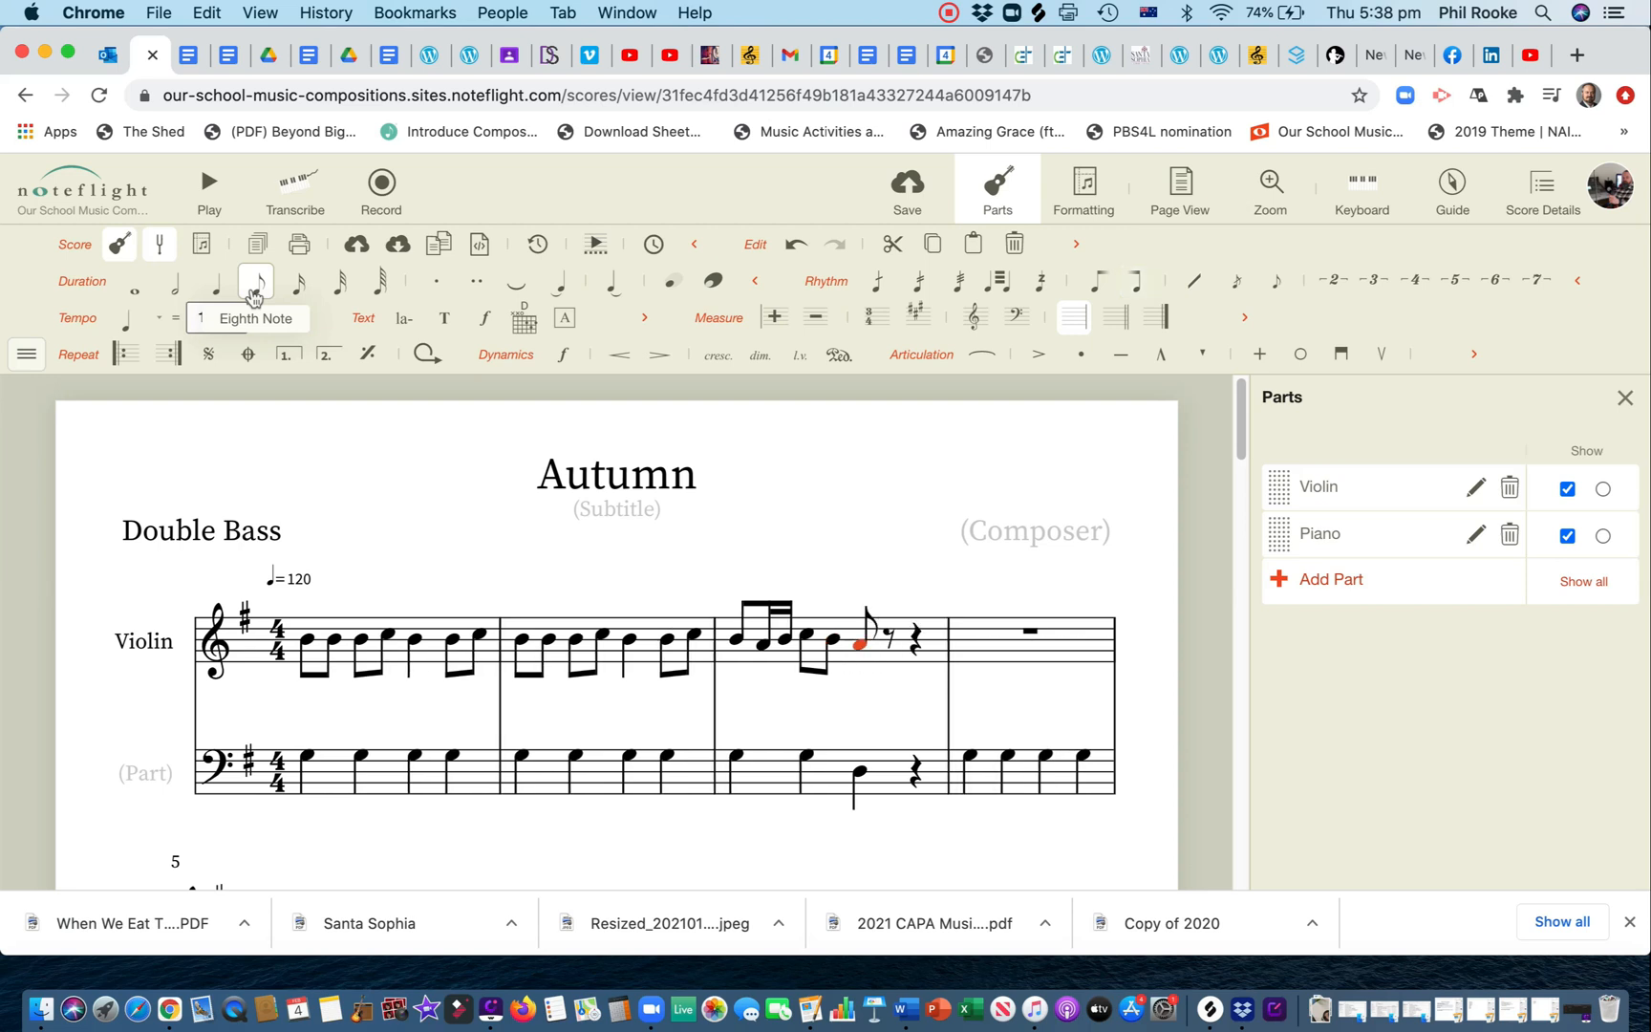
click(214, 281)
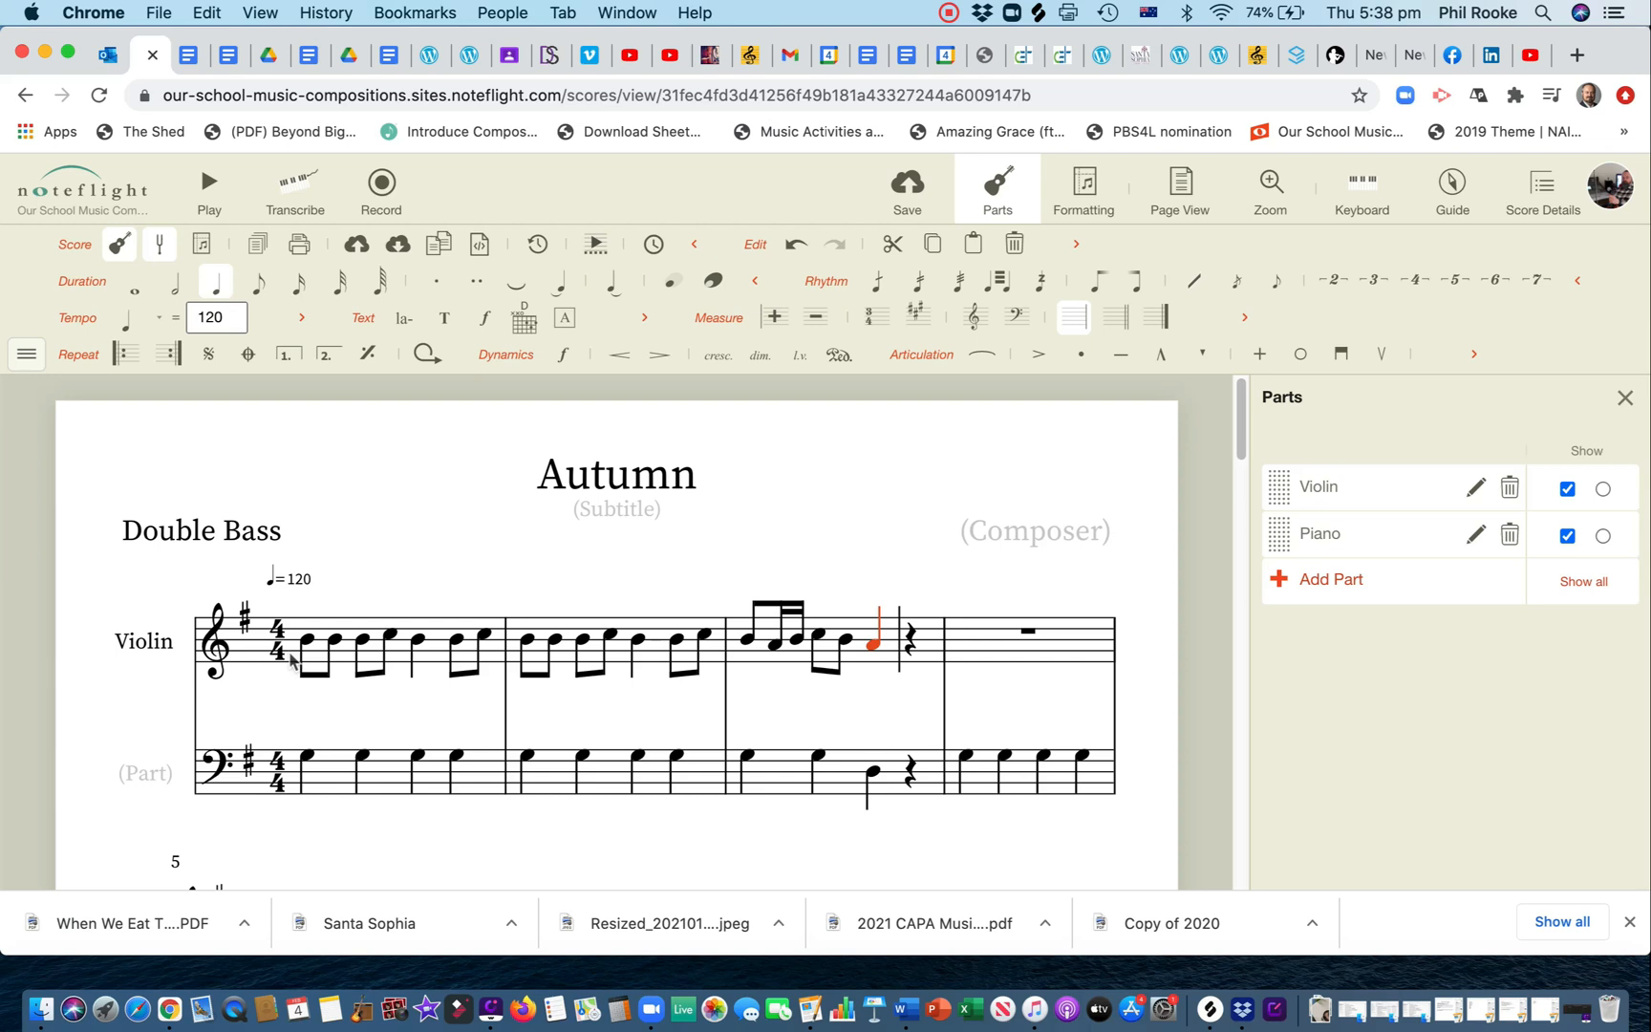
click(209, 188)
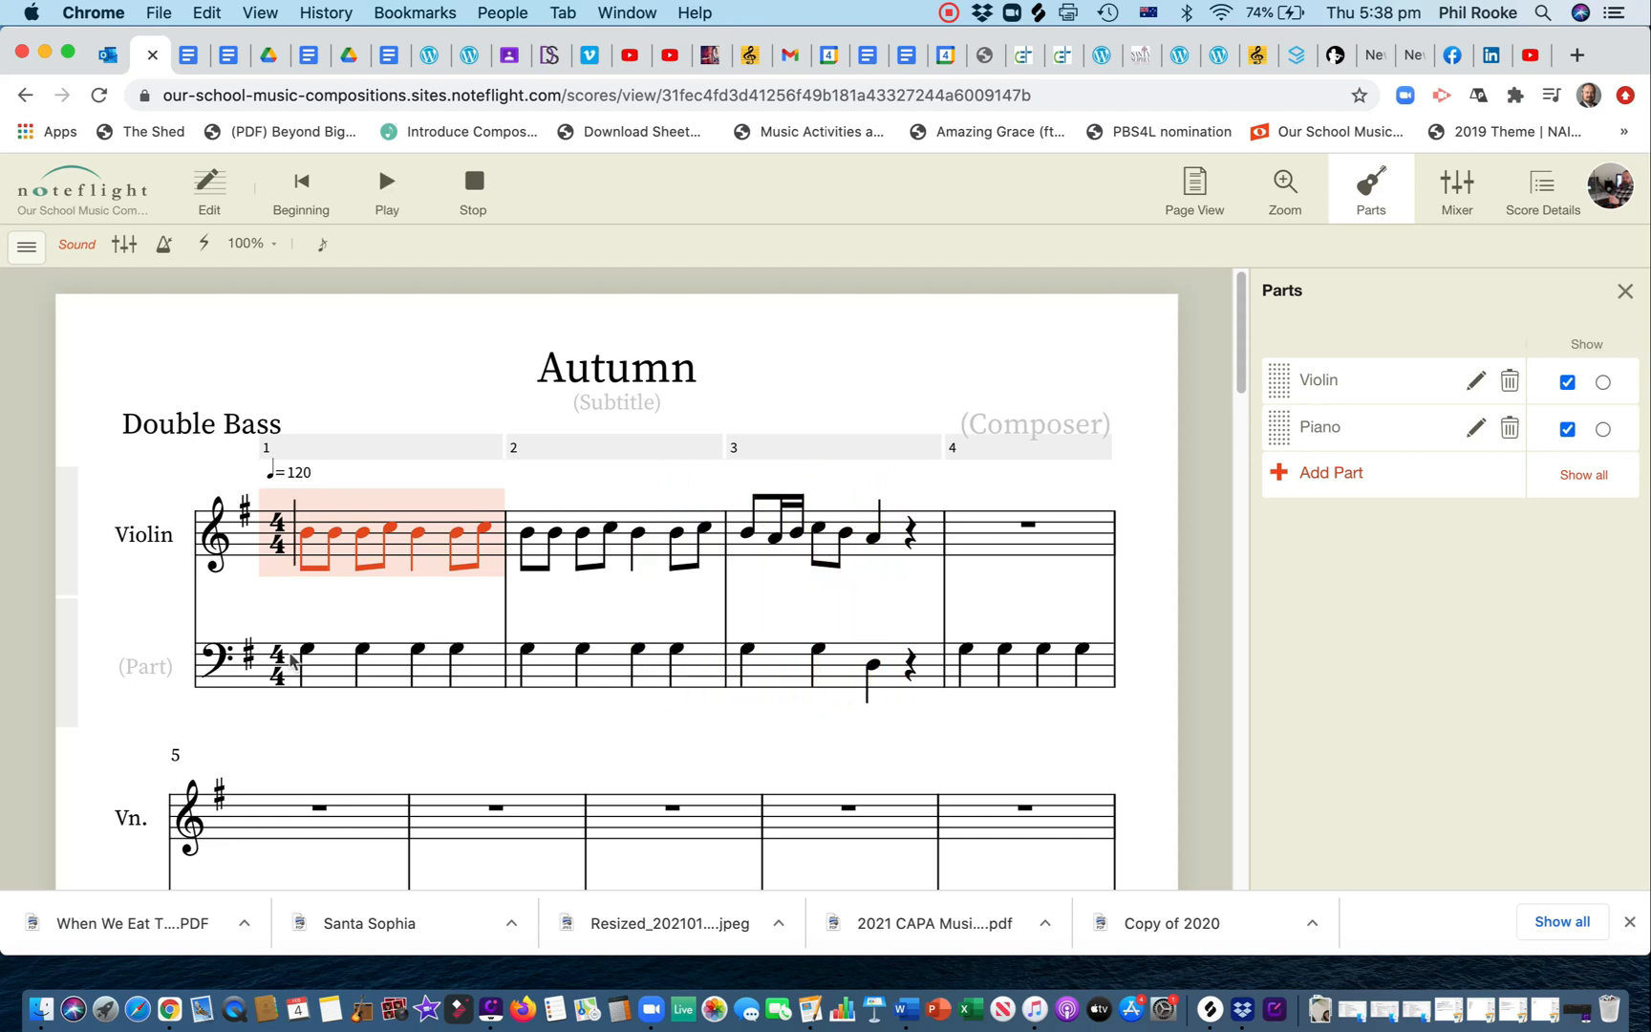
Step: Leave playback mode and return to editing the Autumn score
click(209, 190)
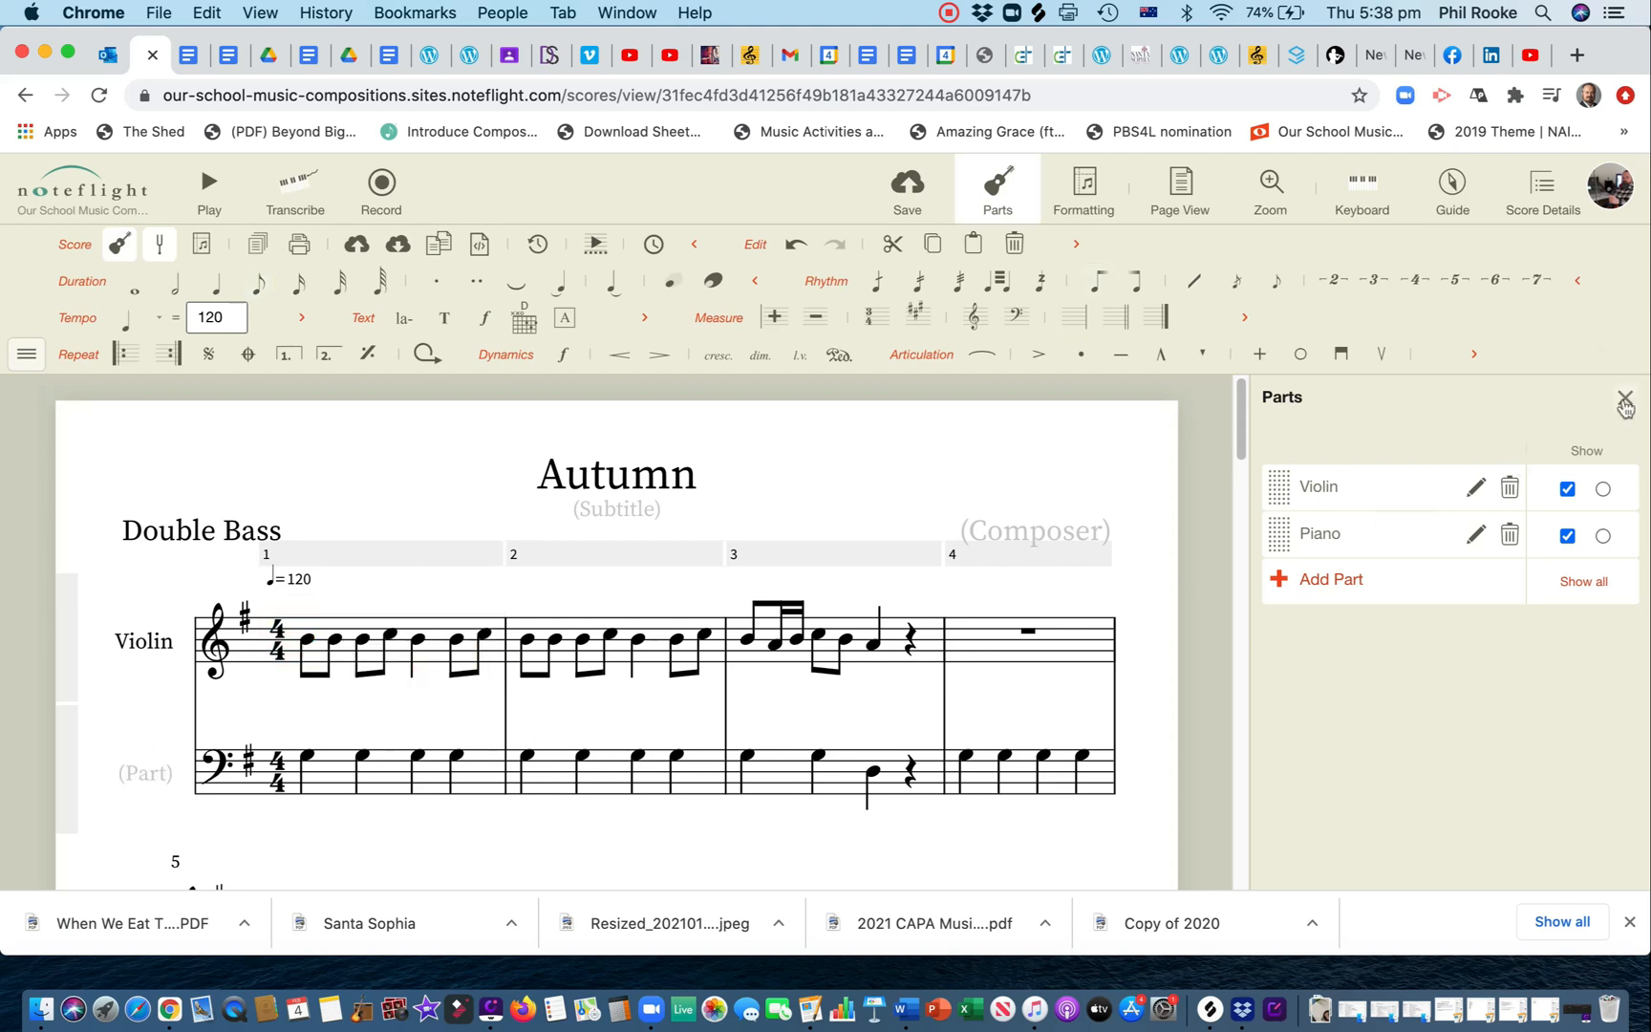
Step: Close the Parts panel and label the lower staff 'Bass'
click(1624, 401)
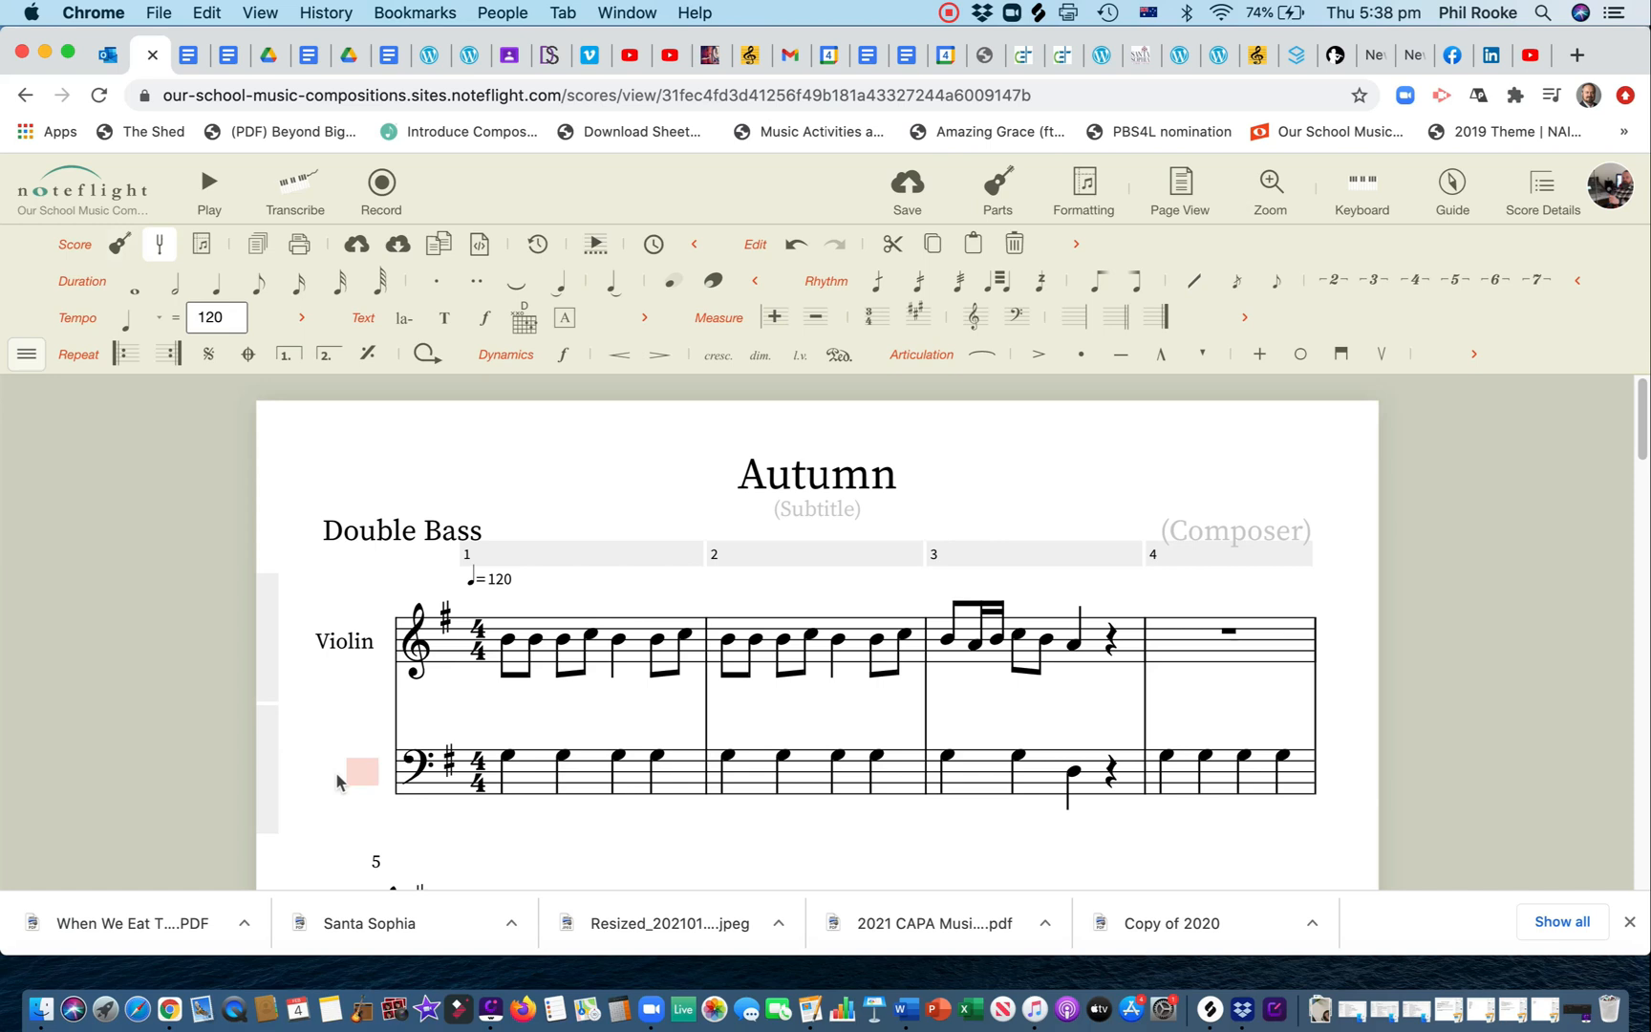
text(Bass)
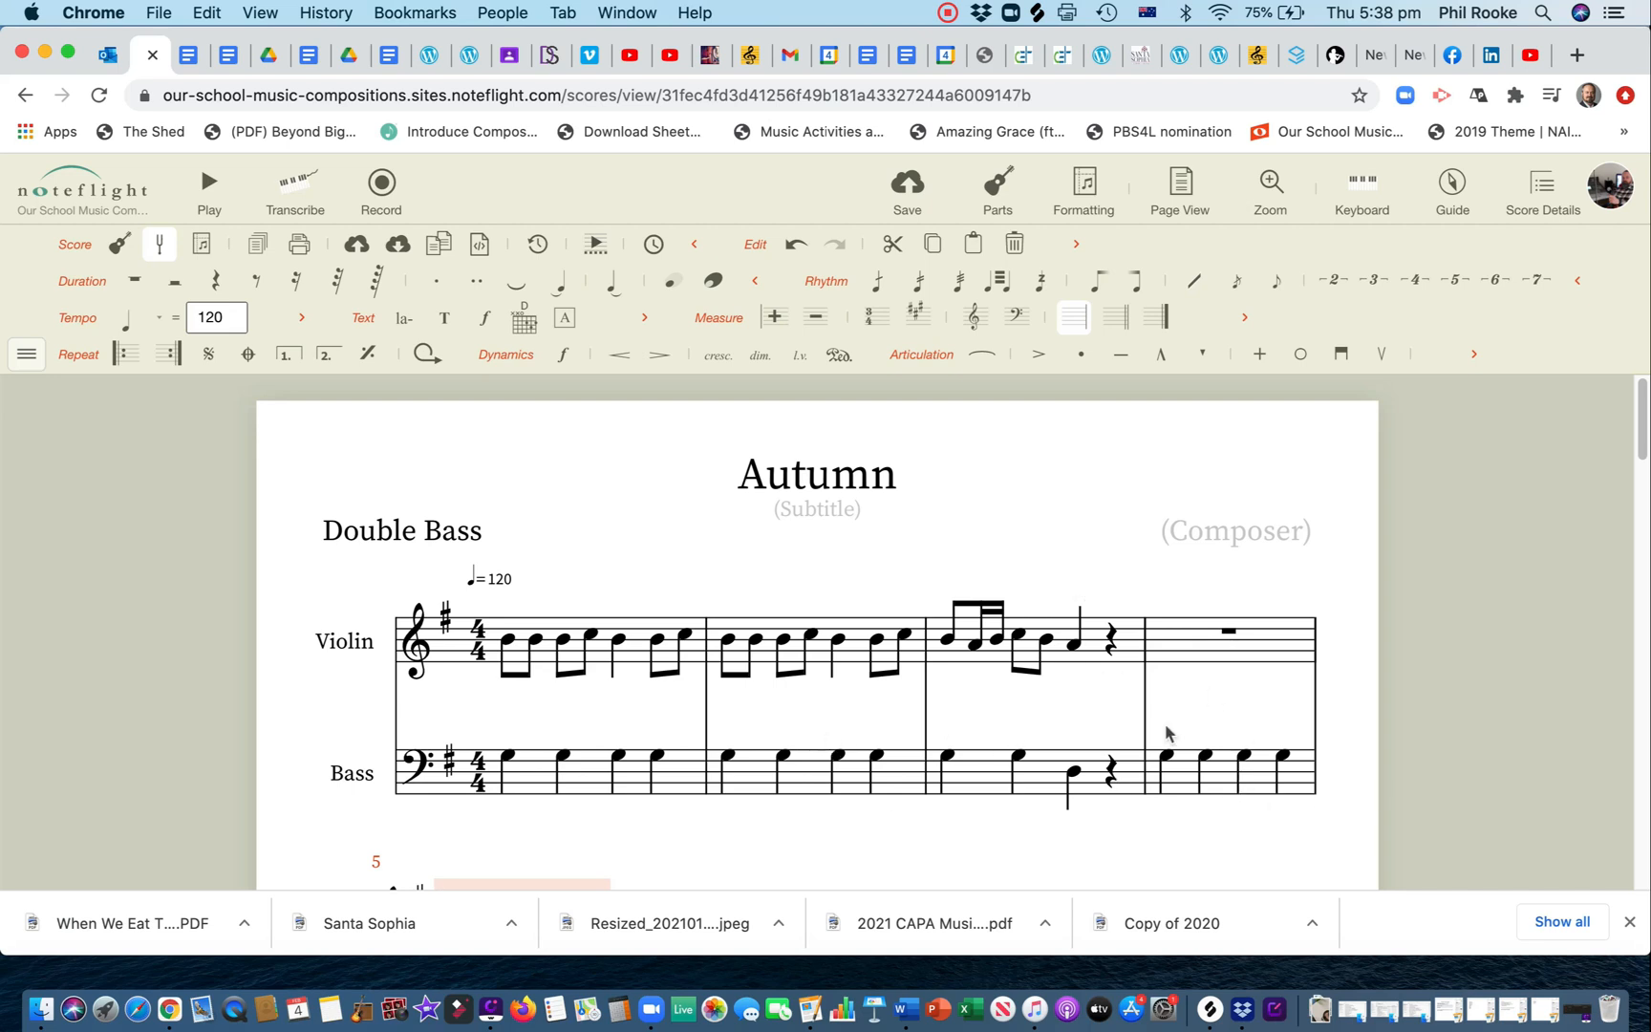
mouse_move(724, 648)
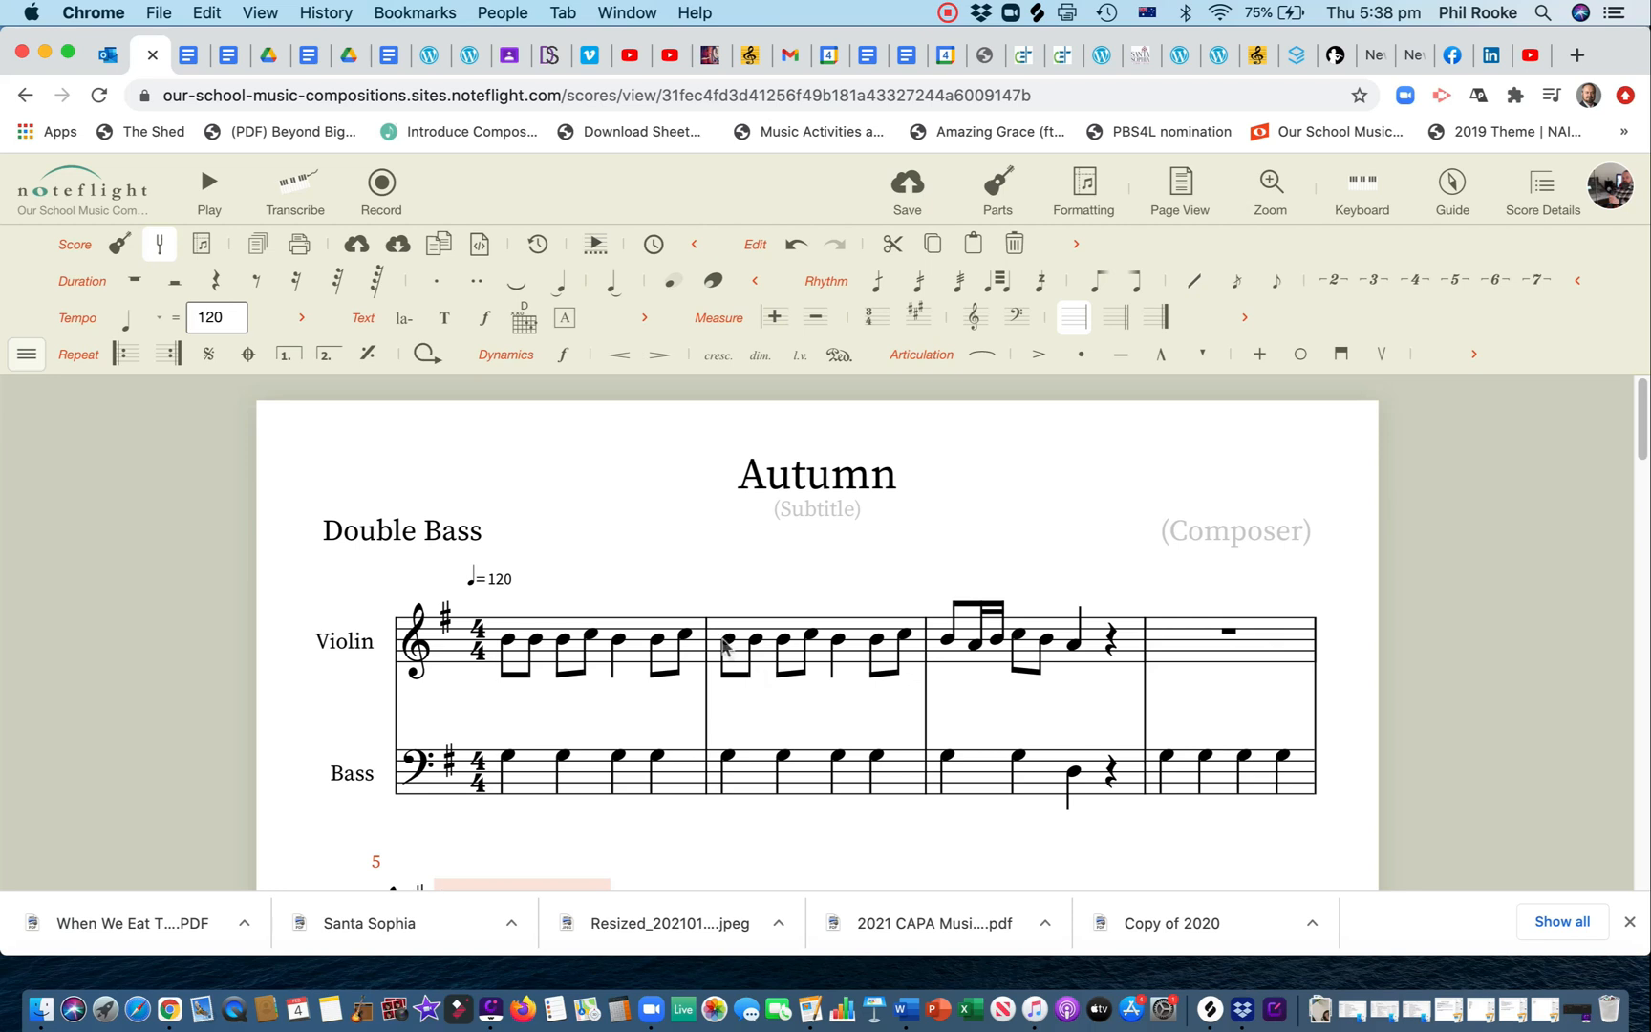
mouse_move(912, 470)
text(V)
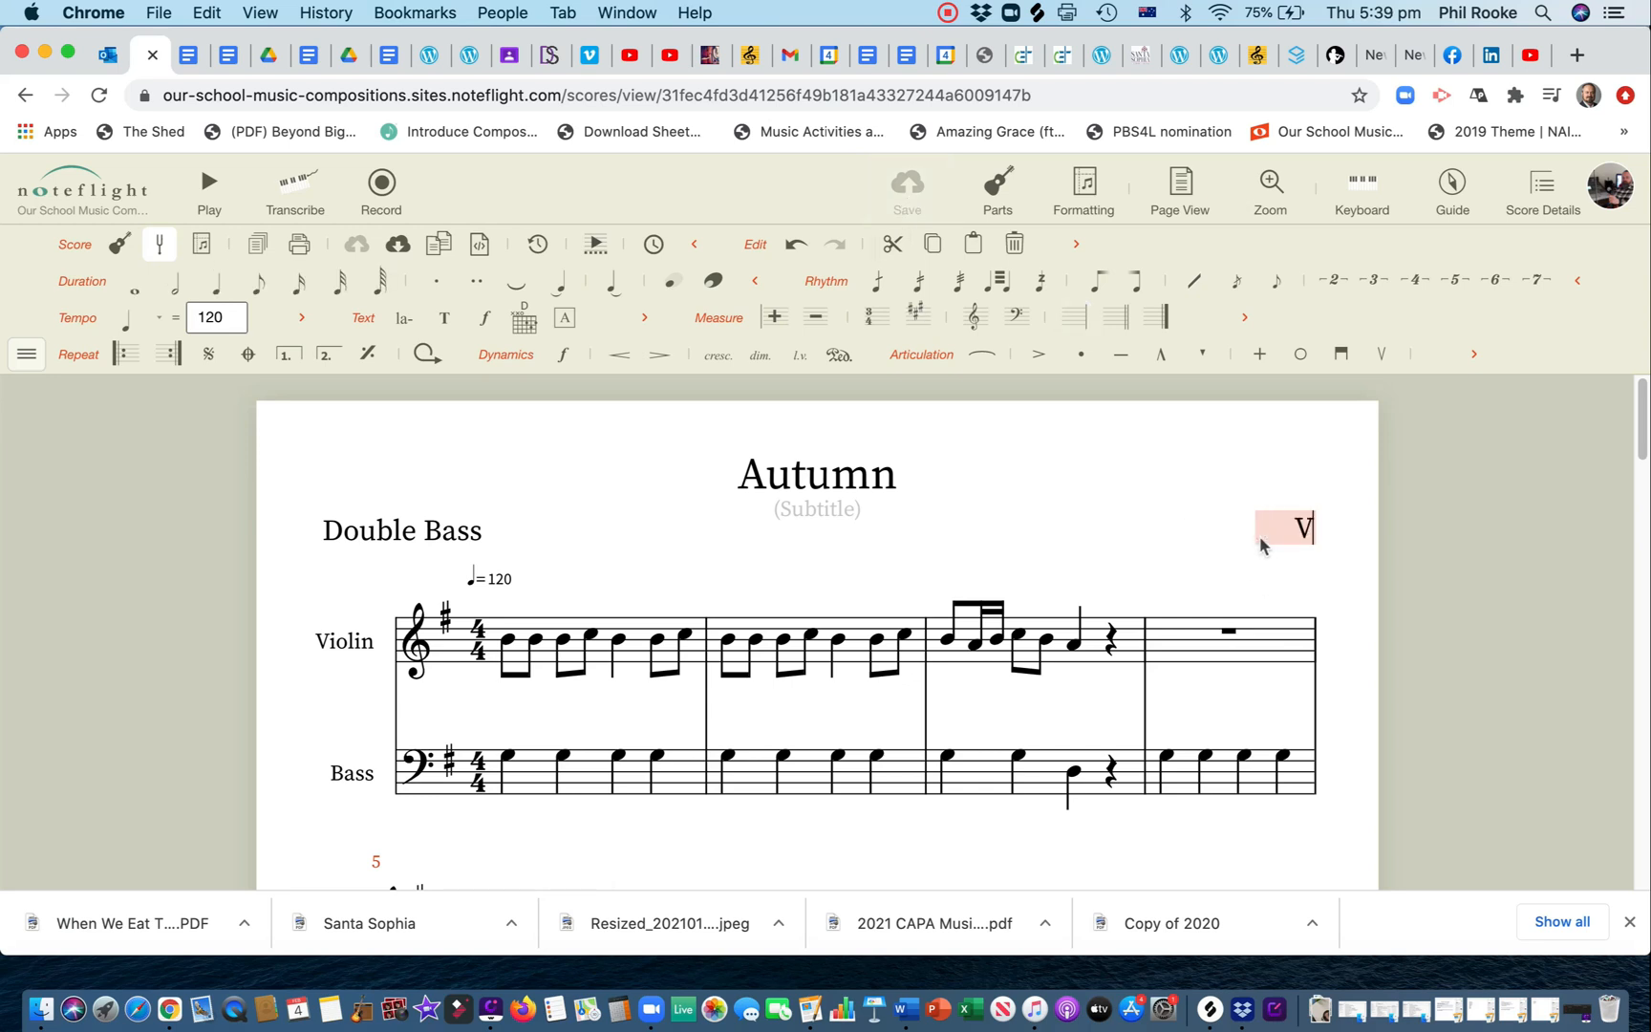
Step: Credit 'Vivaldi' as composer and save the Autumn score
text(ivaldi)
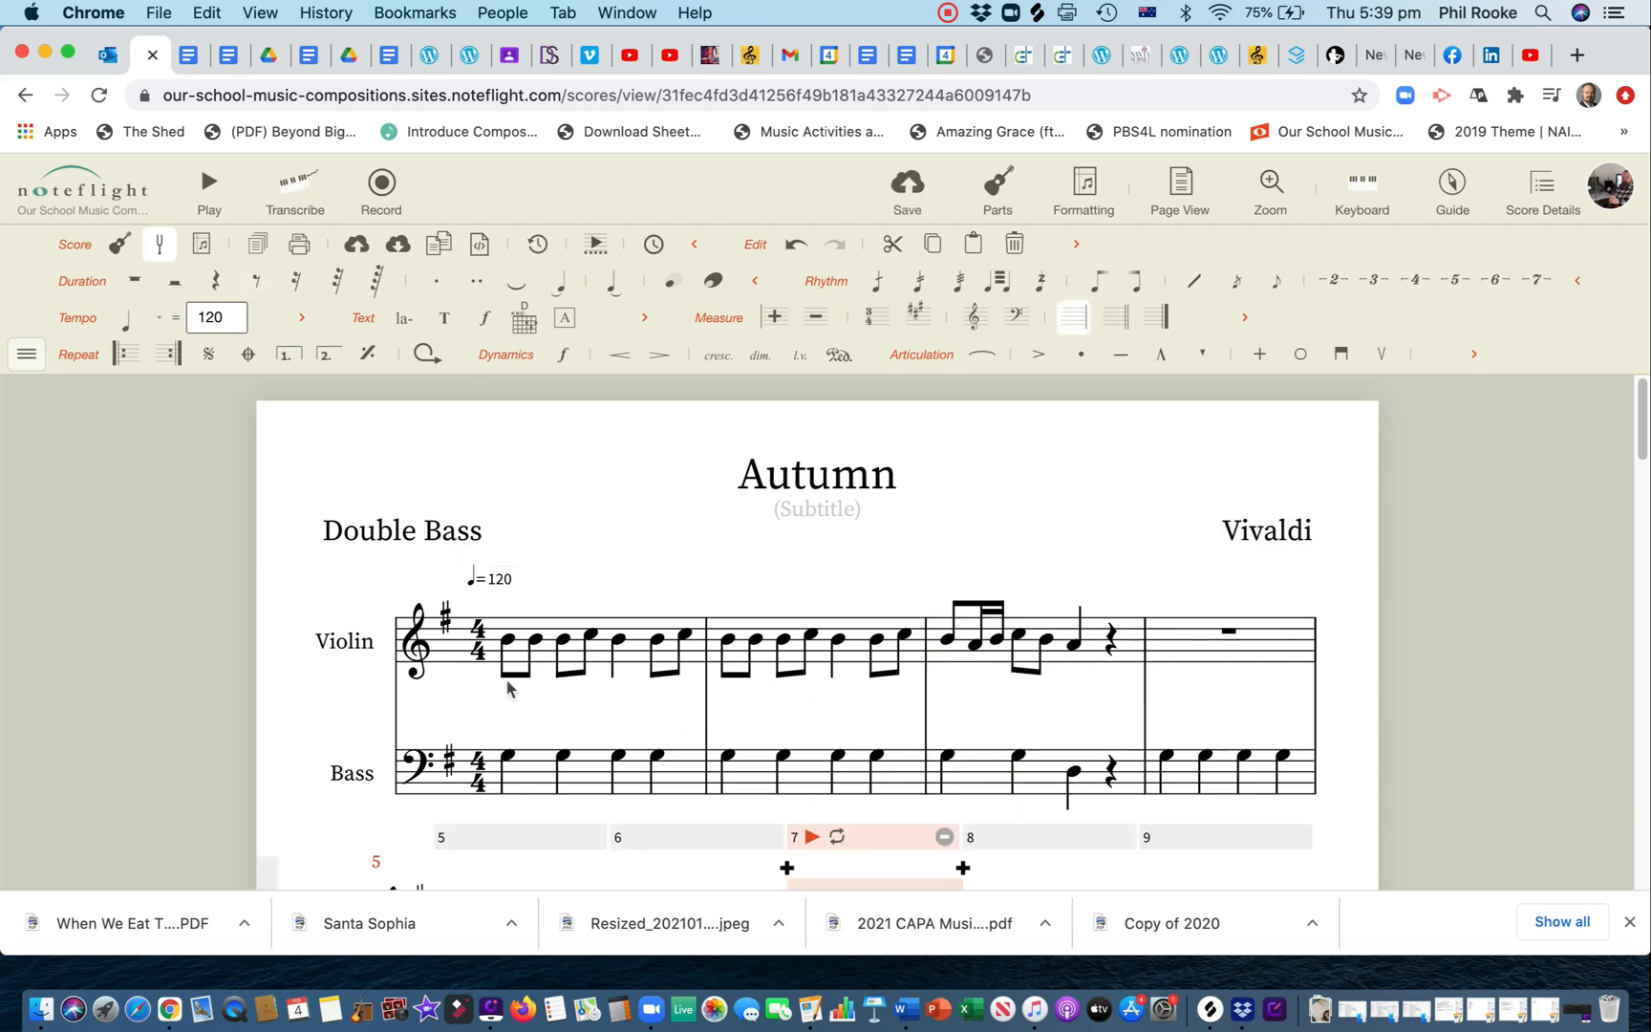
mouse_move(790, 566)
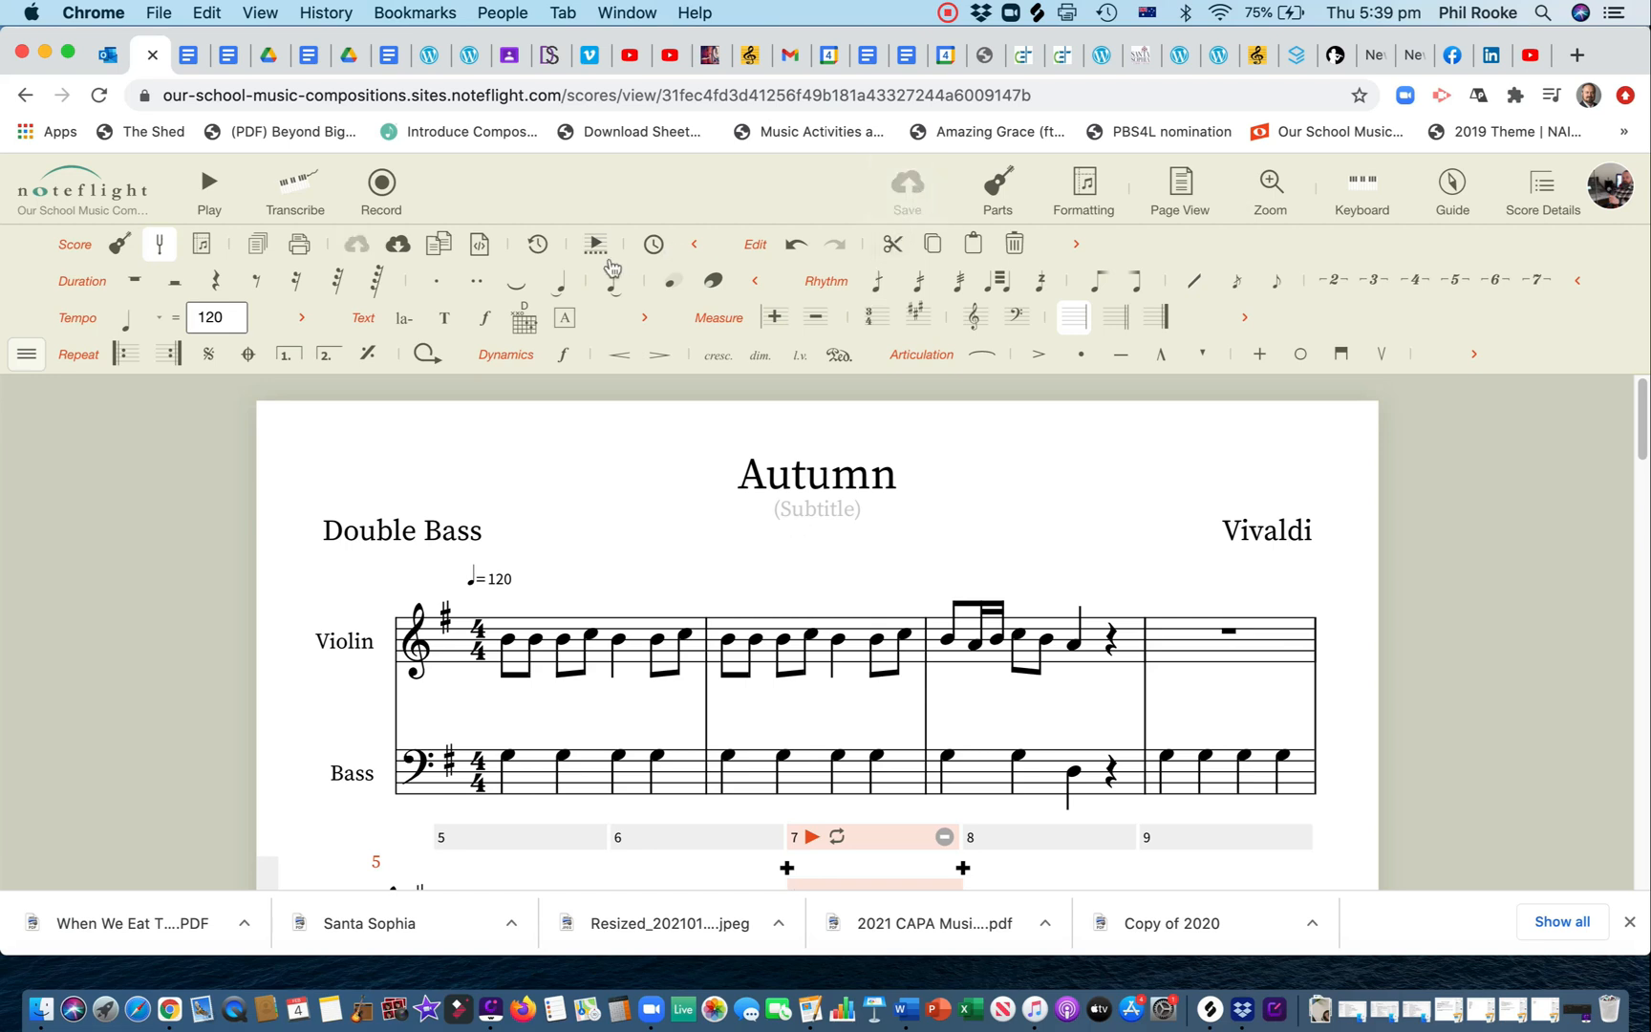
mouse_move(397, 243)
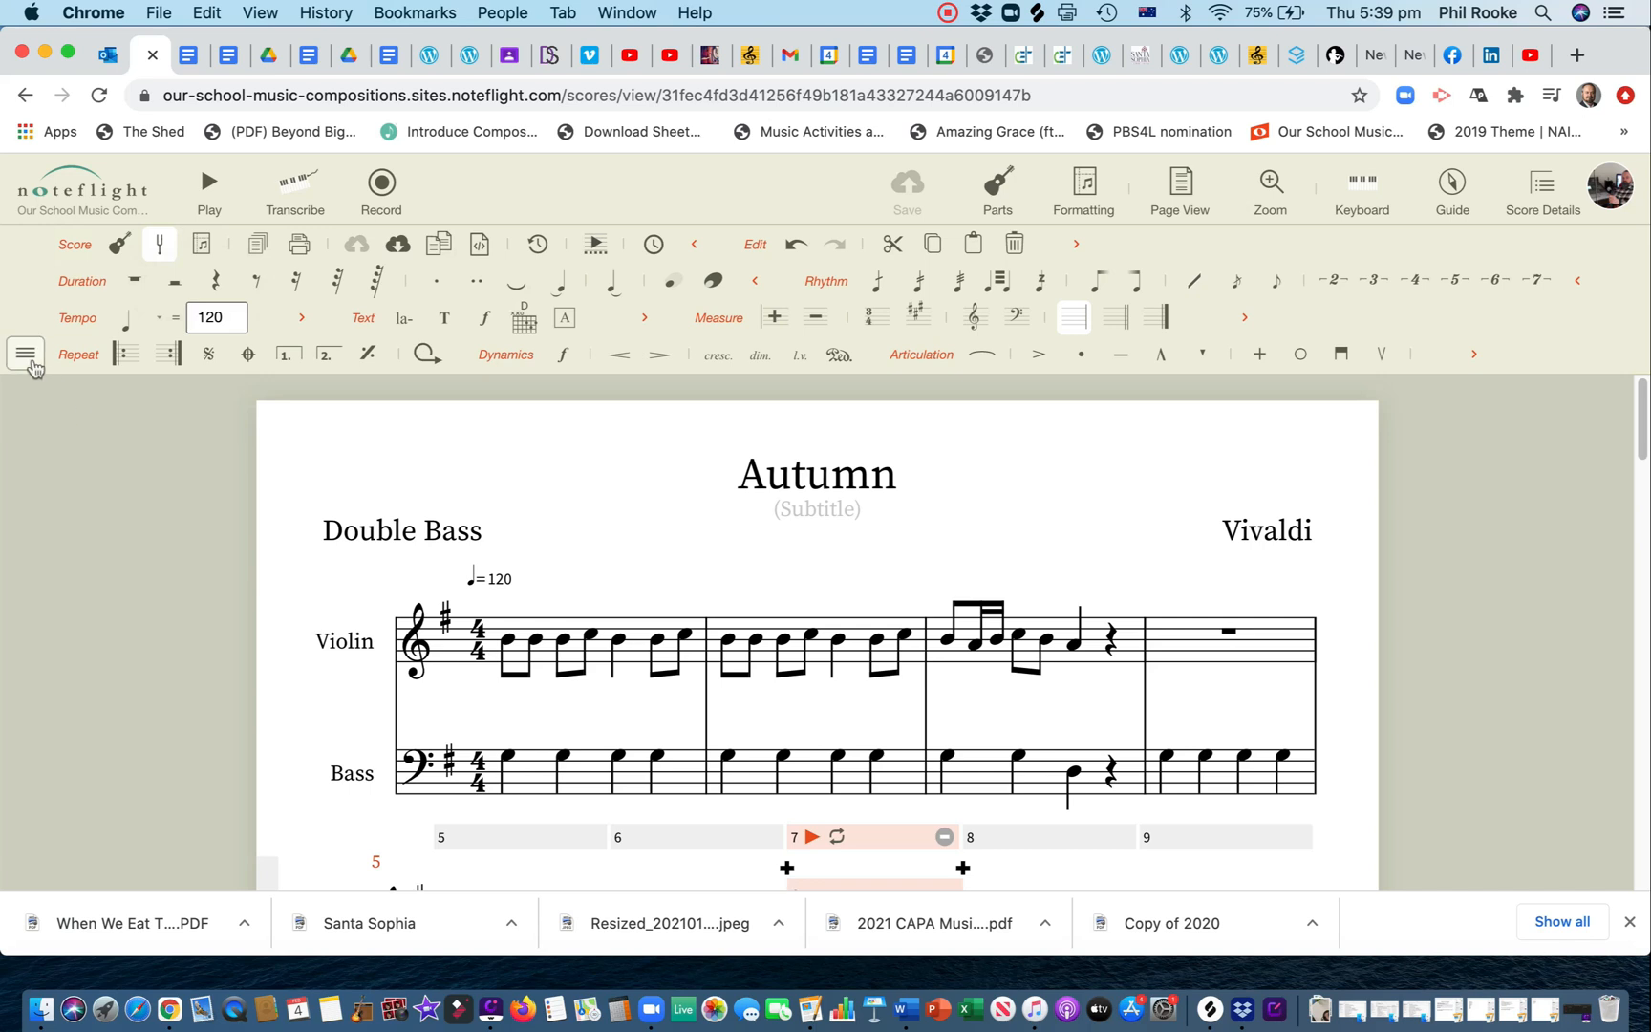
Step: Reach the score's export options with Full Score PDF as the chosen format
click(27, 354)
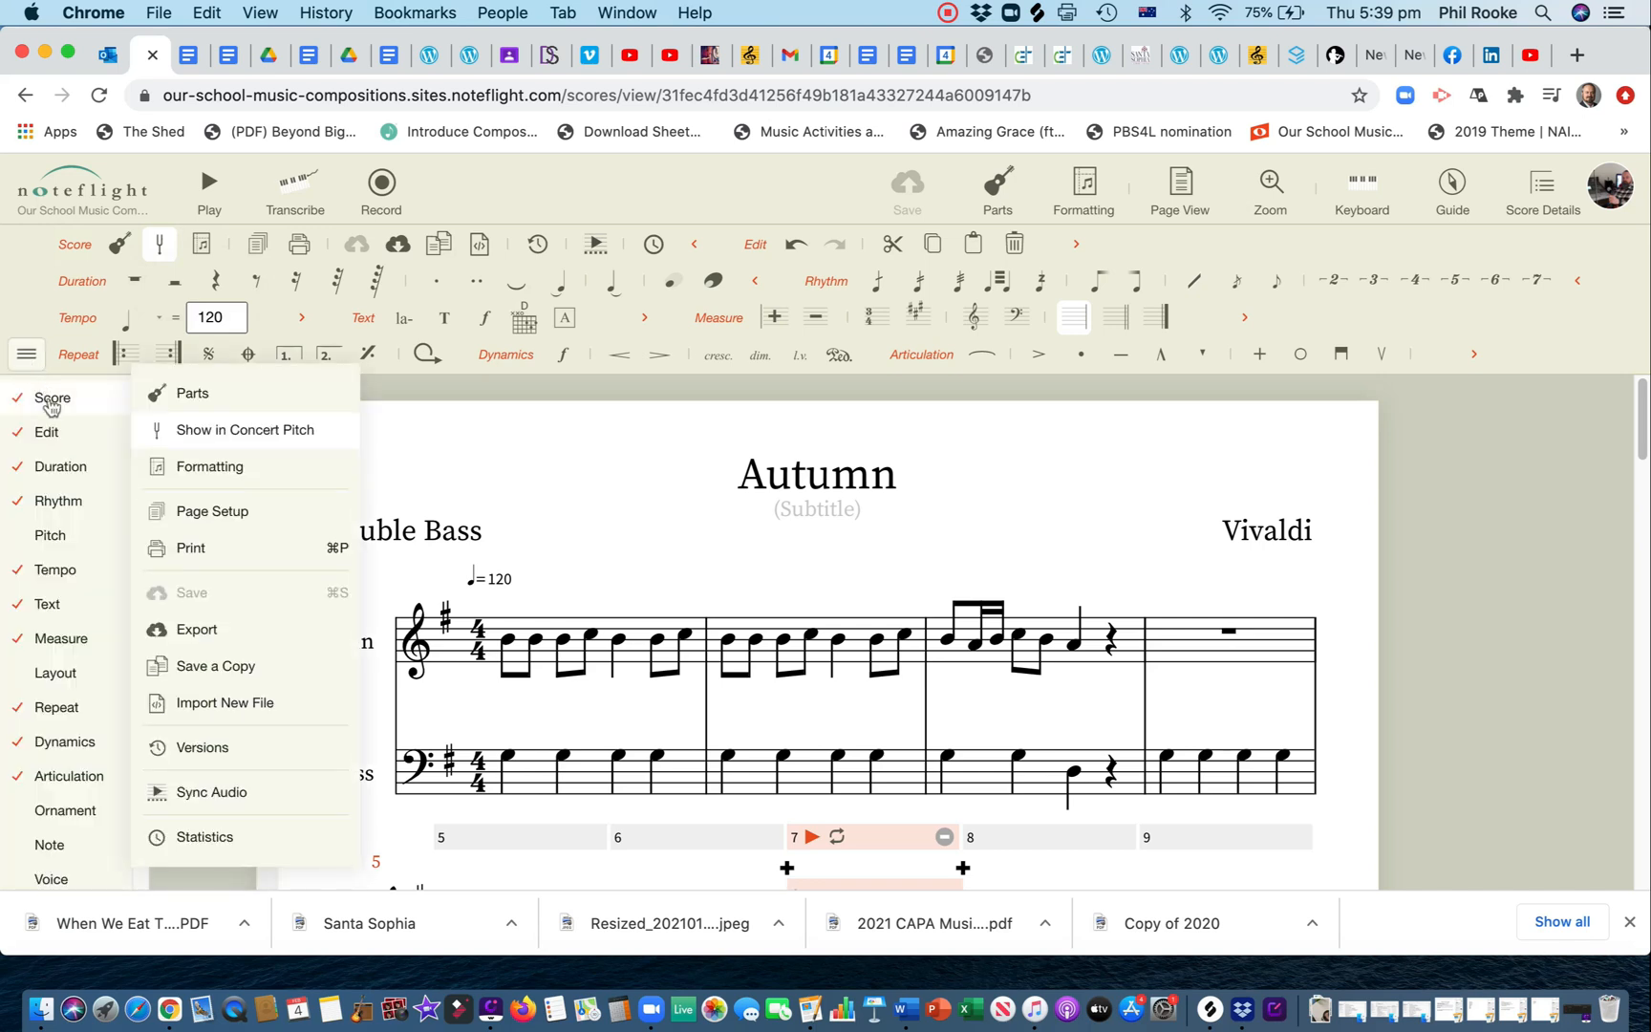
mouse_move(195, 629)
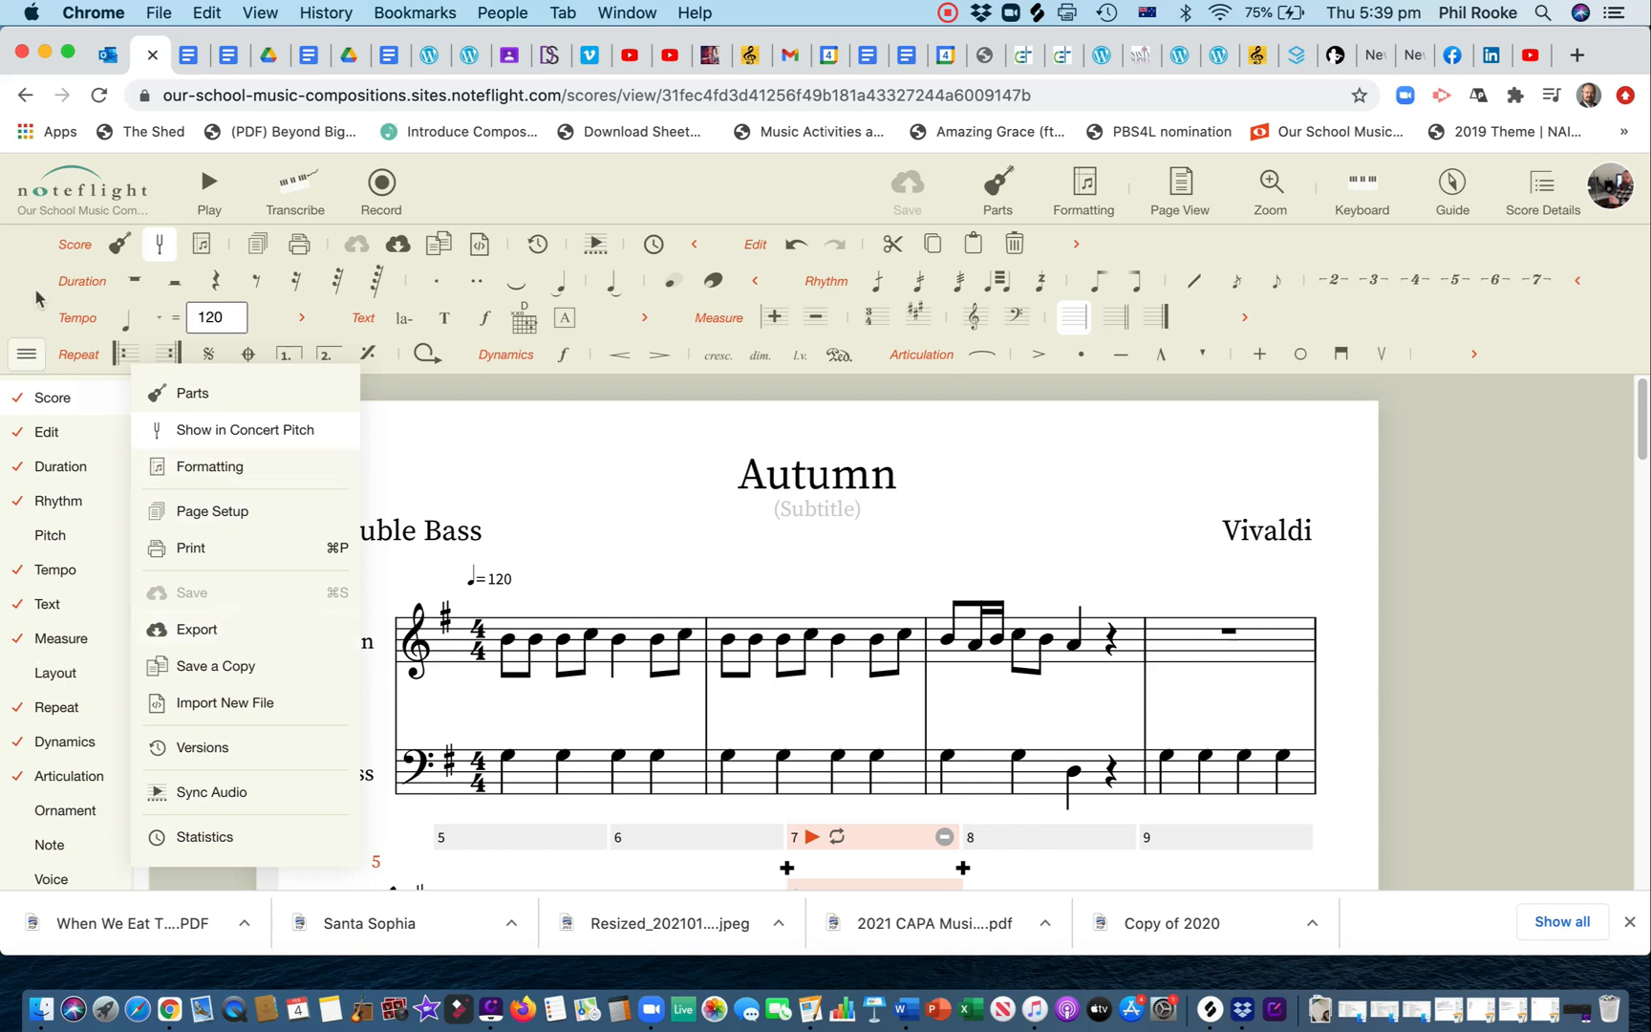
click(397, 243)
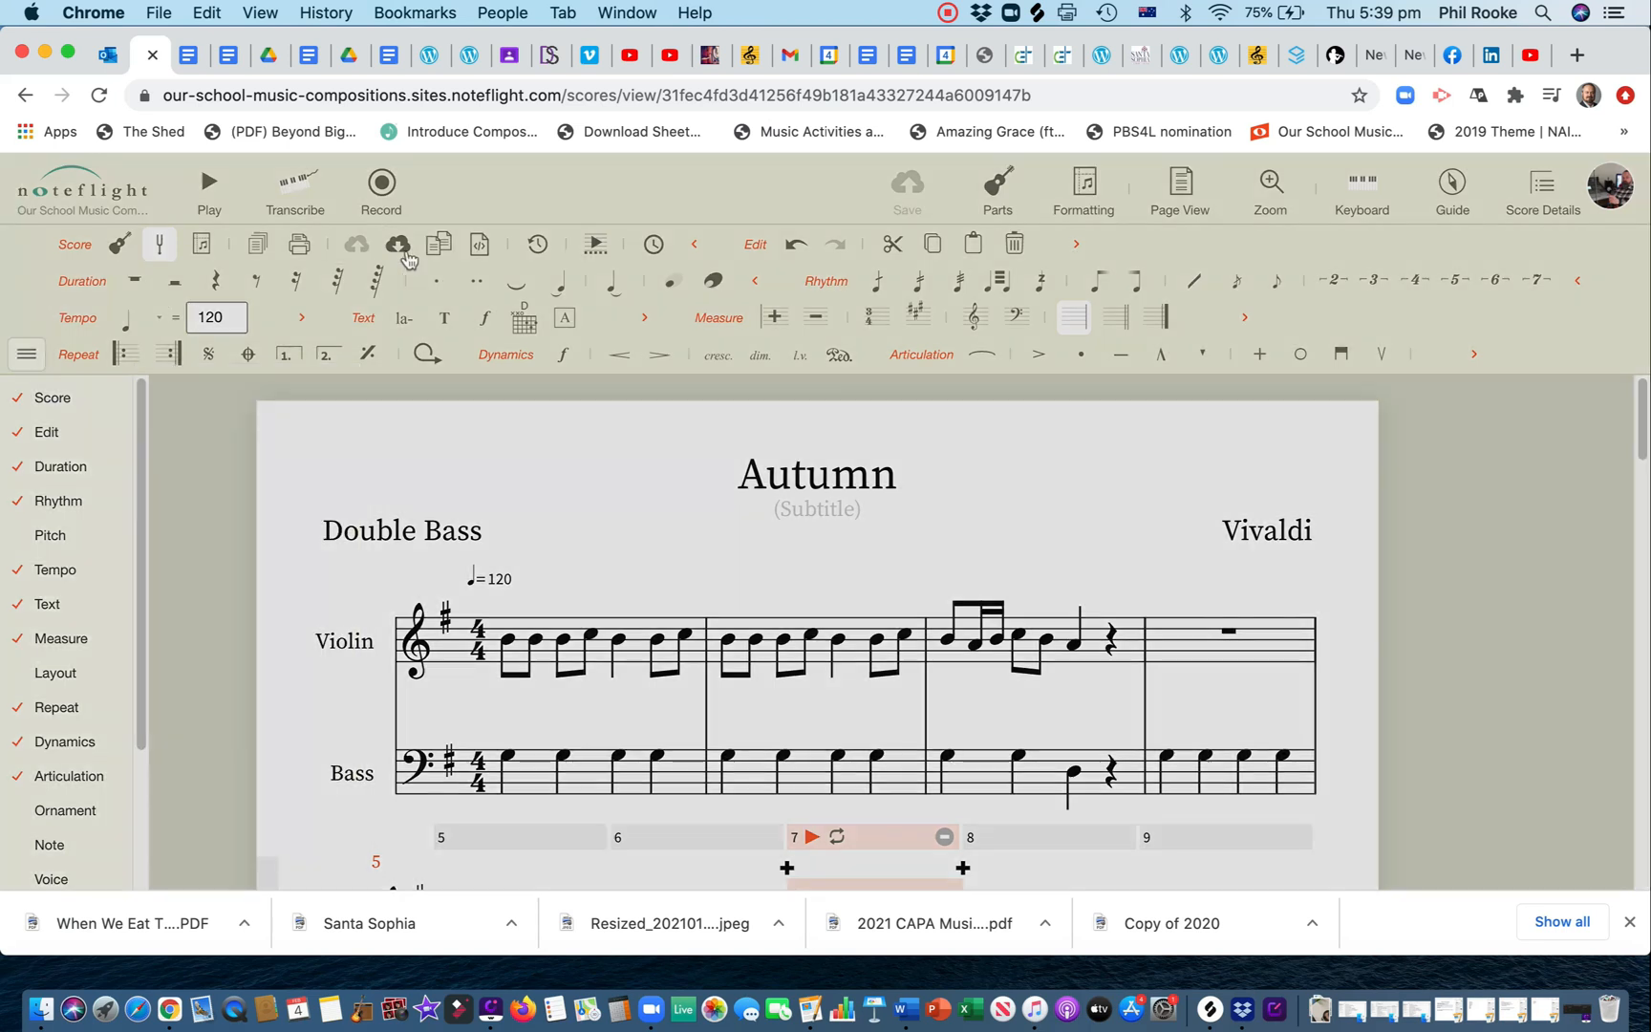
click(397, 243)
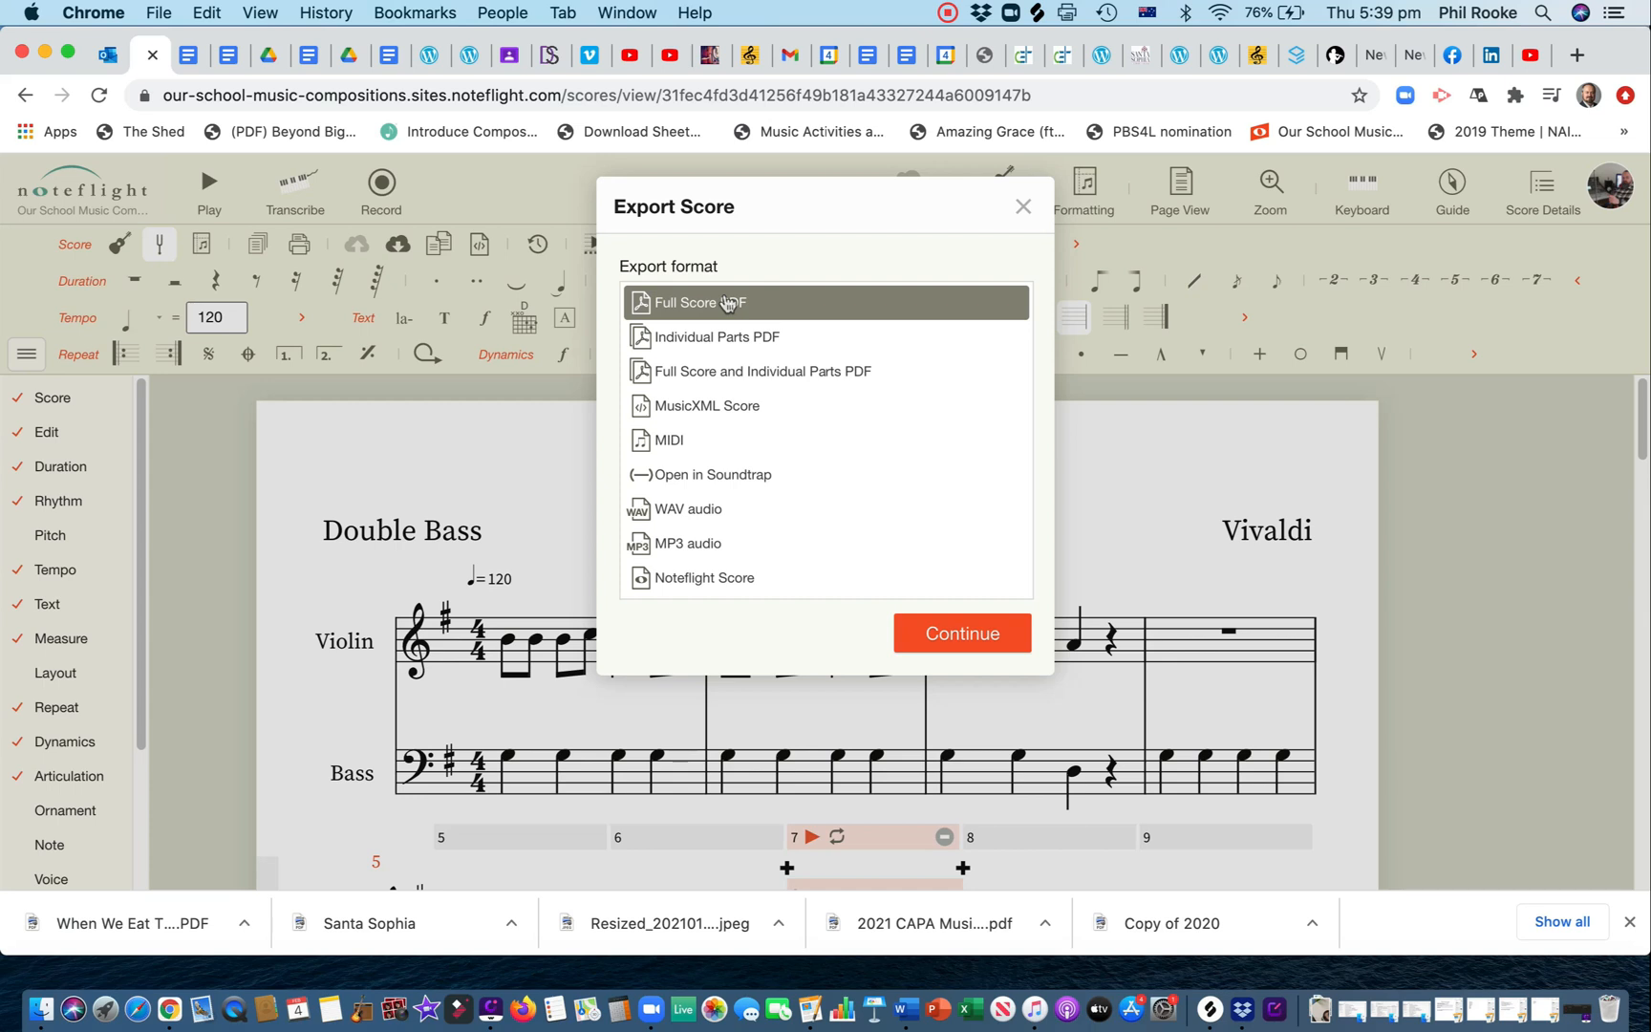
mouse_move(759, 370)
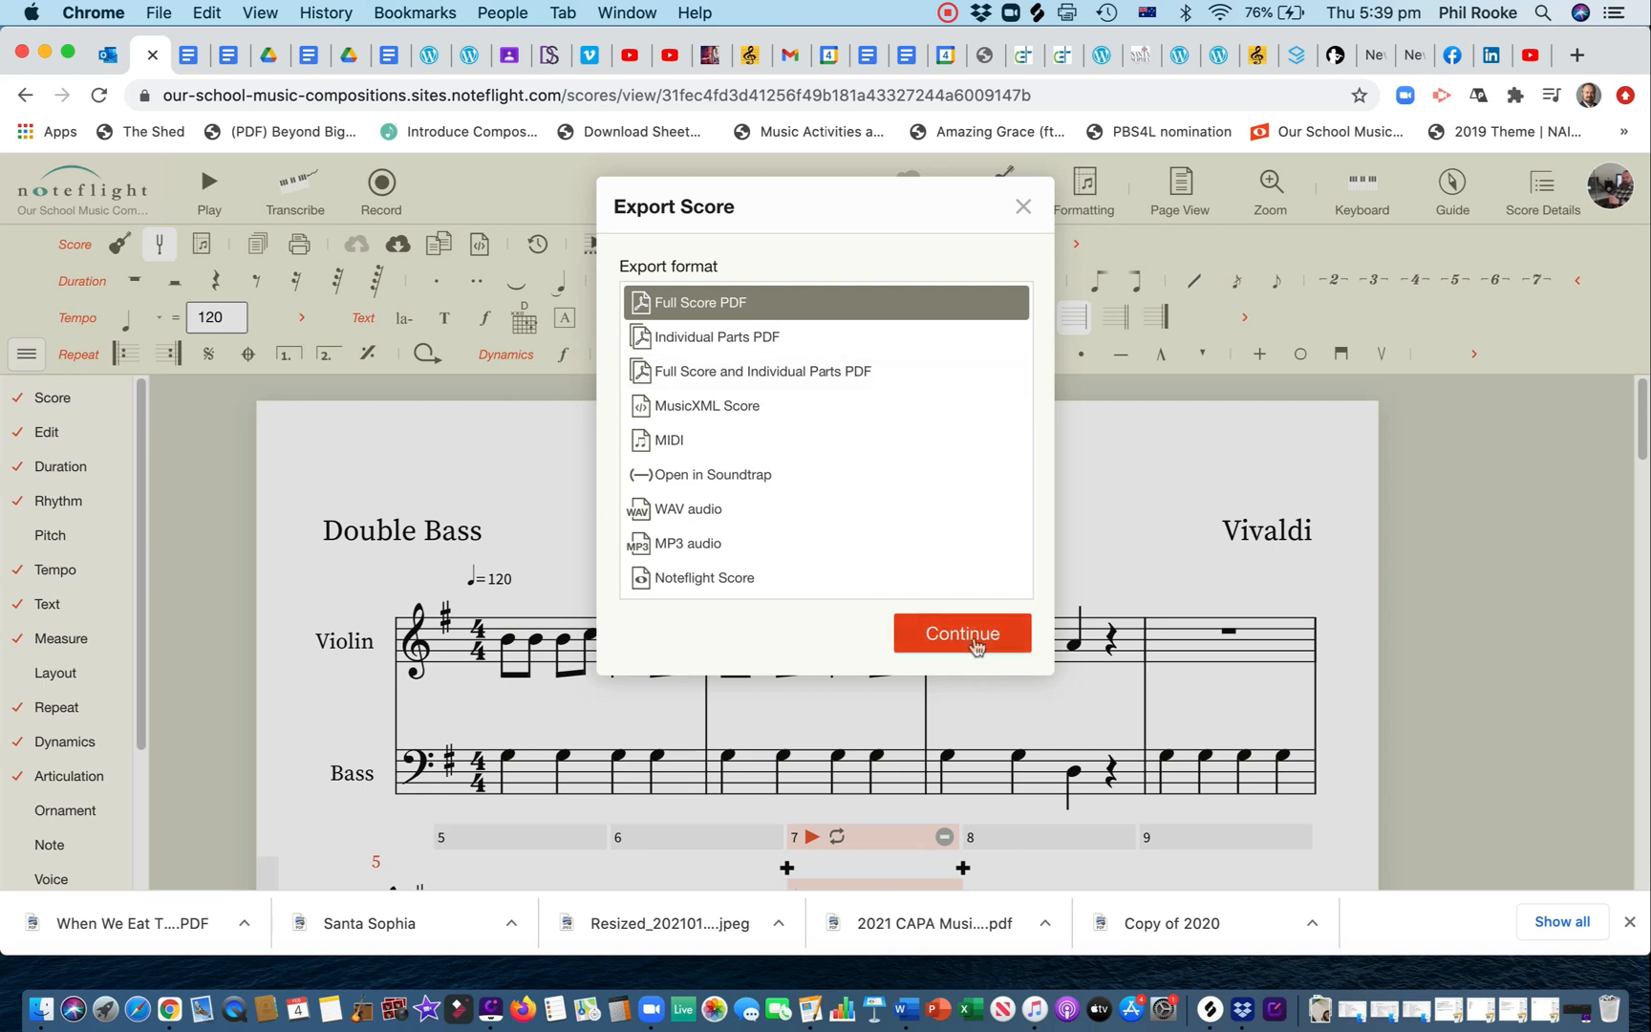
Step: Export the full score and download it as Autumn (1).pdf
click(959, 632)
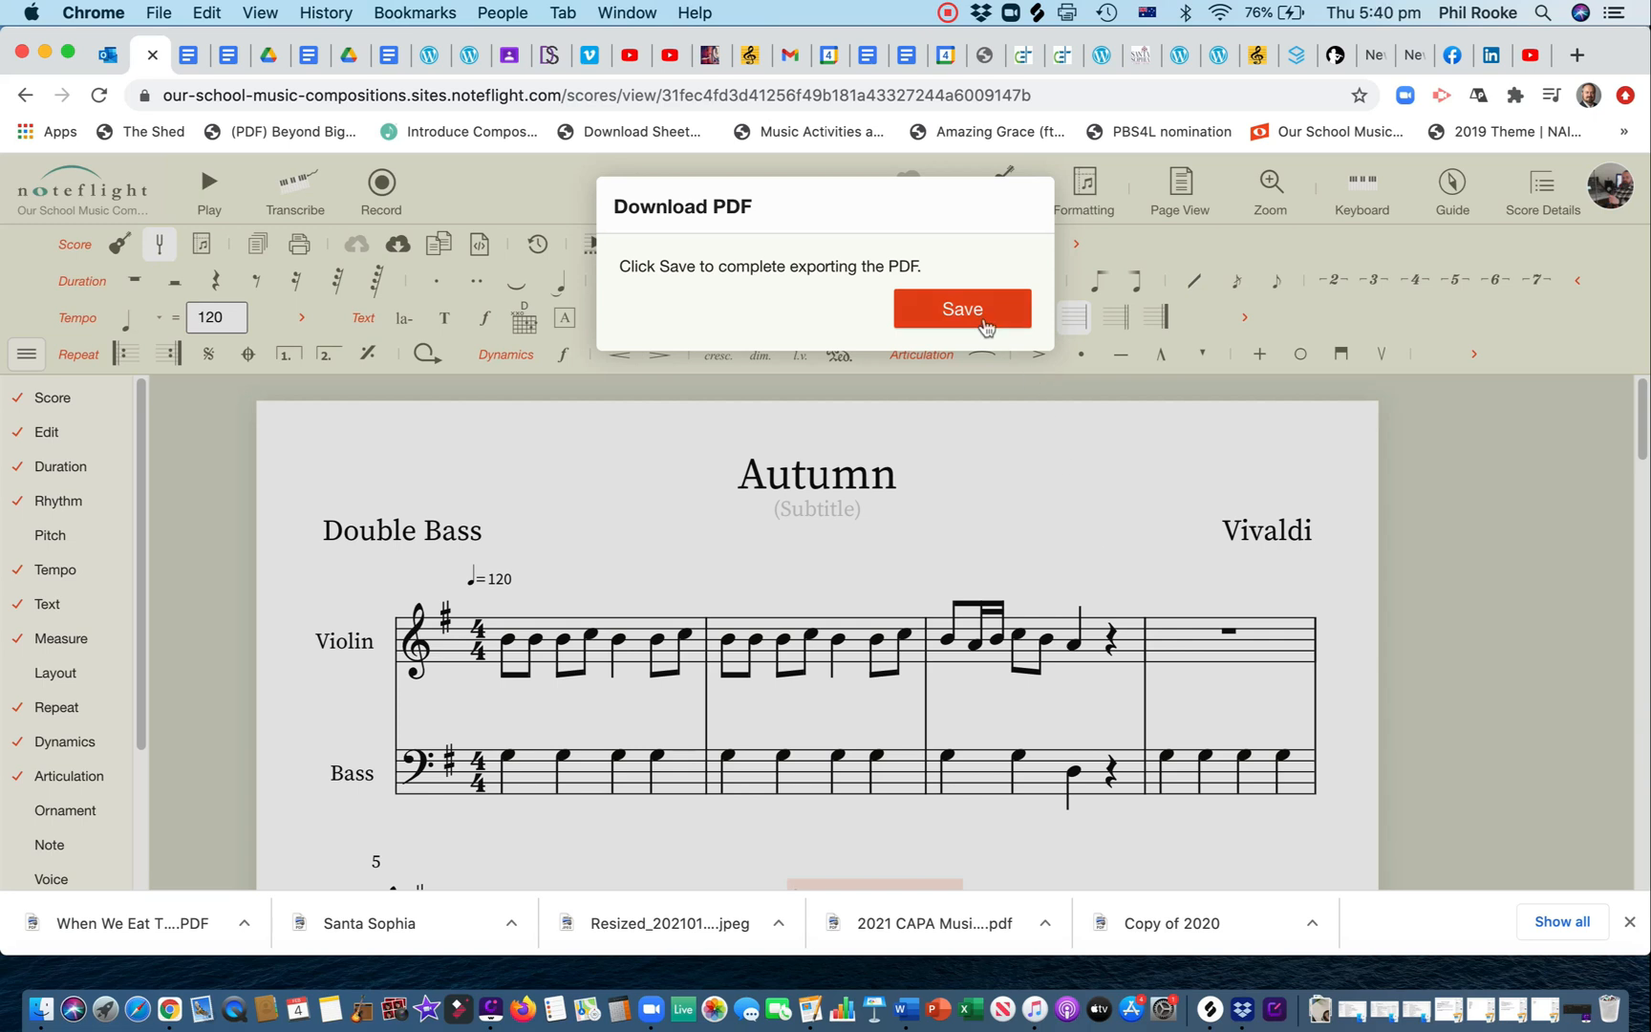
click(959, 308)
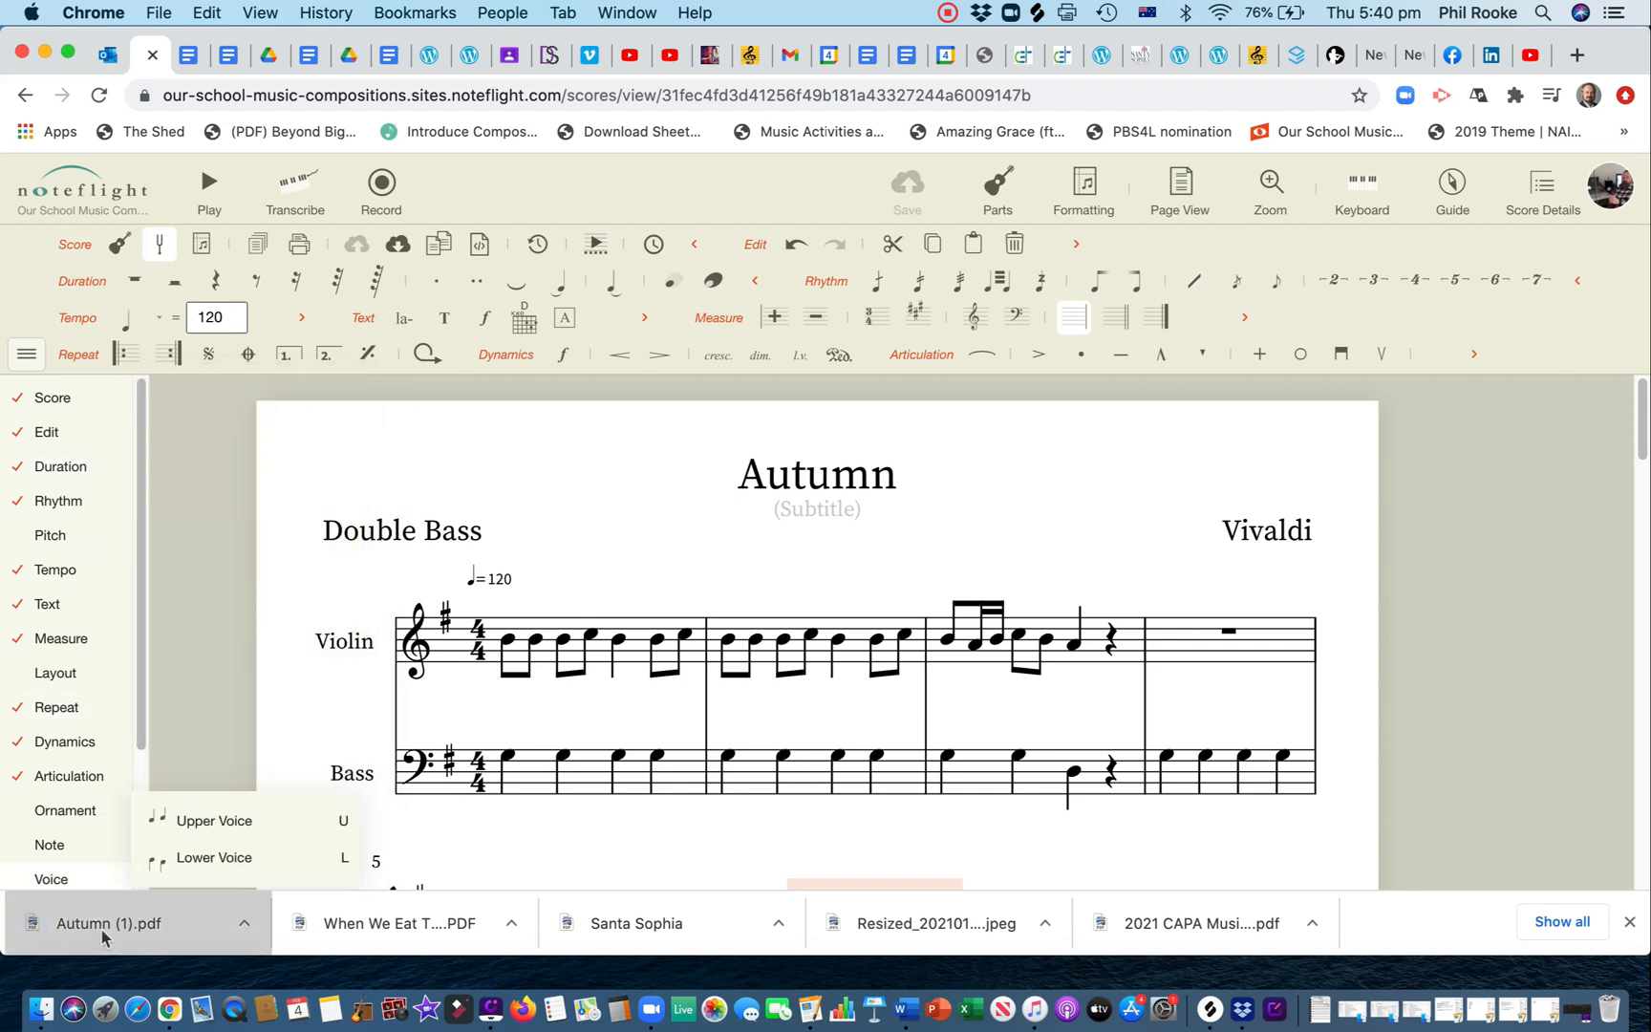
Step: View the downloaded Autumn (1).pdf two-page full score in Chrome's PDF viewer
click(109, 923)
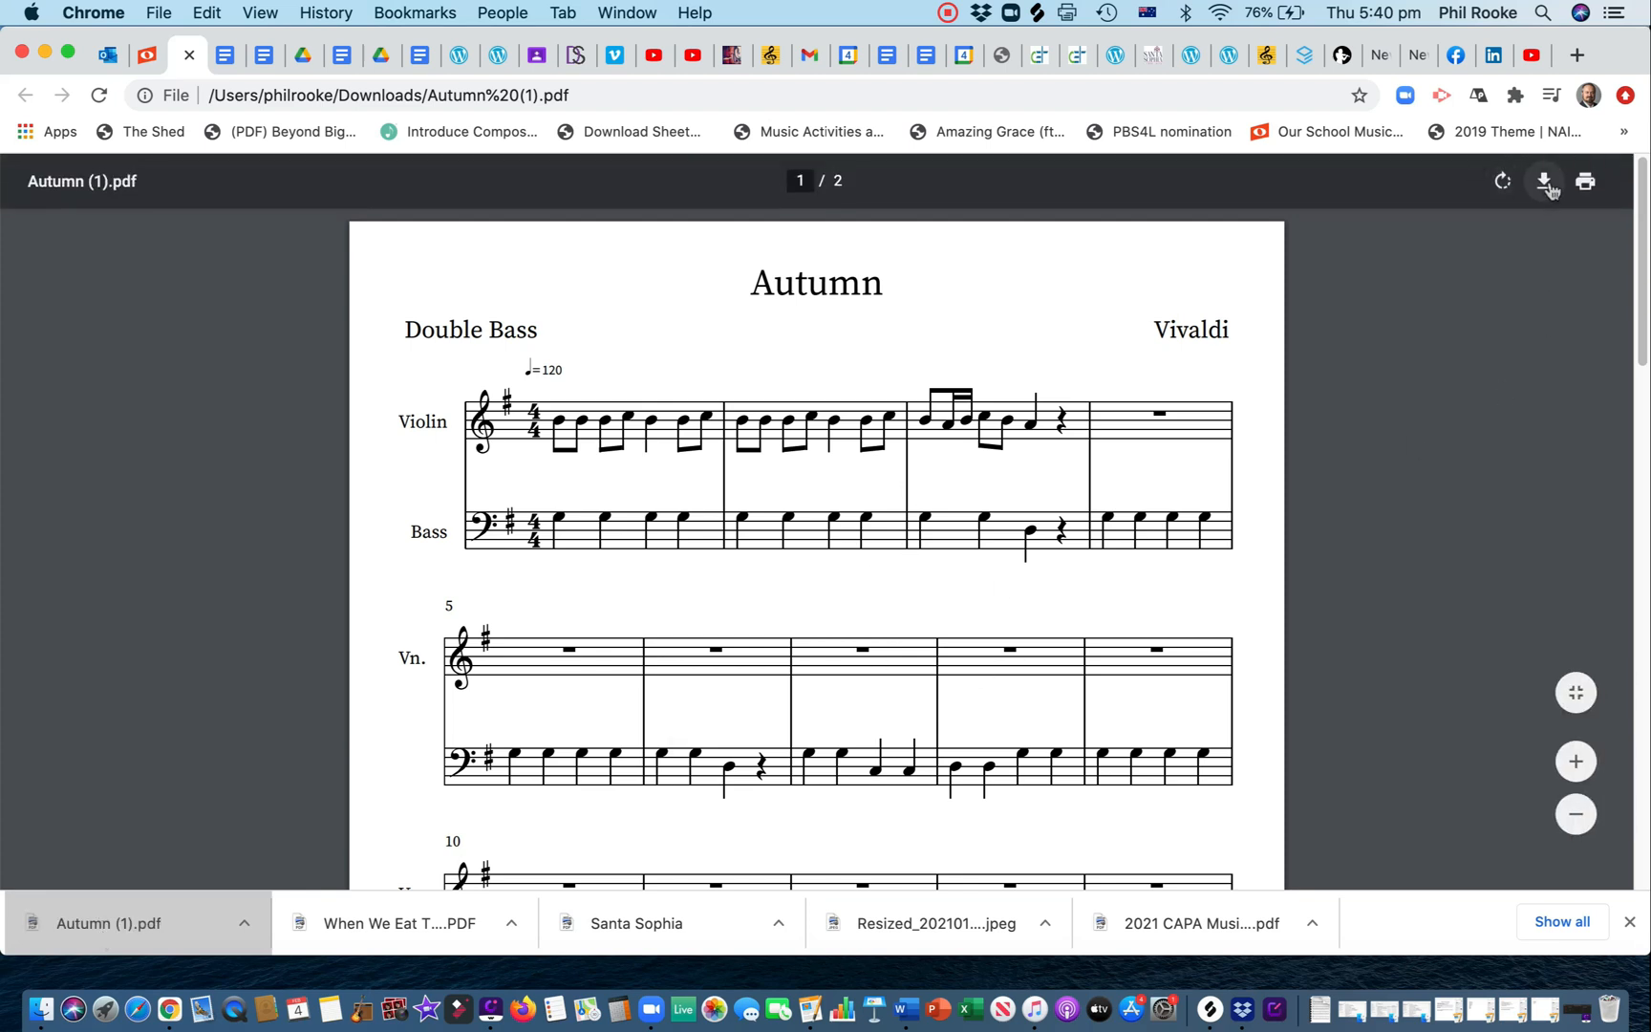
mouse_move(1550, 182)
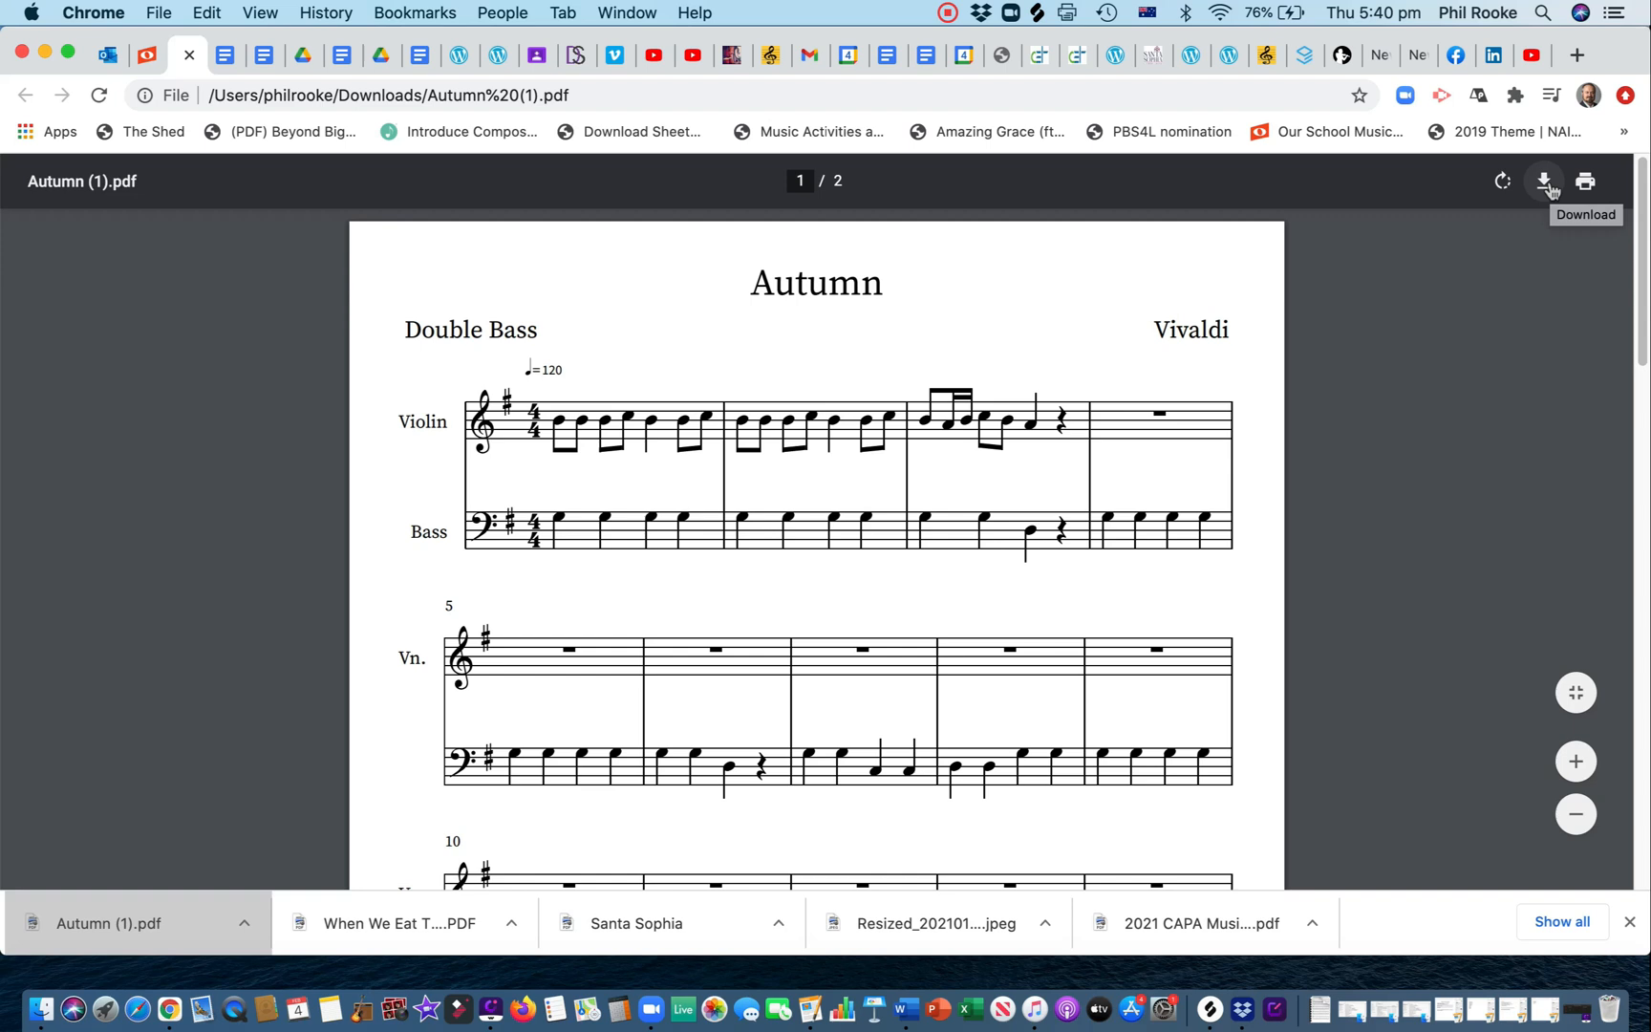
mouse_move(1584, 182)
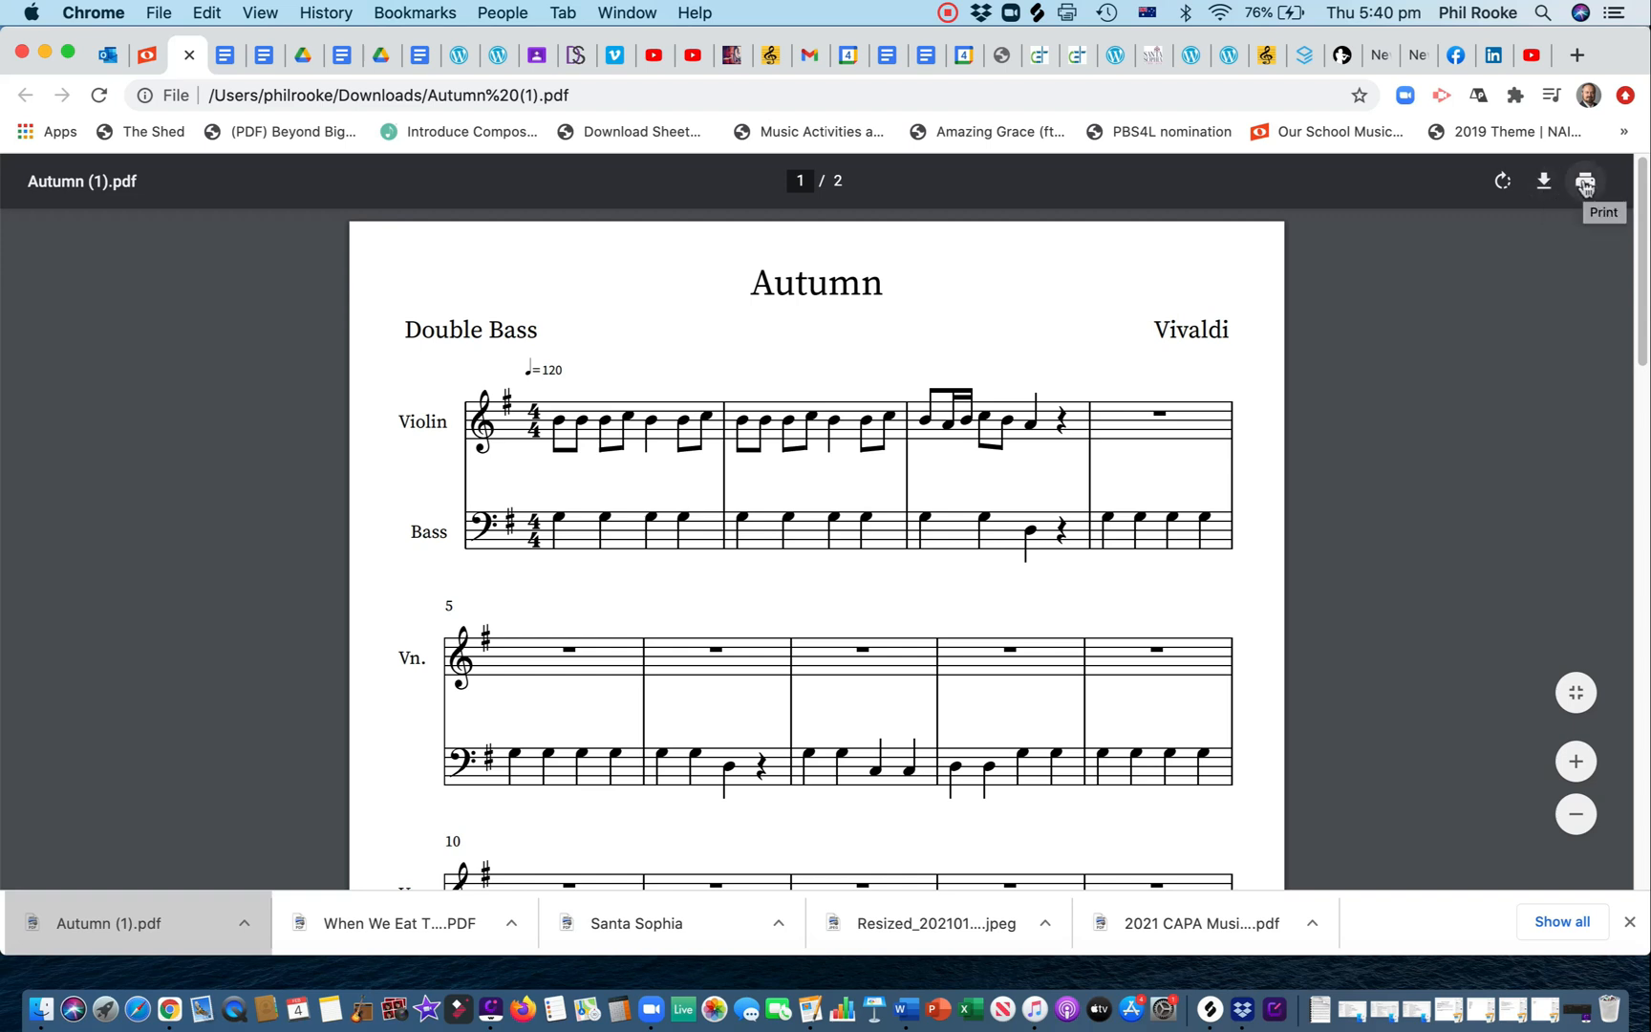
mouse_move(1058, 745)
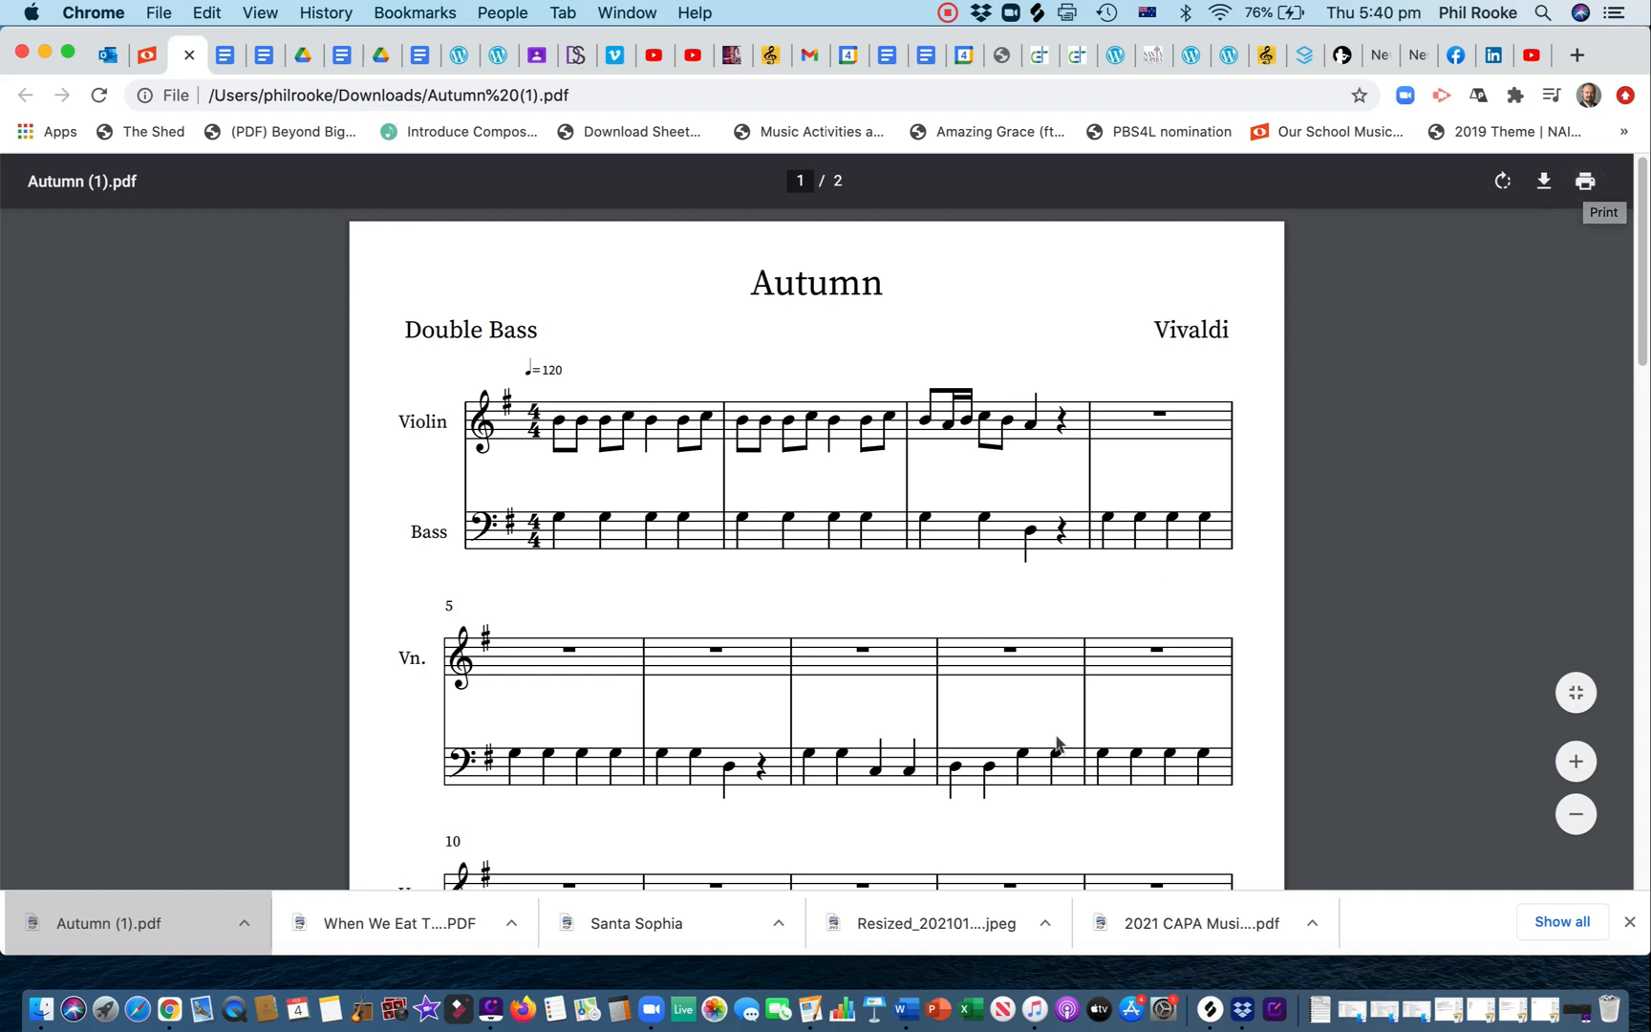
mouse_move(214, 116)
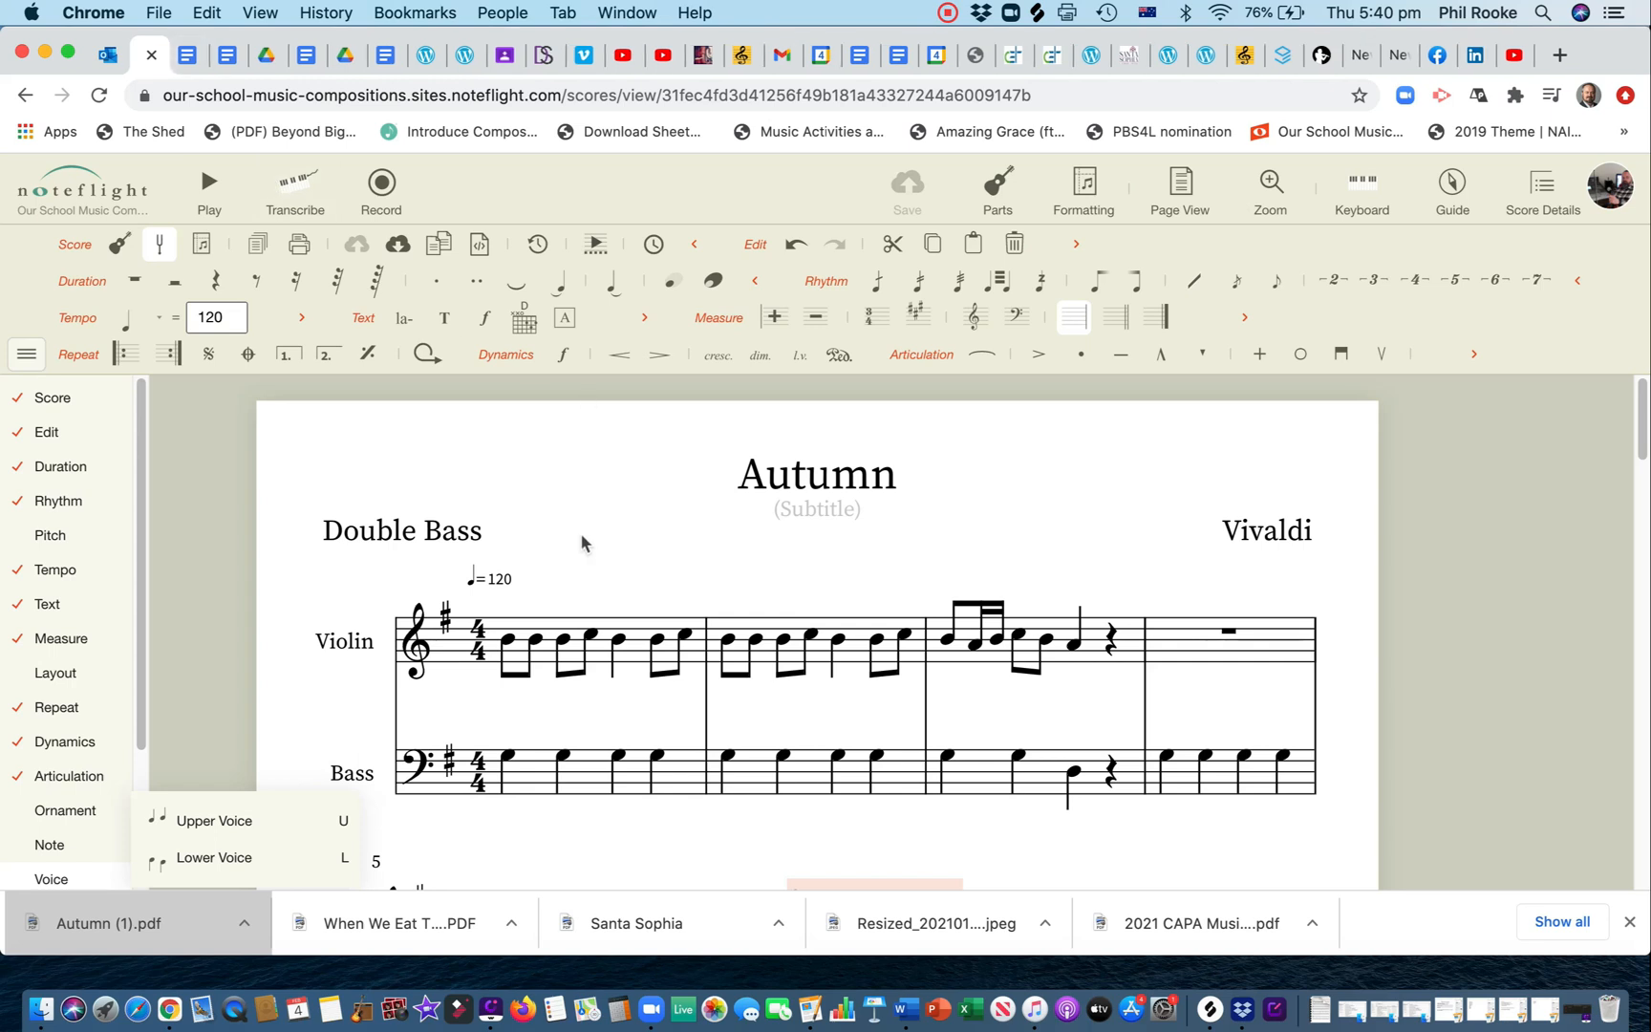
mouse_move(397, 243)
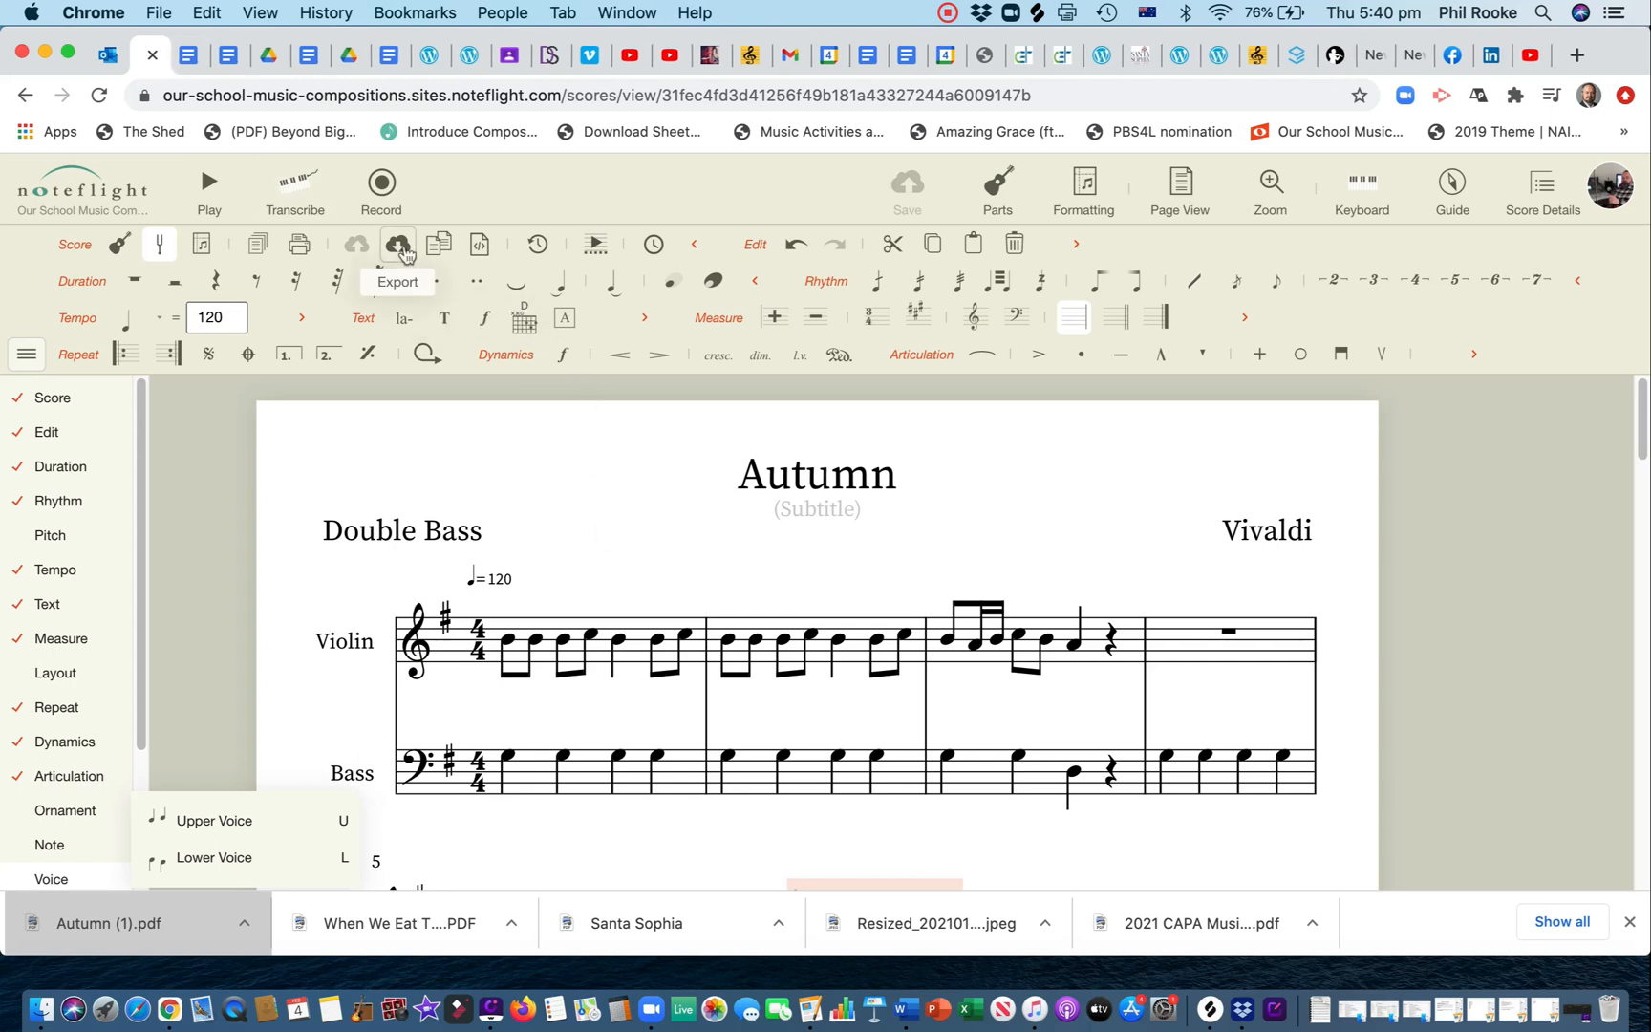
Step: Export Autumn as an Individual Parts PDF, saved as Autumn (2).pdf
click(397, 243)
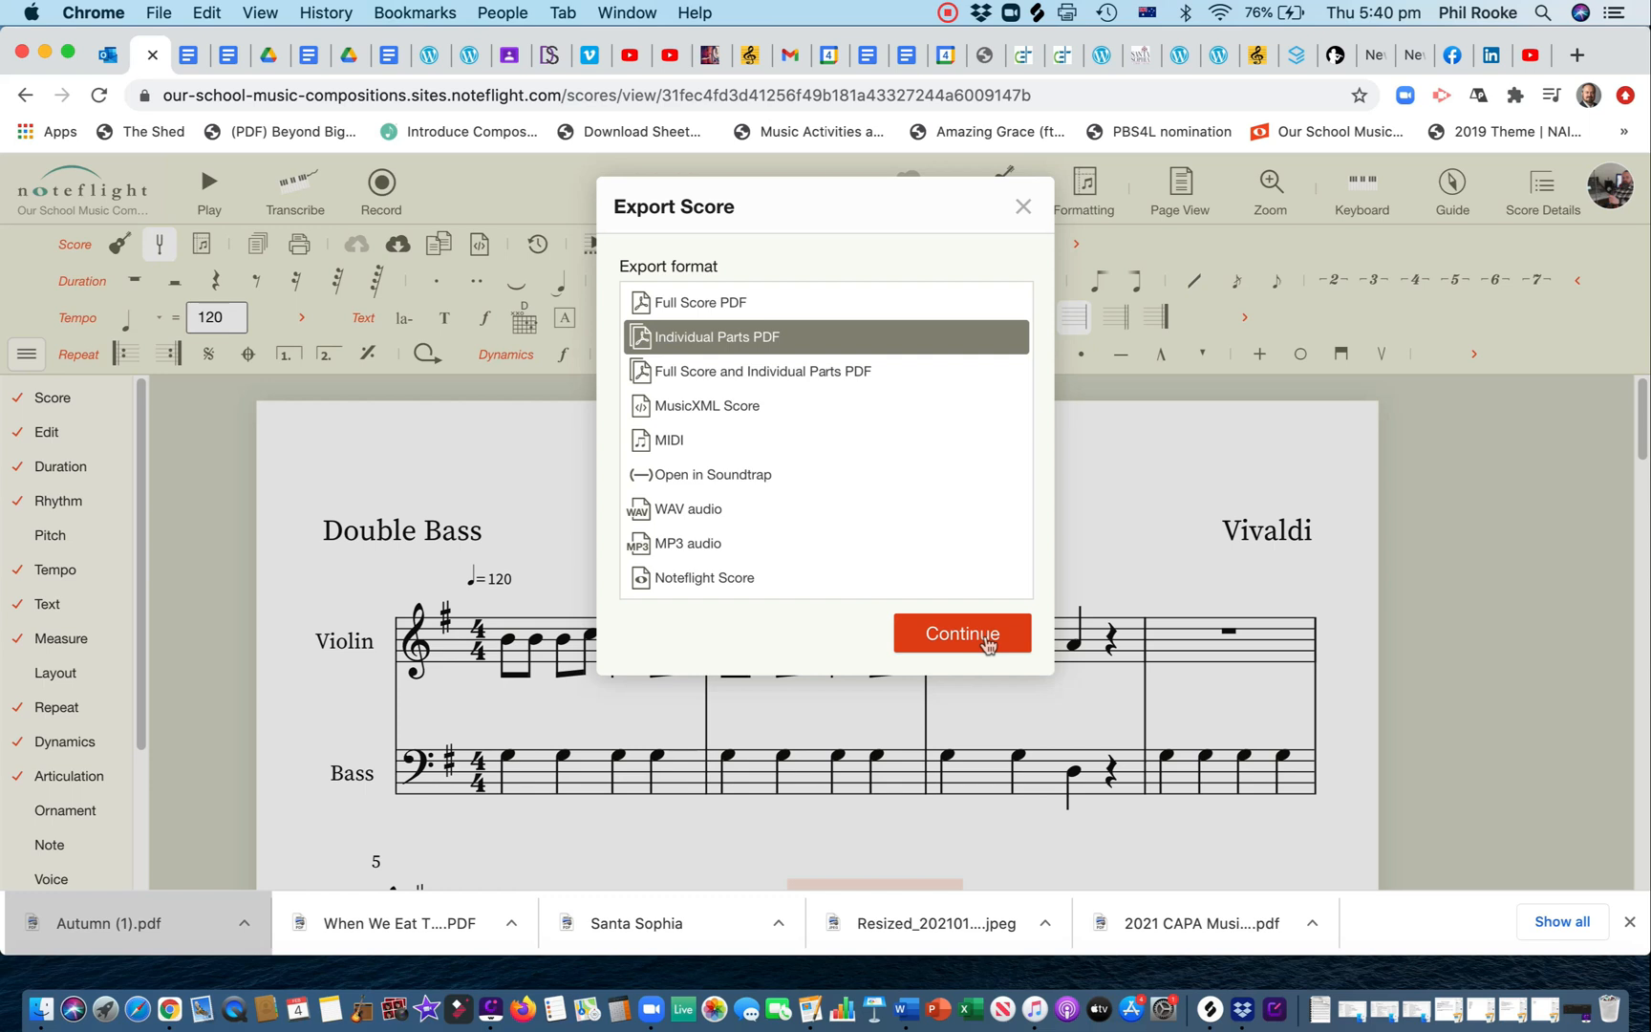
click(959, 633)
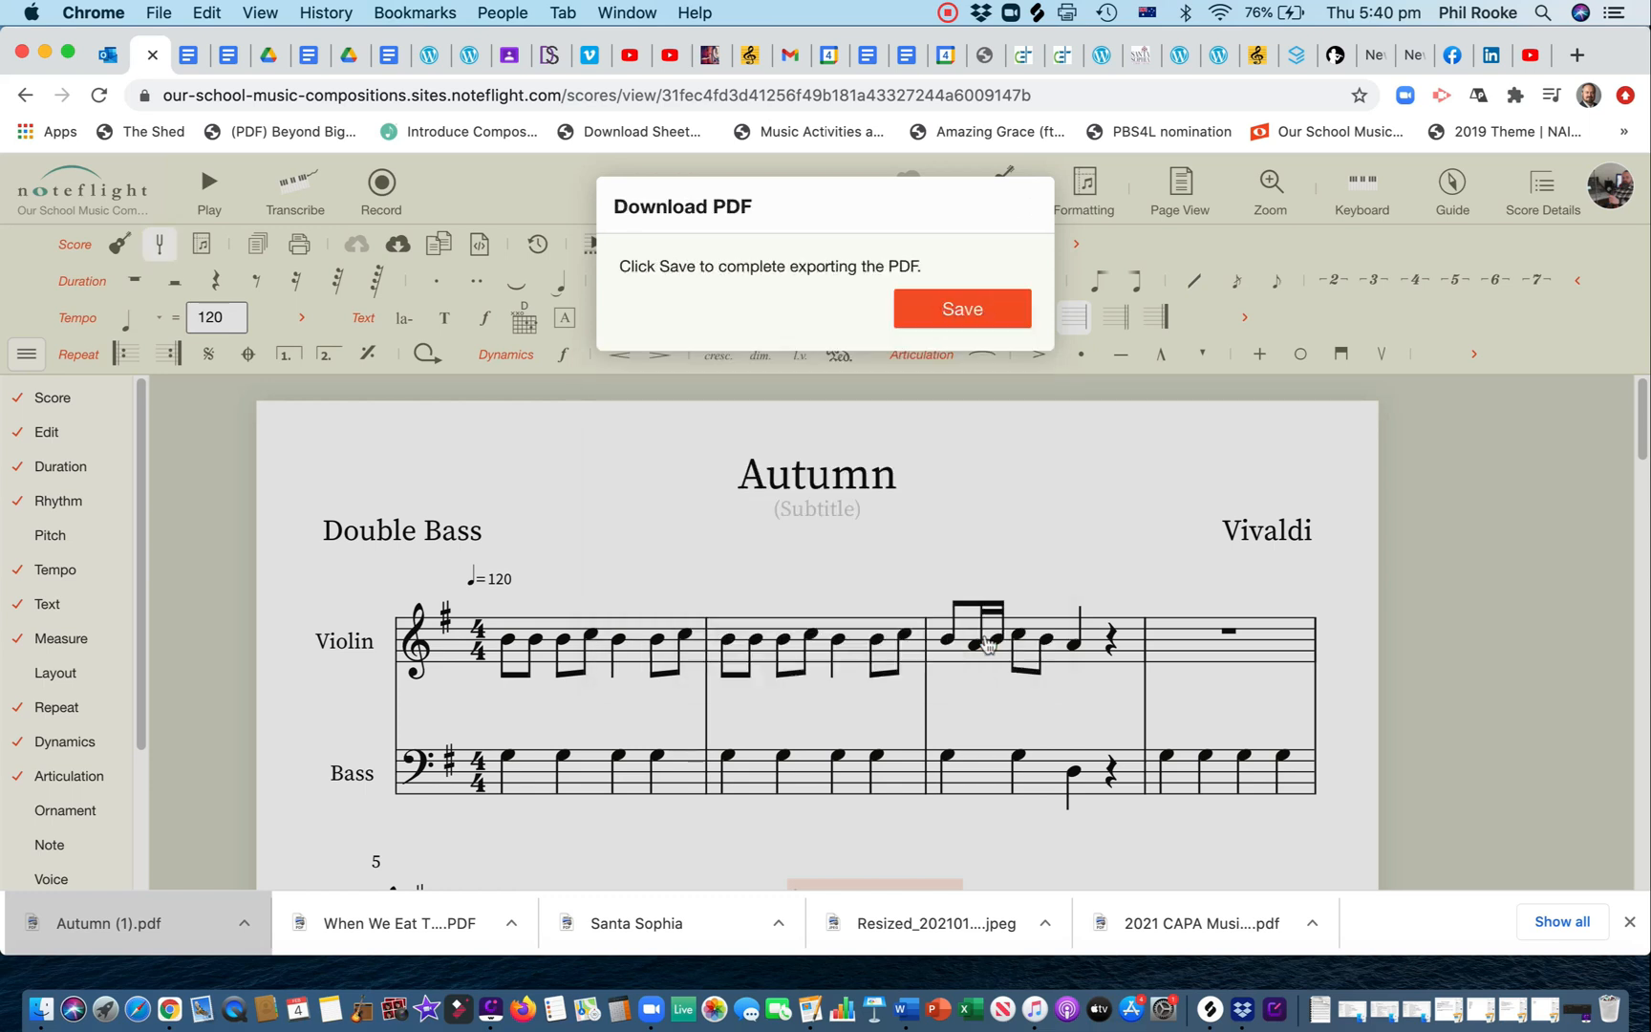
click(959, 307)
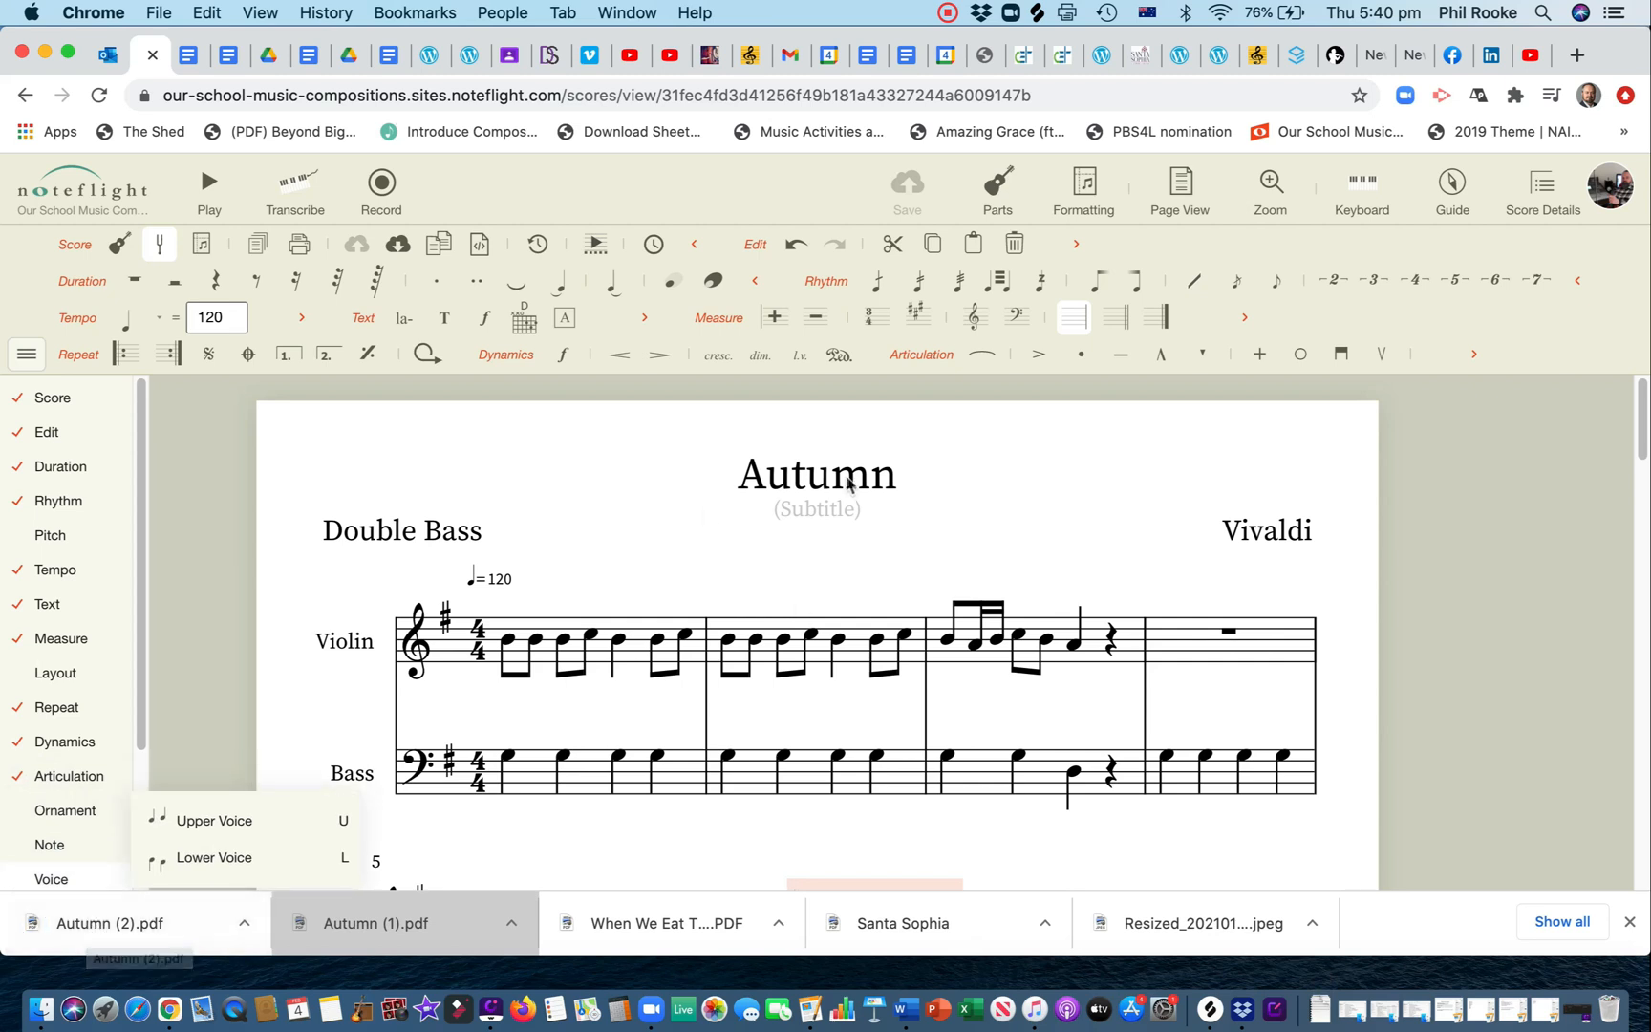
Step: View the downloaded Autumn (2).pdf showing the two-page Violin part alone
click(108, 923)
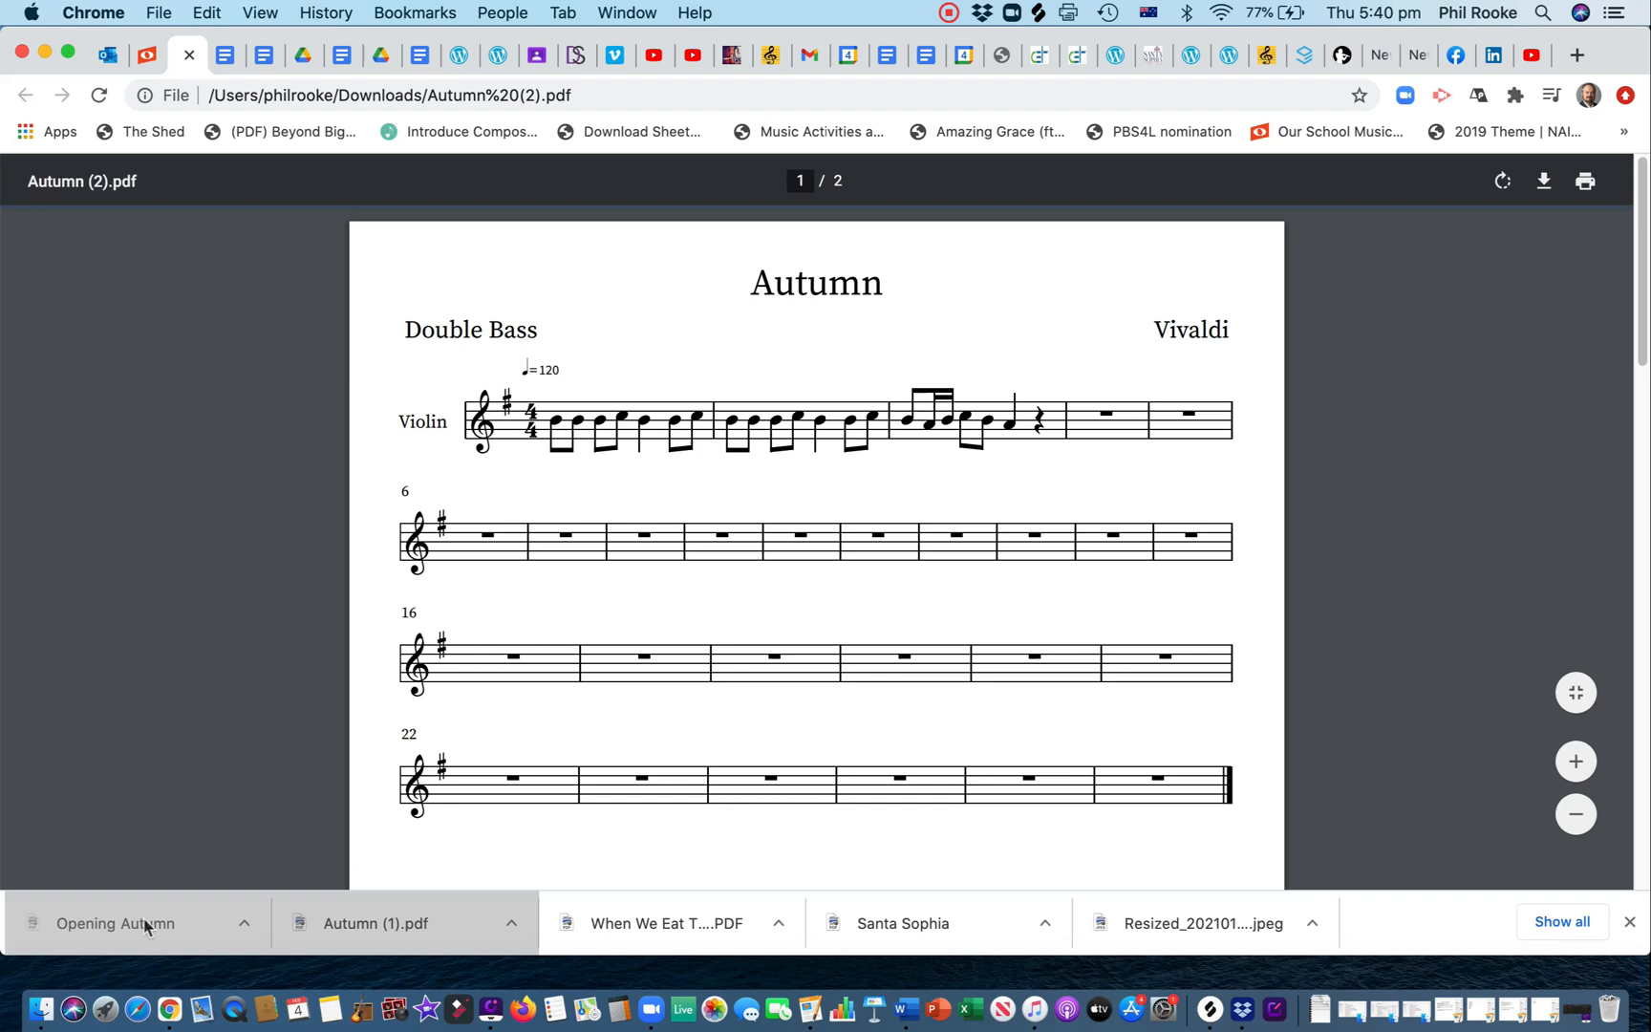
mouse_move(614, 630)
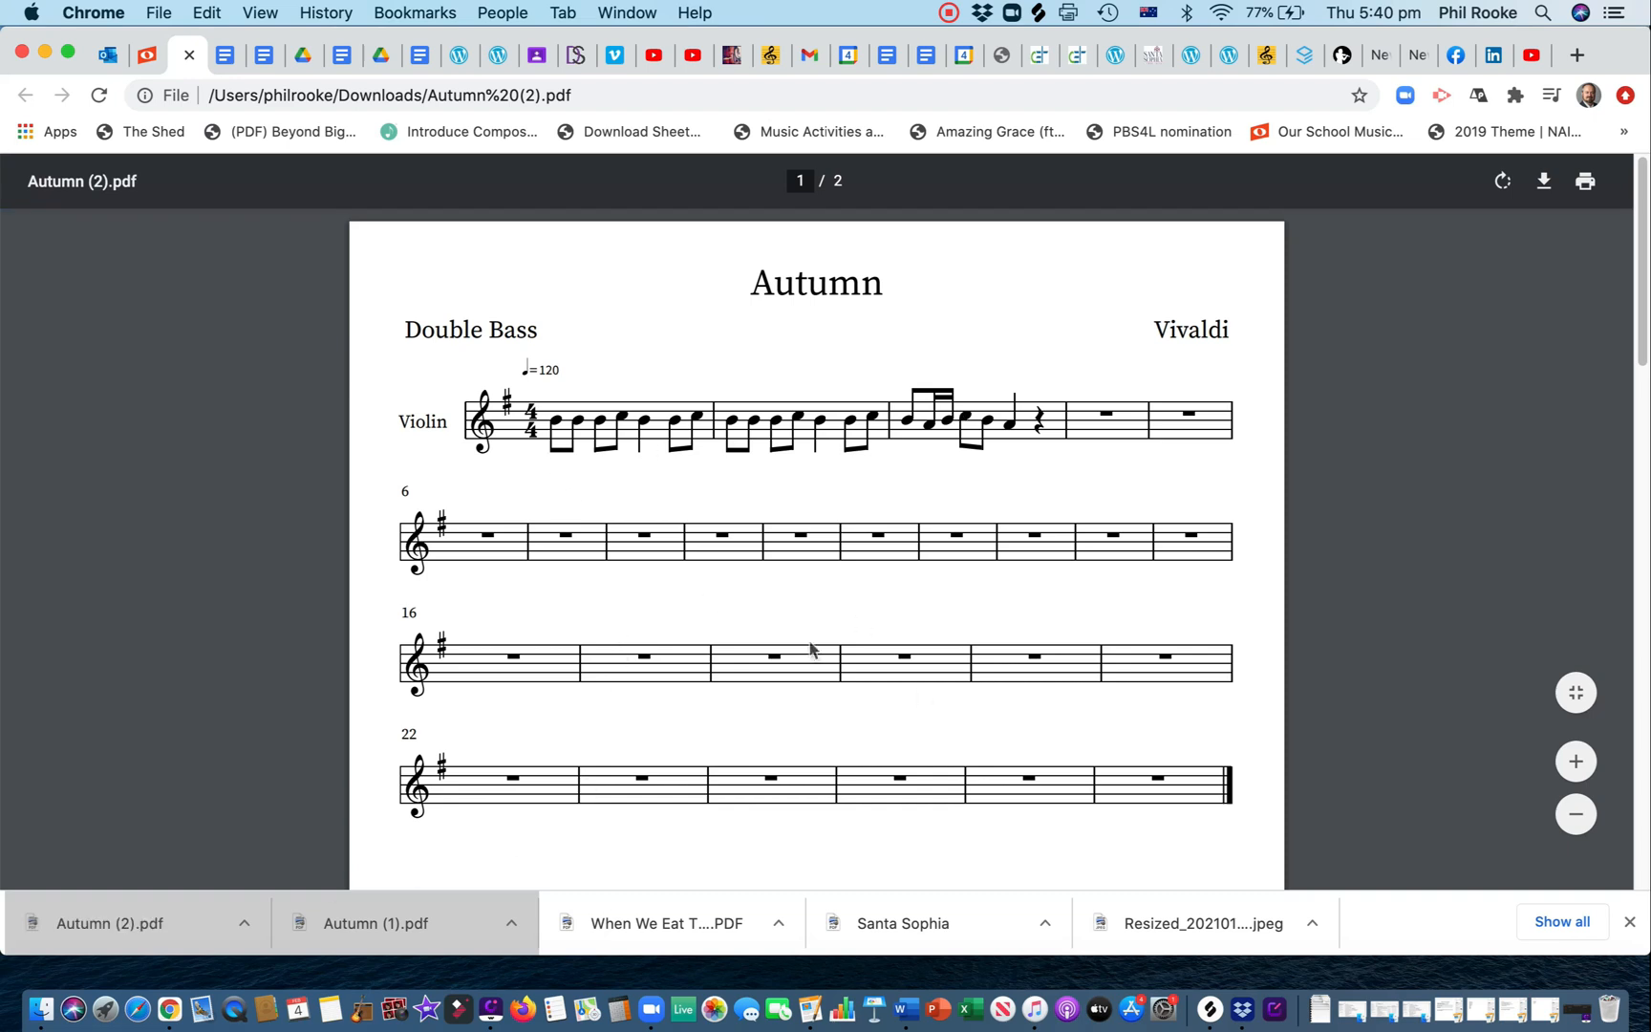
mouse_move(974, 753)
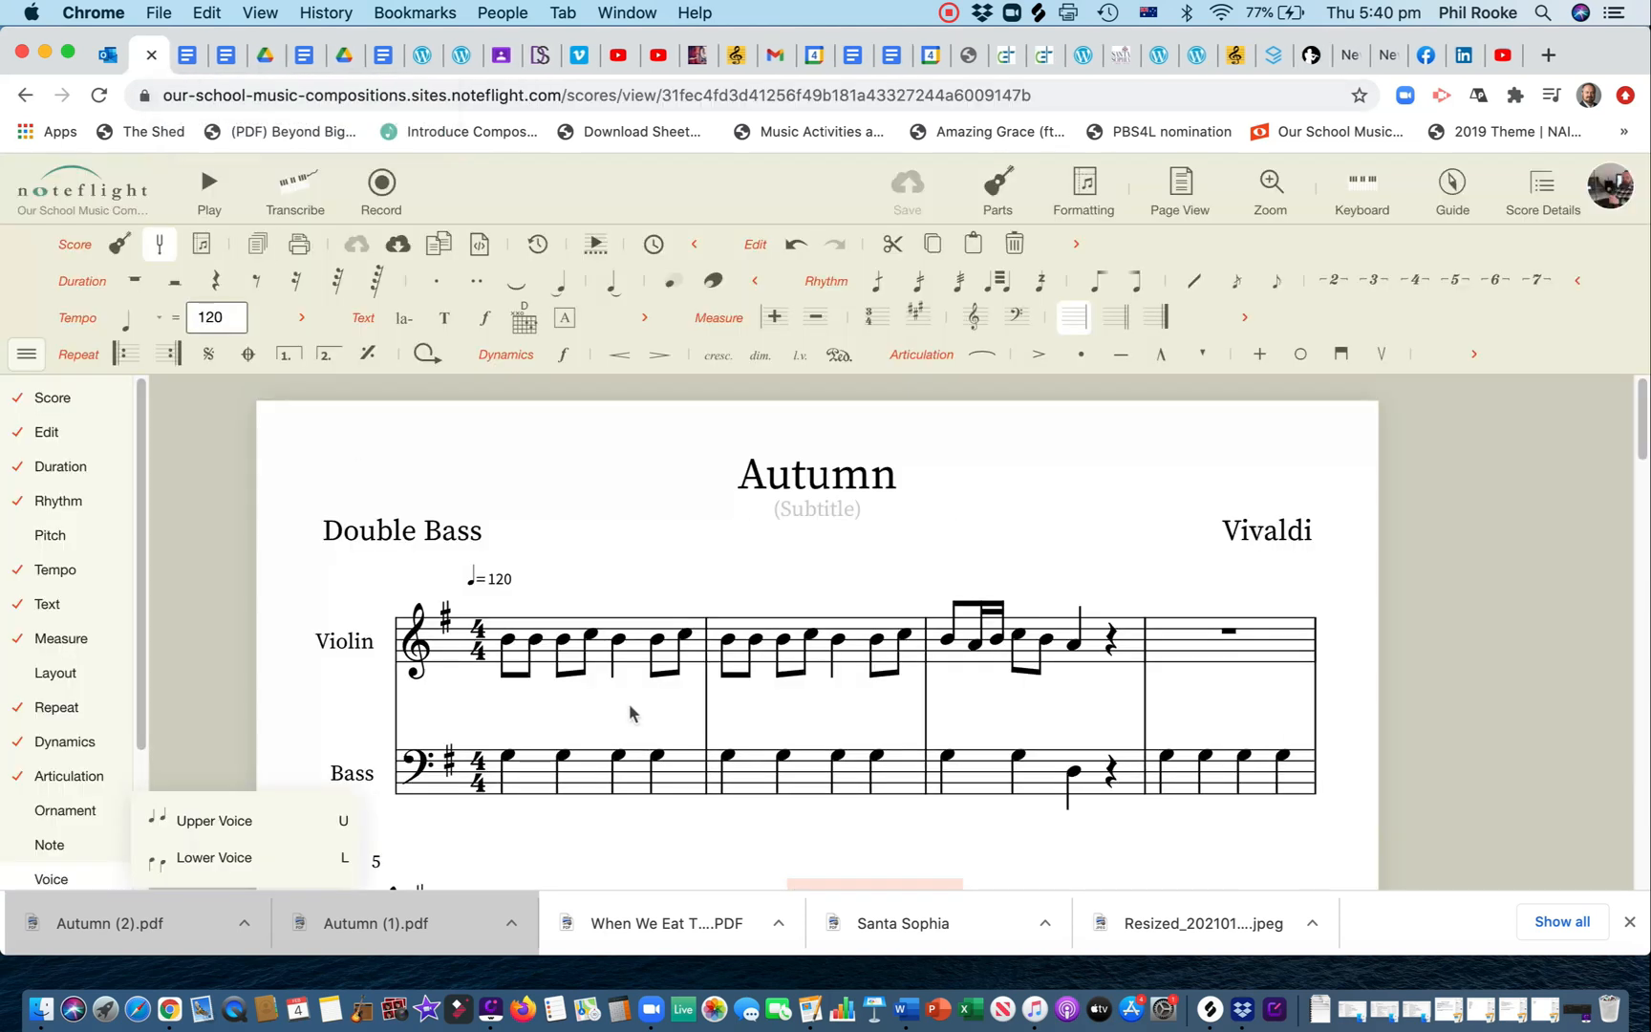
scroll(down, 3)
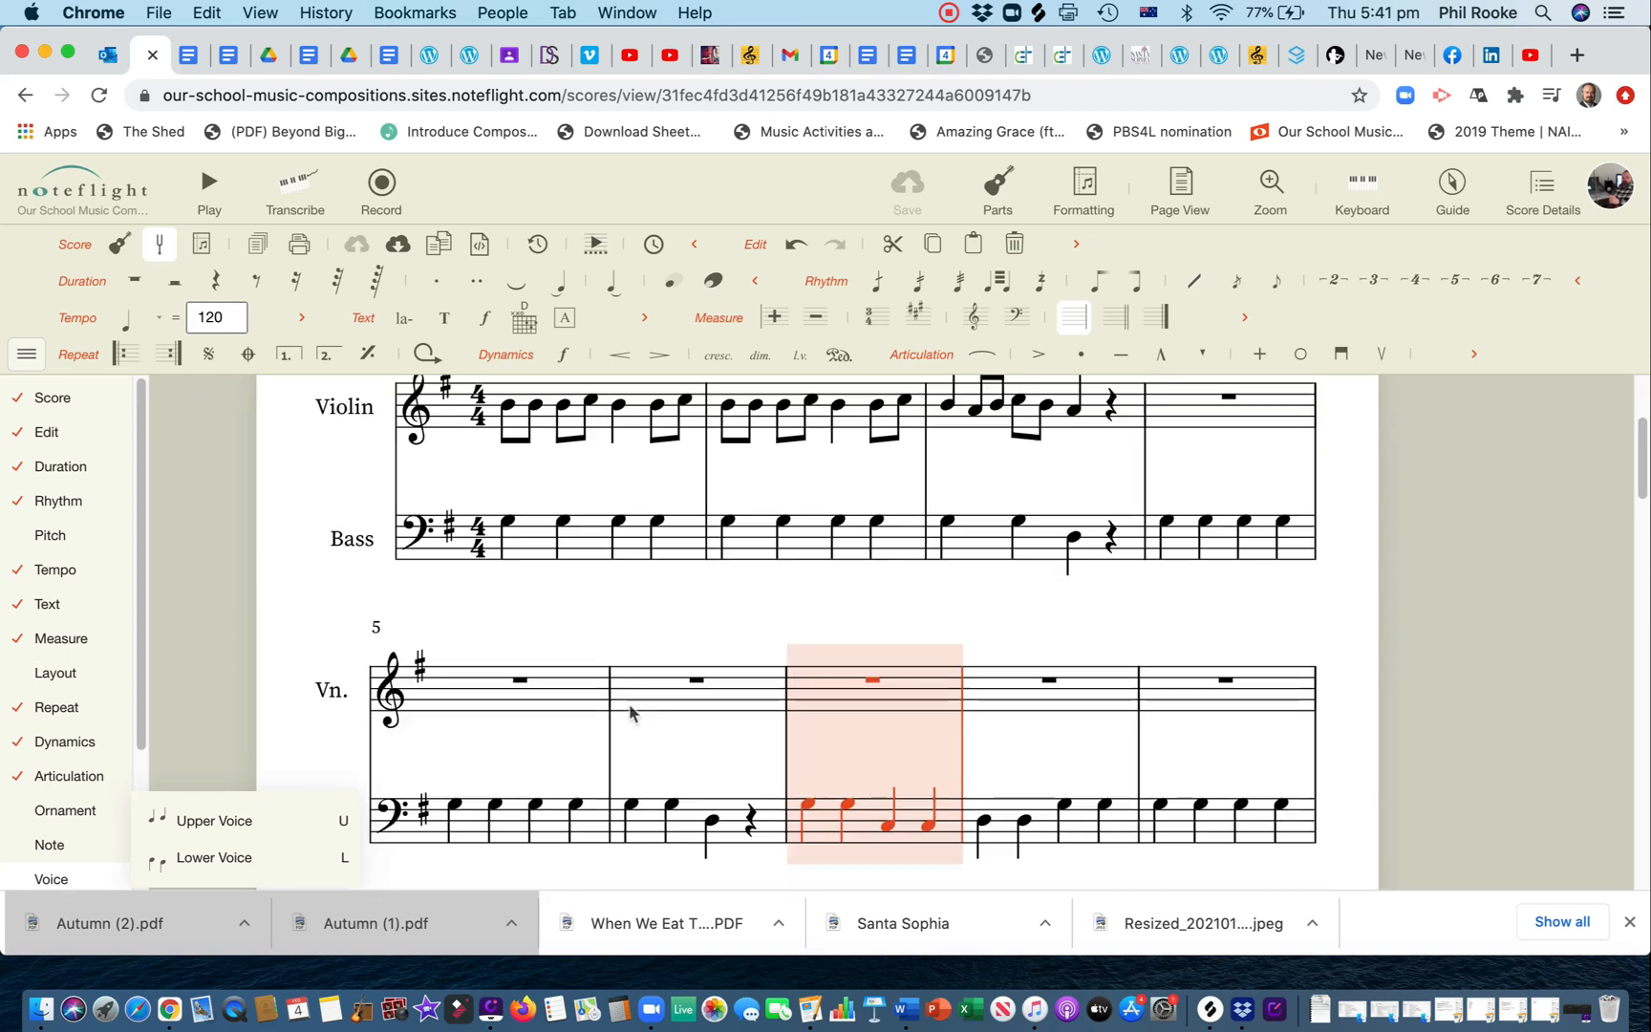
mouse_move(724, 653)
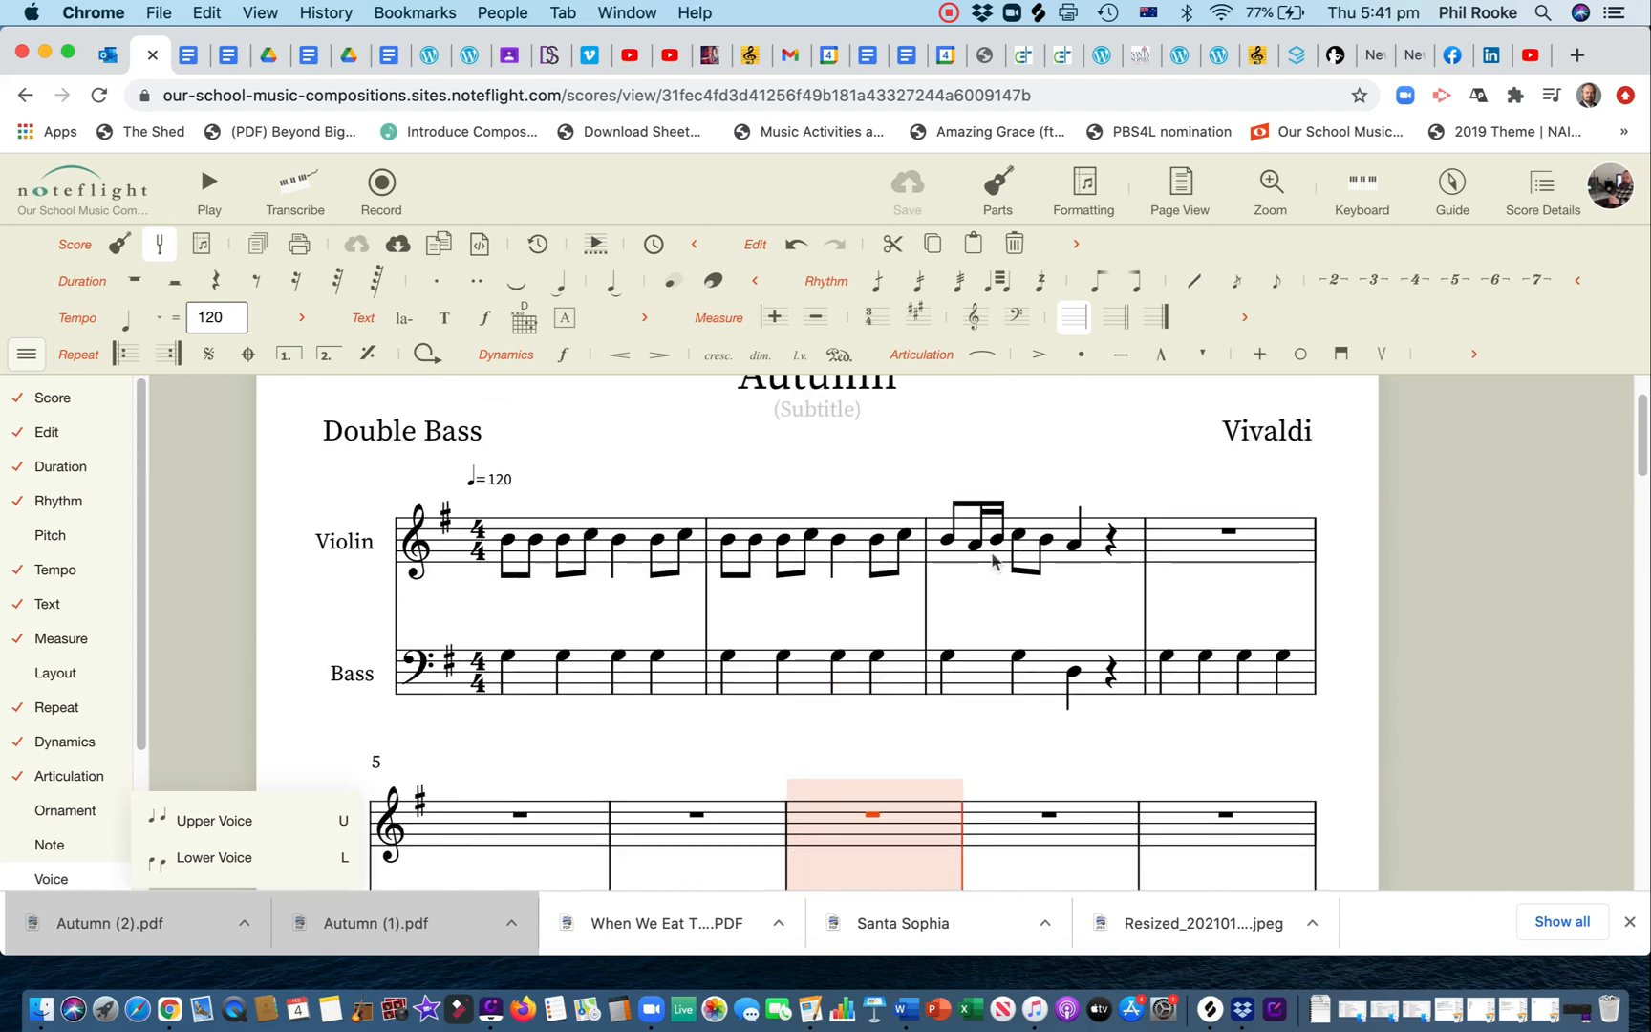
mouse_move(973, 460)
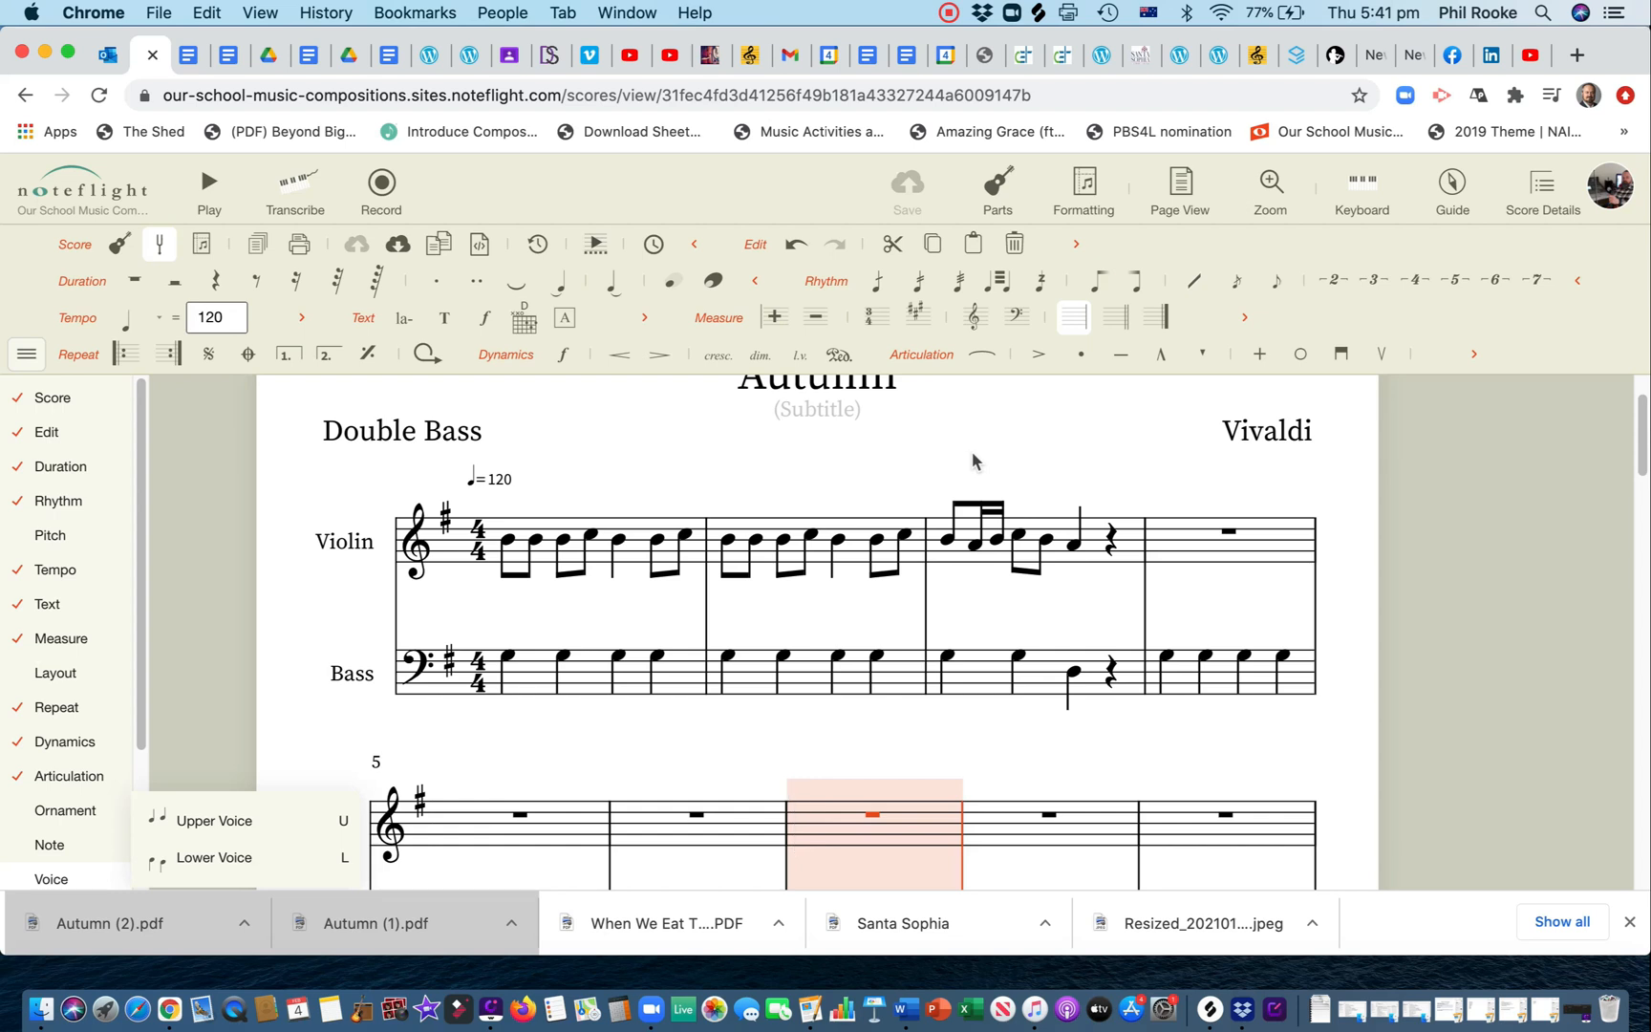